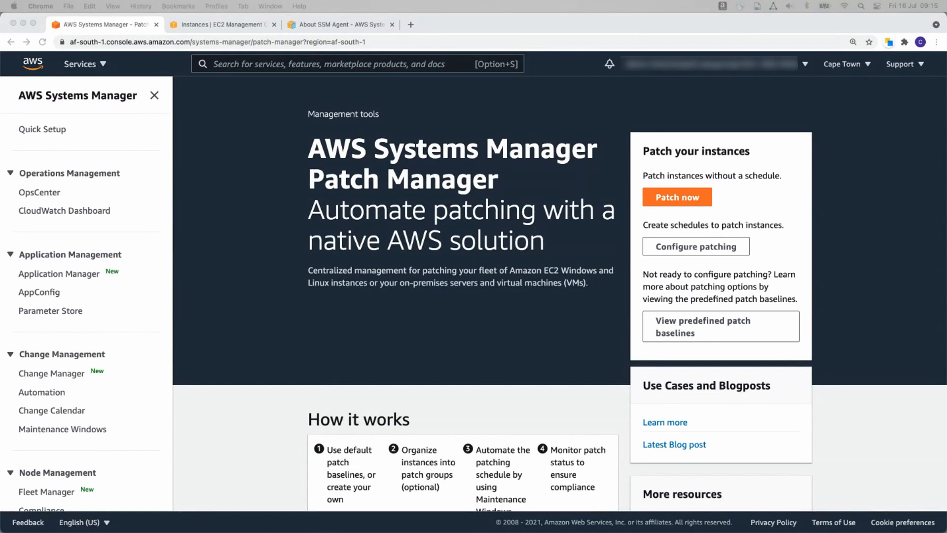
- View the running EC2 instances: Windows Server 2019 Base and Amazon Linux 2 Server
click(222, 23)
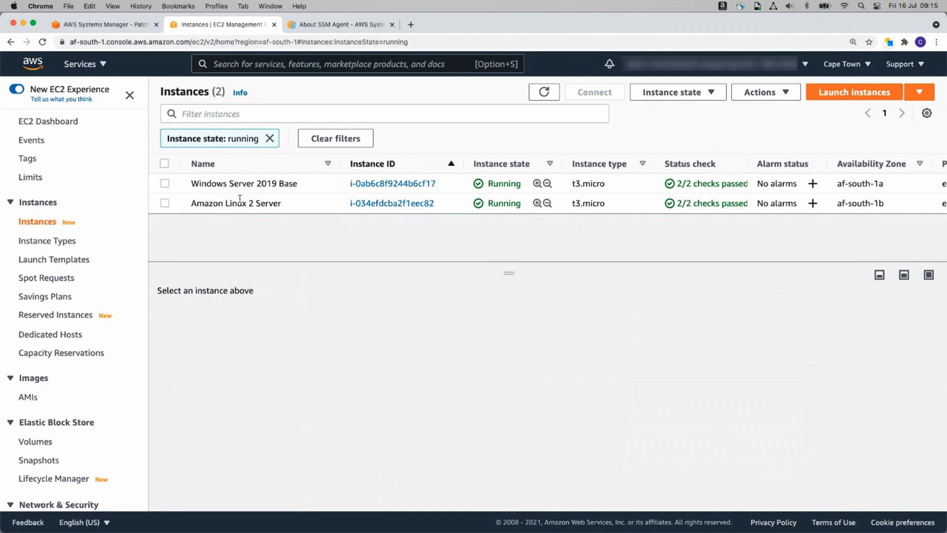
mouse_move(309, 206)
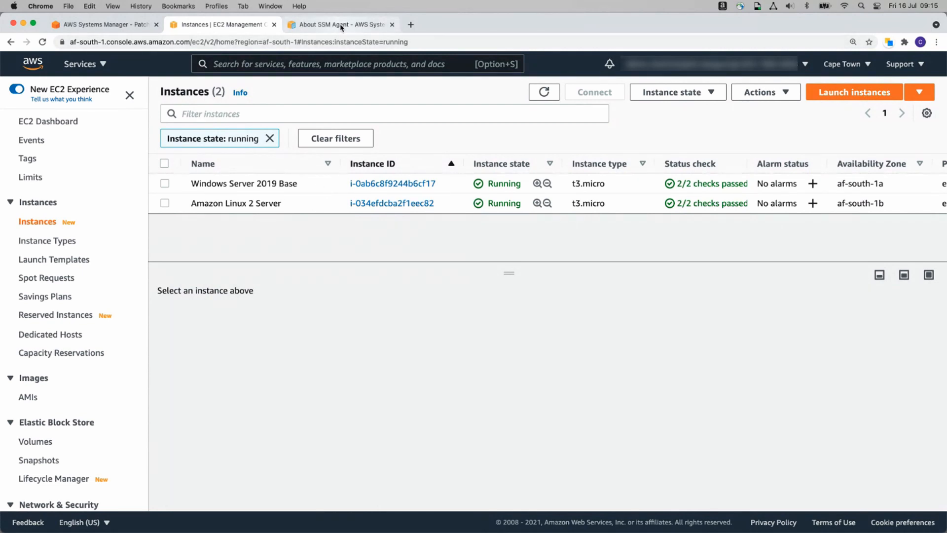
- Read the About SSM Agent documentation, including the preinstalled AMI list and the Note
click(342, 23)
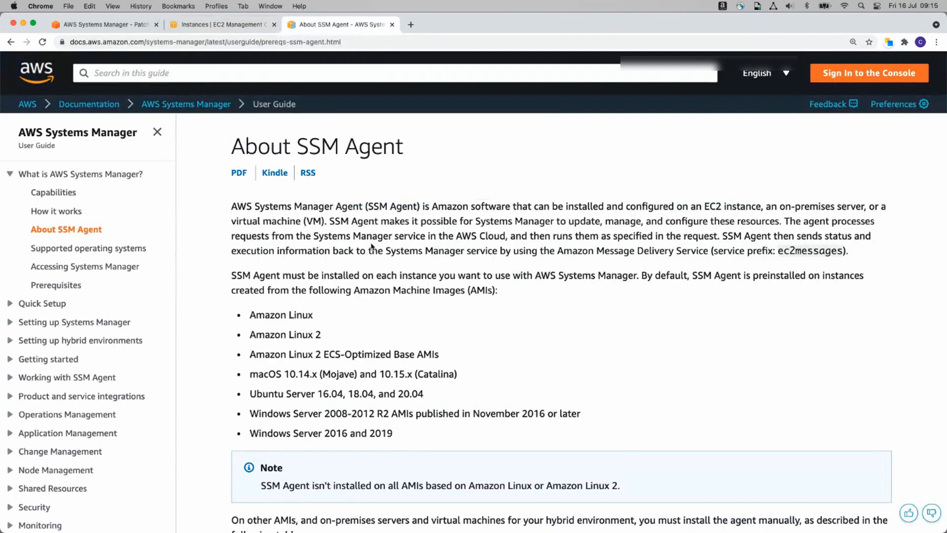
scroll(down, 3)
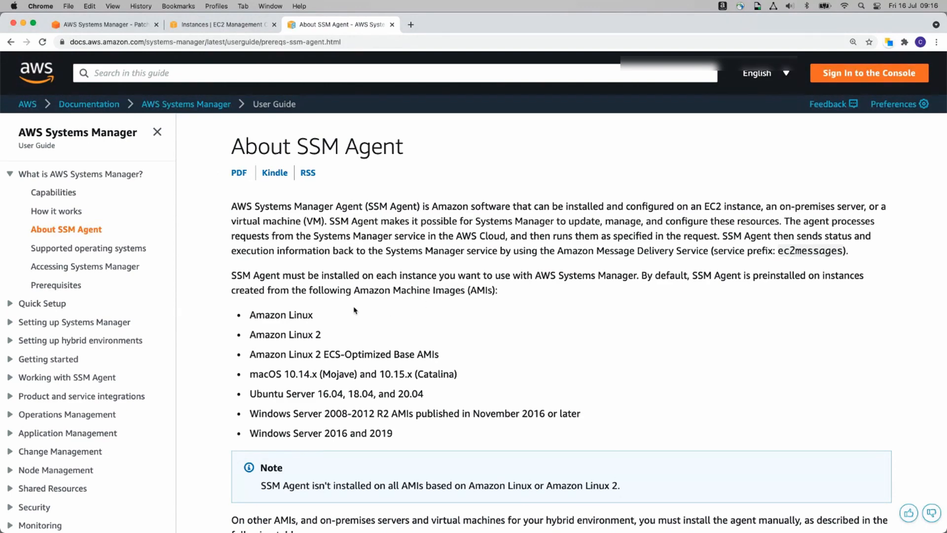
mouse_move(309, 370)
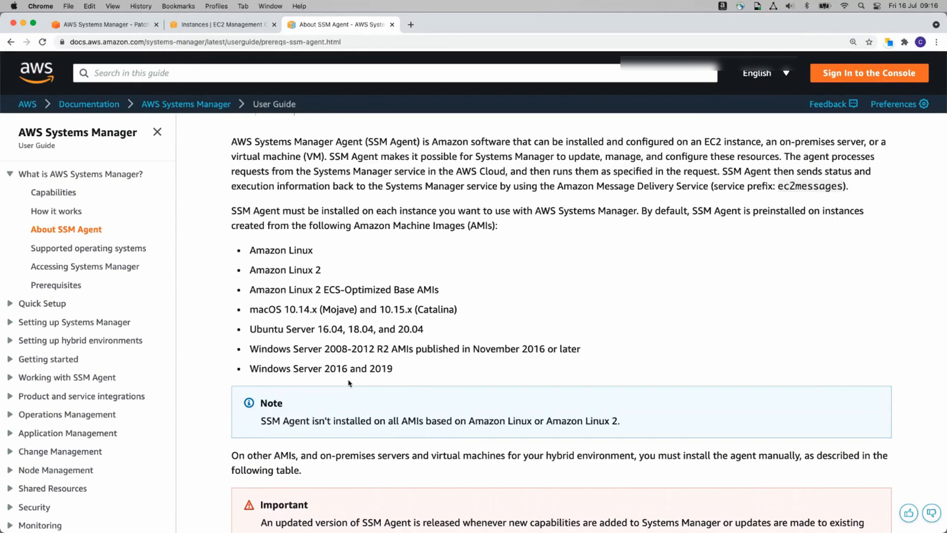
scroll(down, 3)
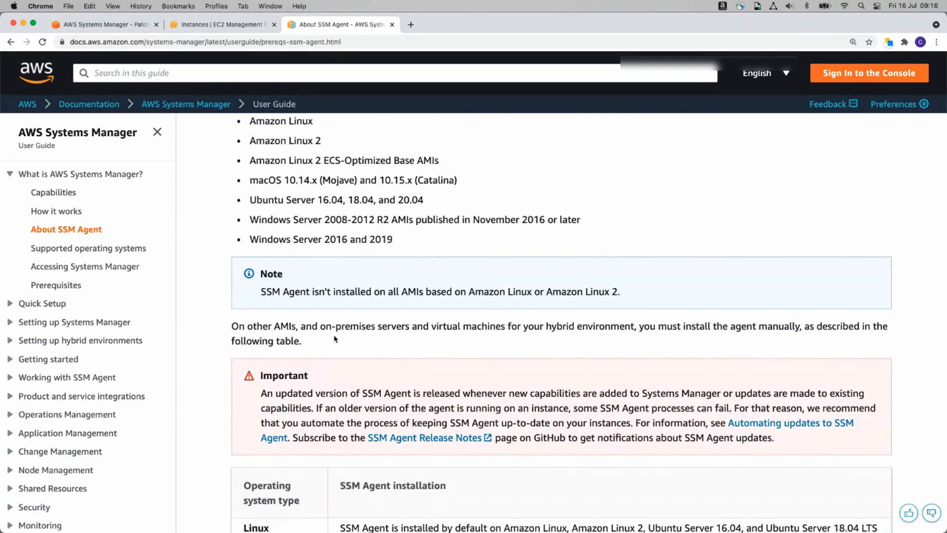
scroll(down, 3)
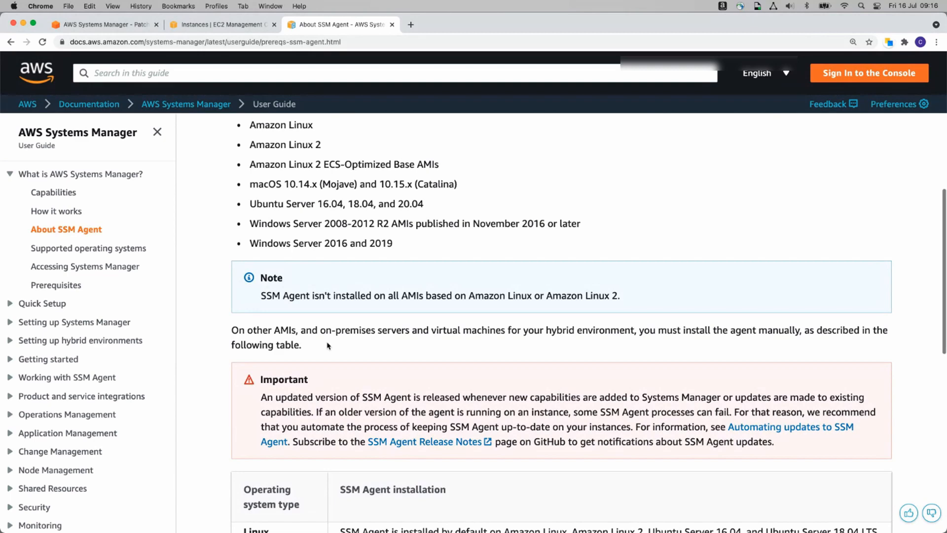
scroll(down, 3)
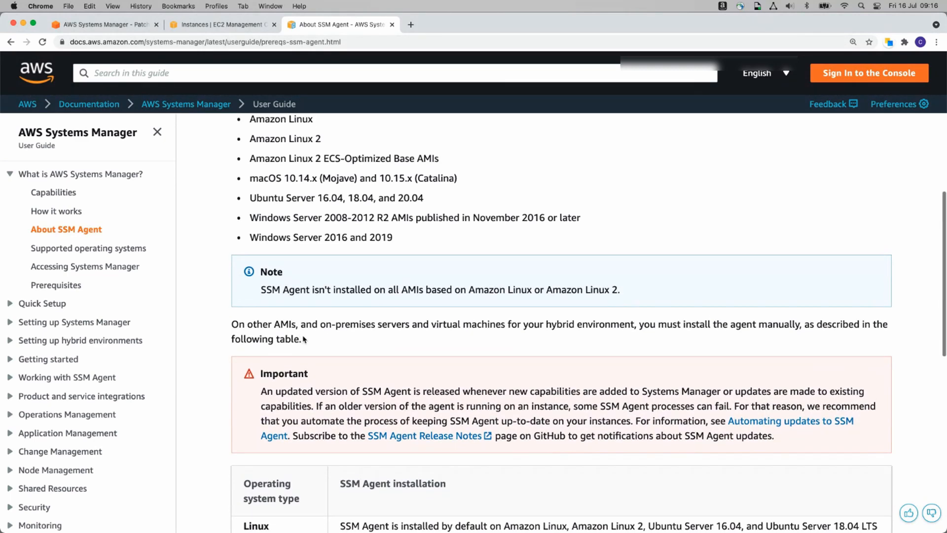
scroll(down, 3)
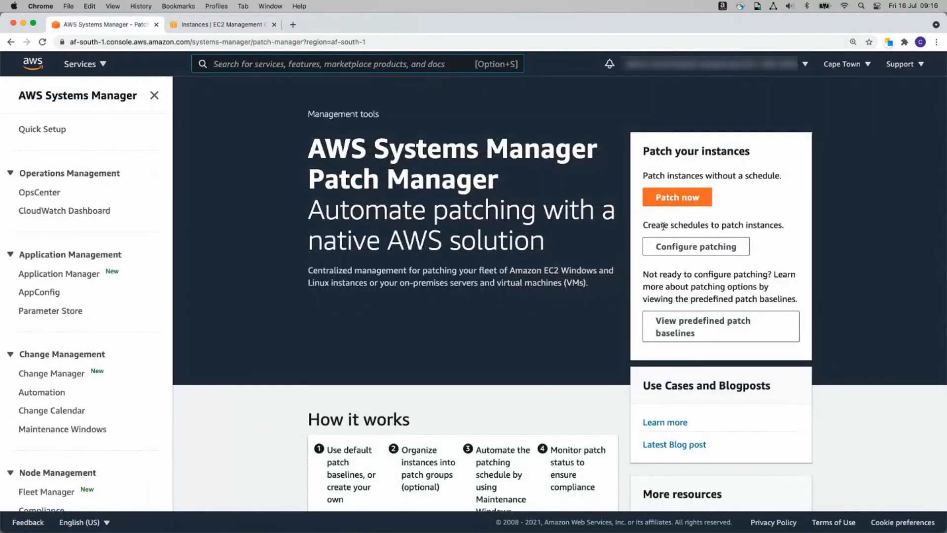
mouse_move(57, 114)
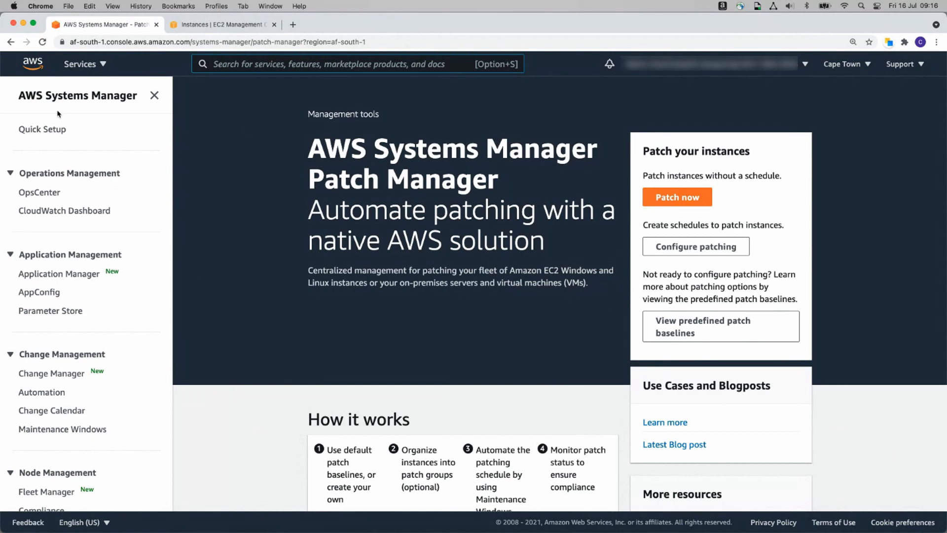
- Complete Quick Setup with default roles, daily missing-patch scan turned off, applied to all instances
click(42, 128)
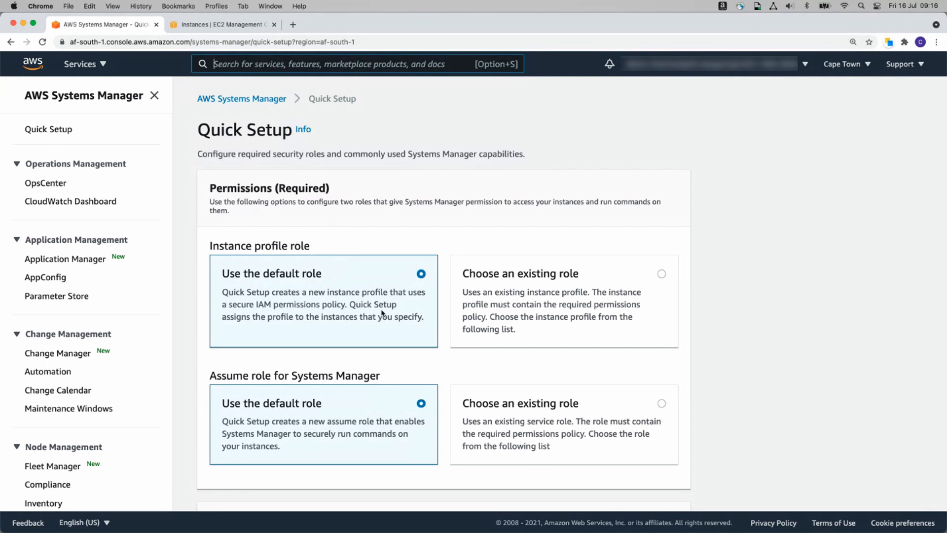
mouse_move(398, 289)
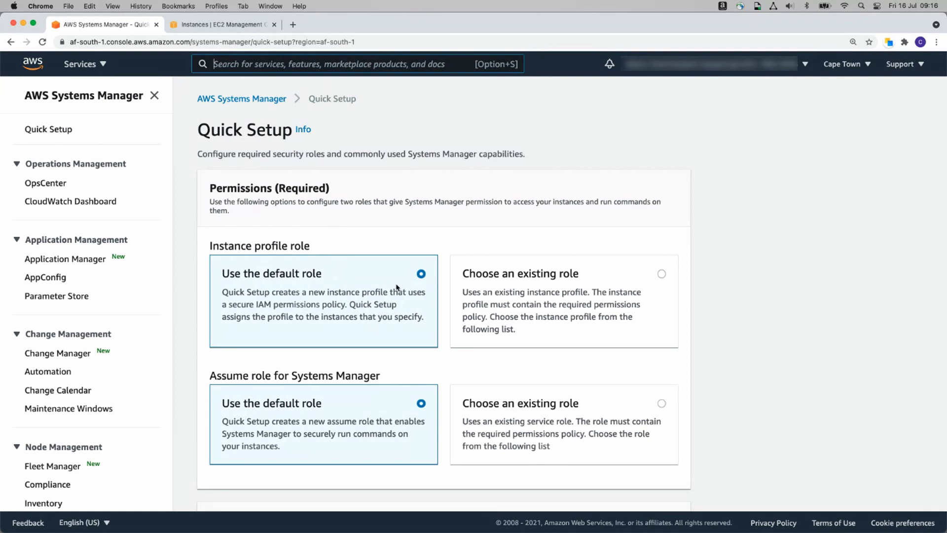
mouse_move(393, 292)
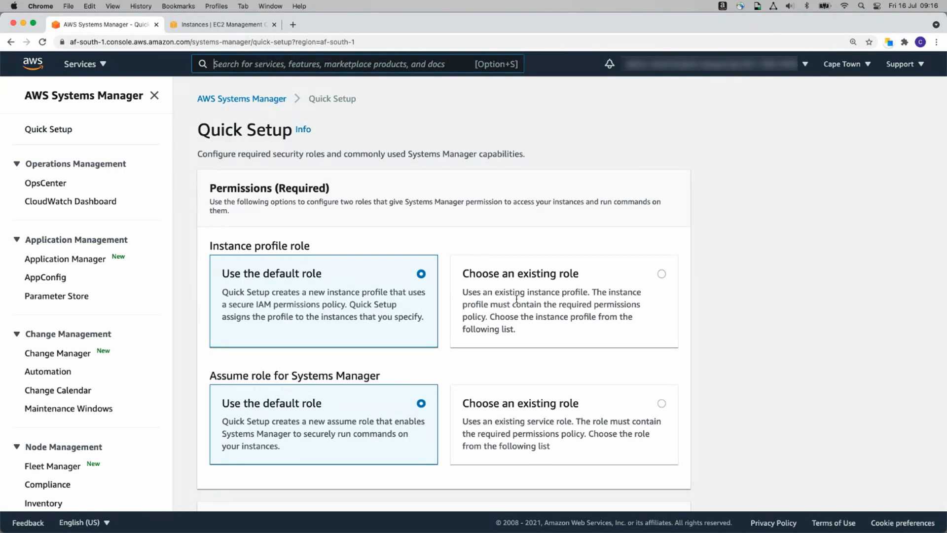
mouse_move(556, 300)
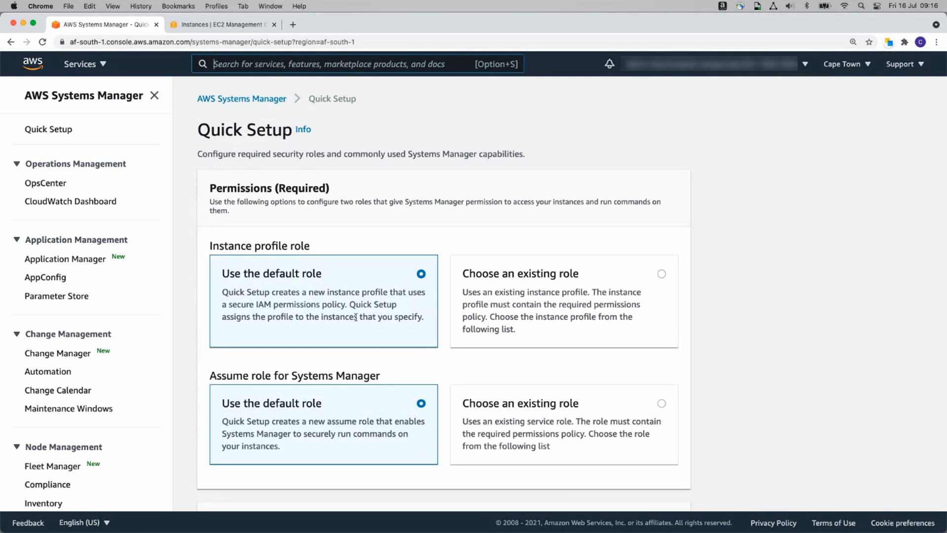
scroll(down, 3)
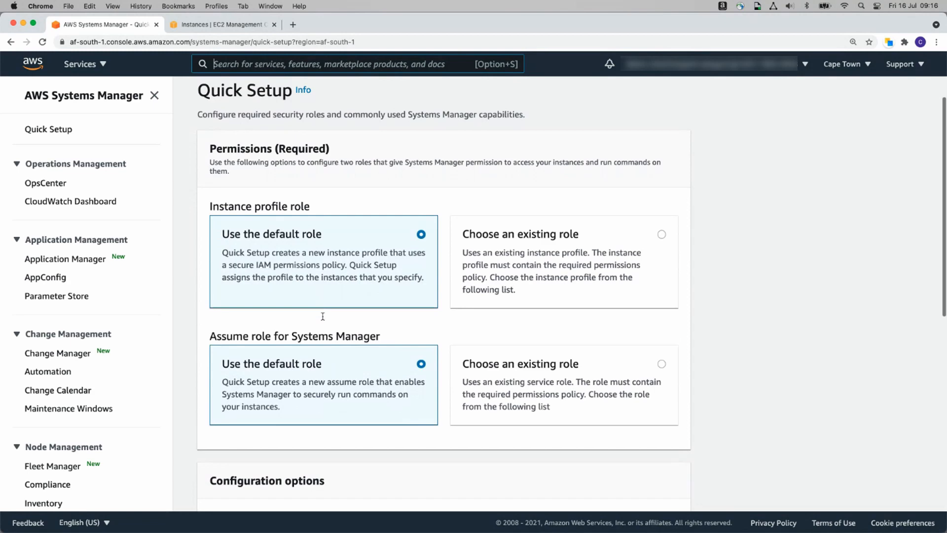
scroll(down, 3)
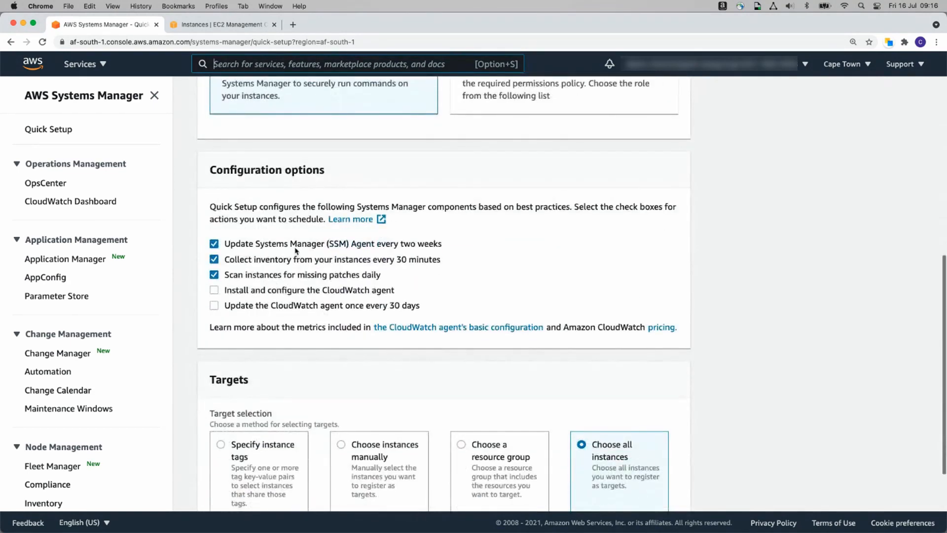
mouse_move(330, 270)
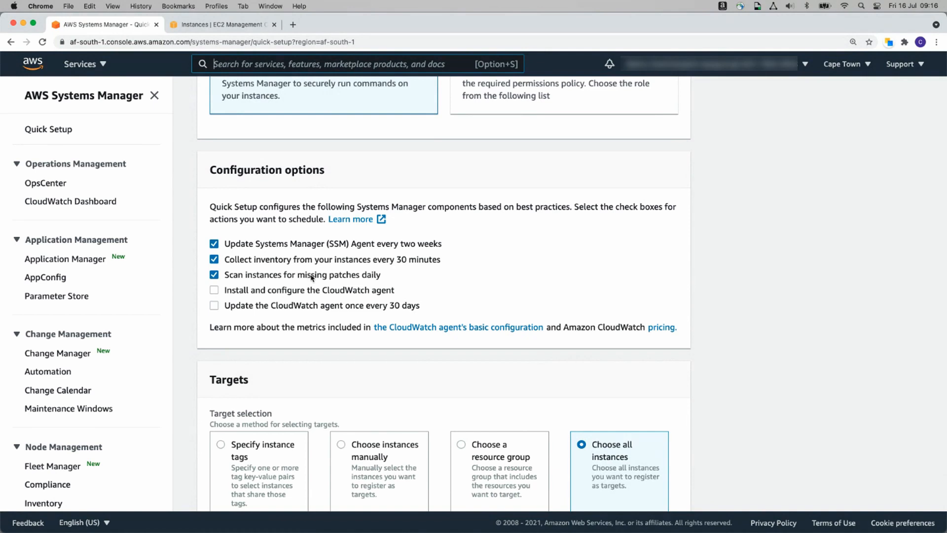
click(214, 275)
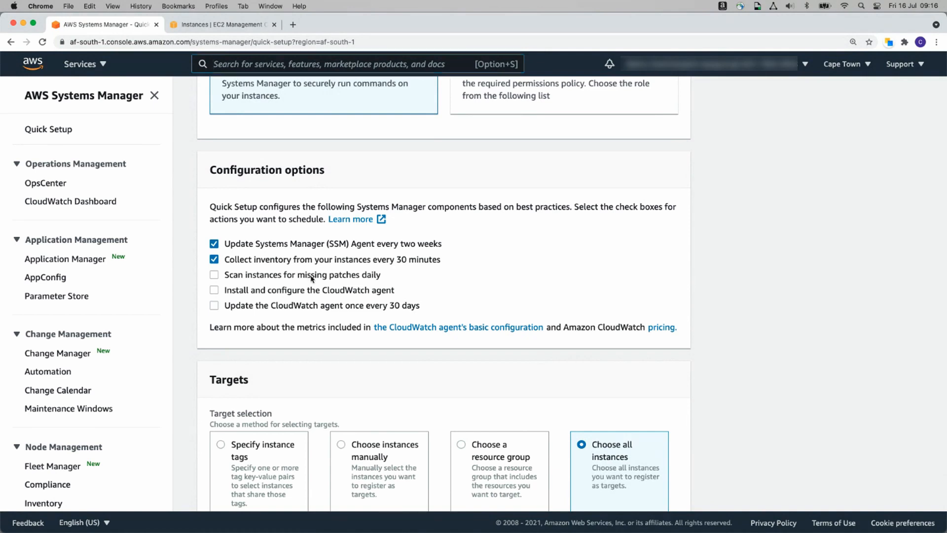
scroll(down, 3)
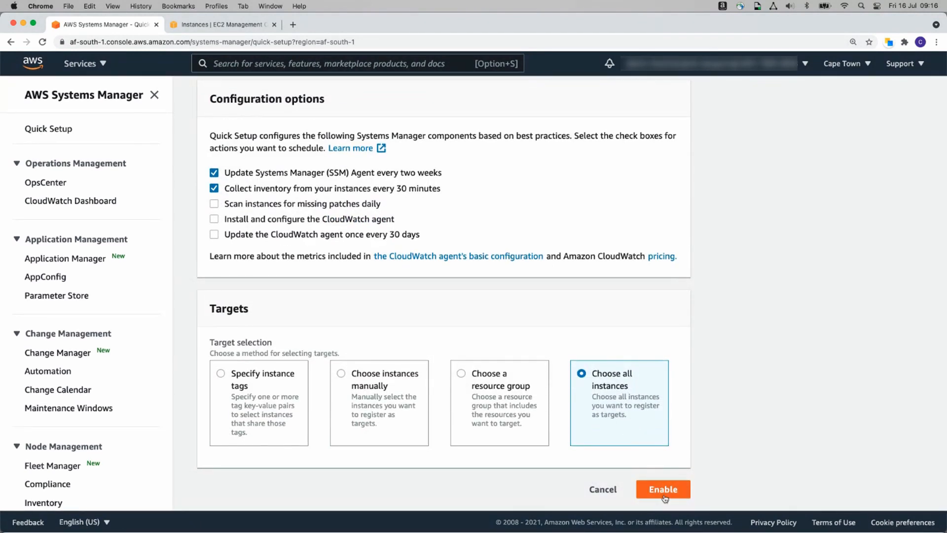
click(663, 488)
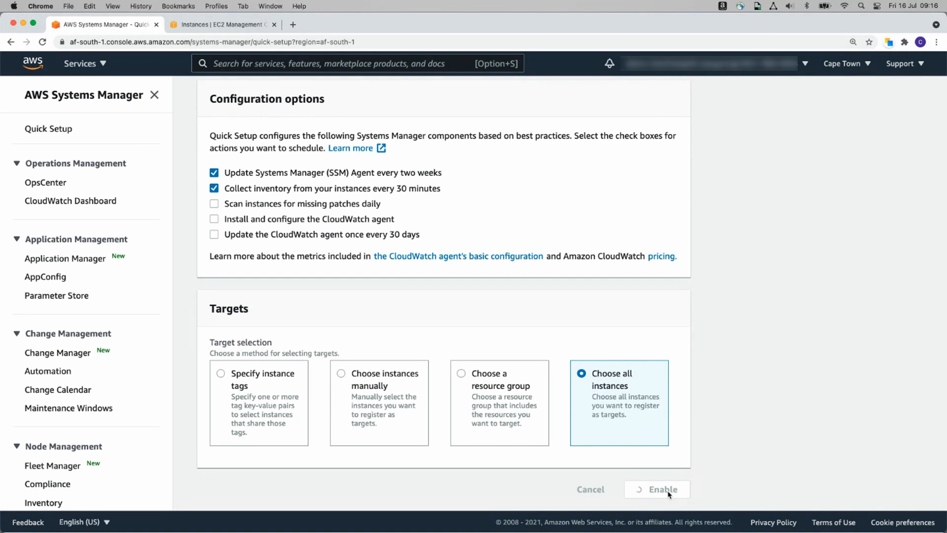
click(657, 489)
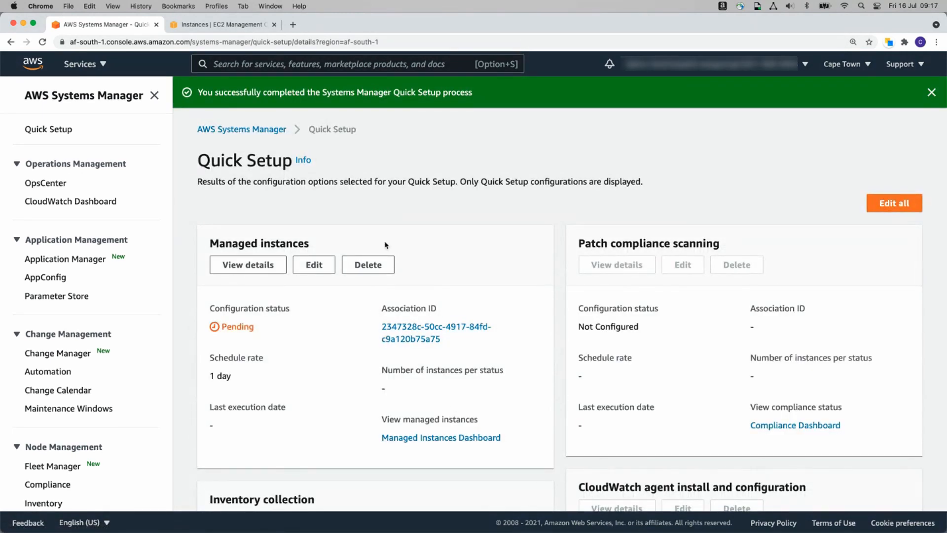
mouse_move(430, 254)
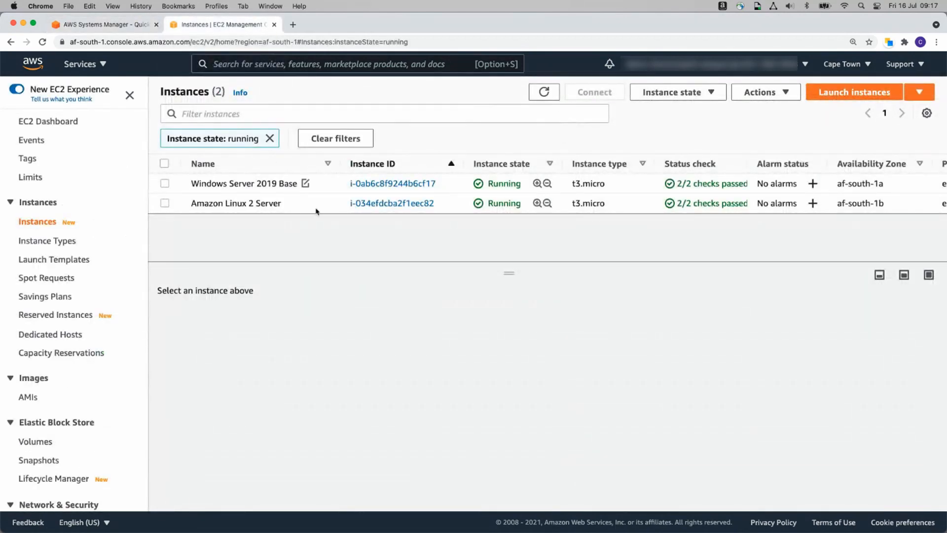
- Confirm the Amazon Linux 2 Server uses the AmazonSSMRoleForInstancesQuickSetup IAM role, then return to Quick Setup results
click(235, 203)
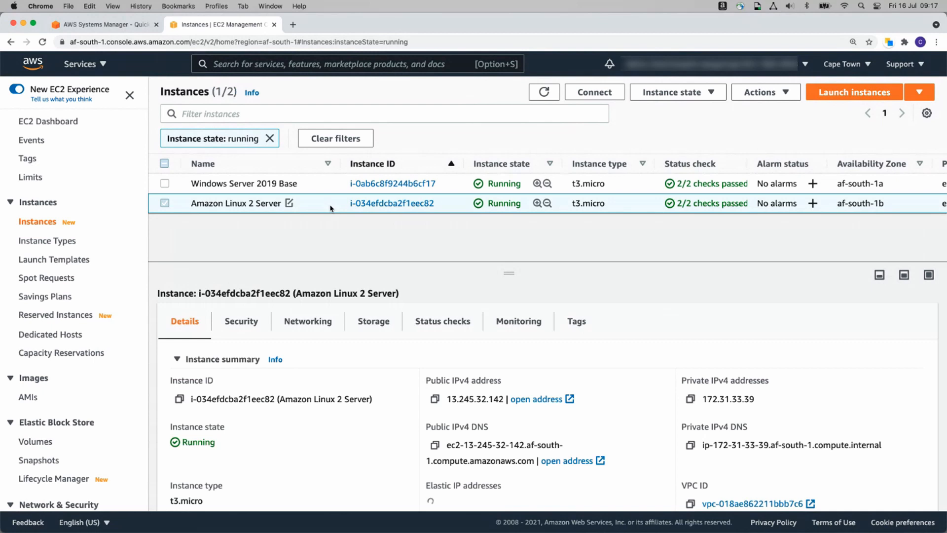
click(165, 203)
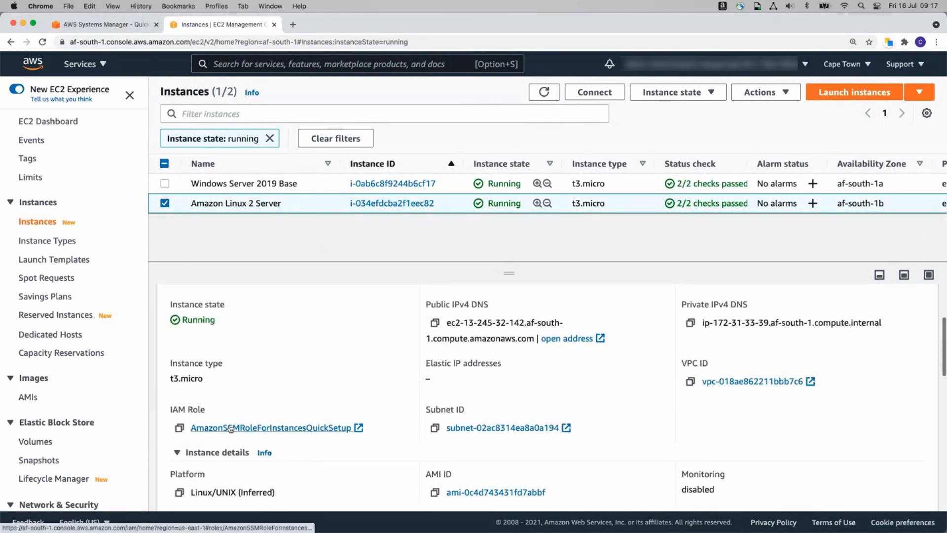
mouse_move(212, 436)
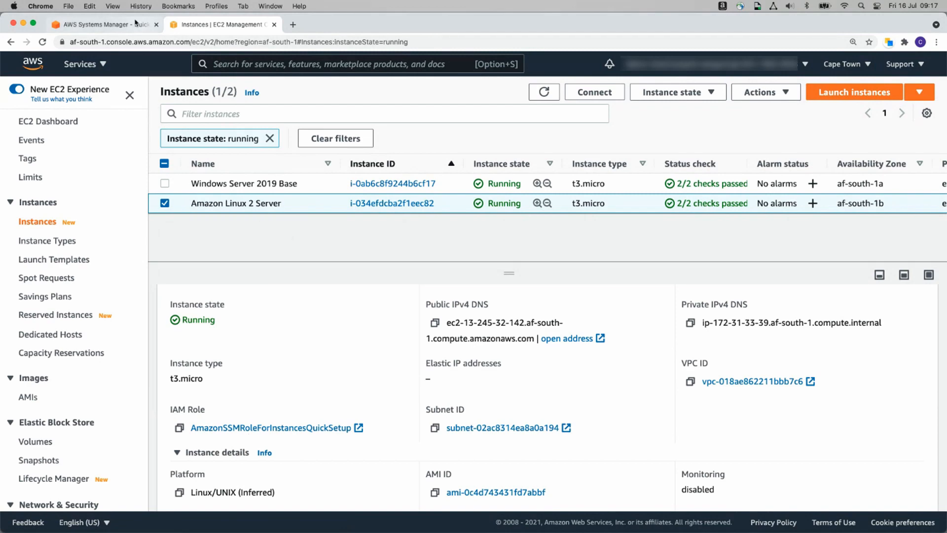
click(102, 24)
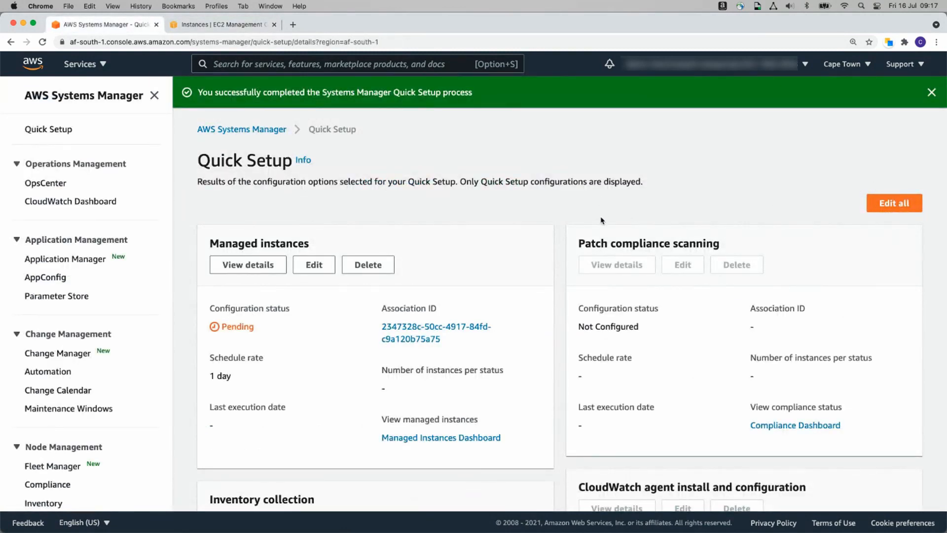
- Review the Quick Setup configuration cards and go to the Patch Manager start page
scroll(down, 3)
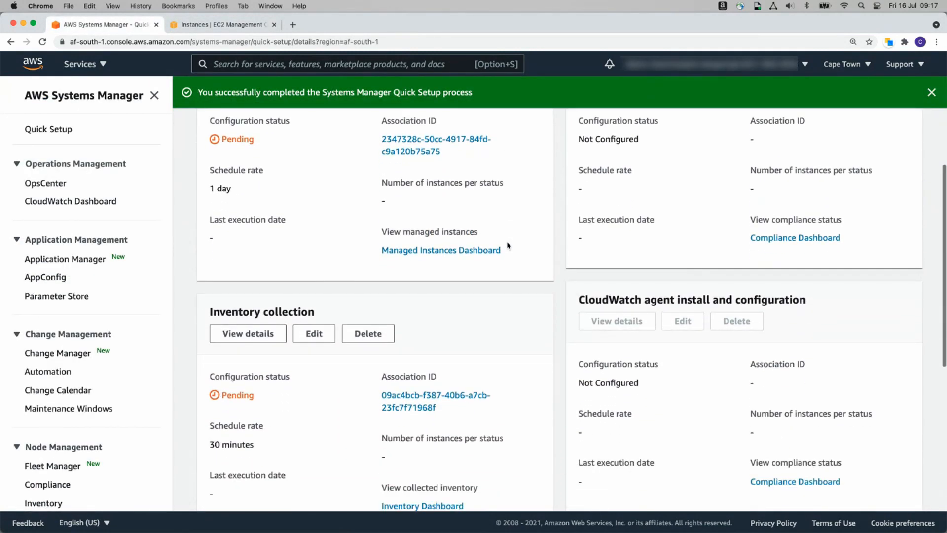
scroll(down, 3)
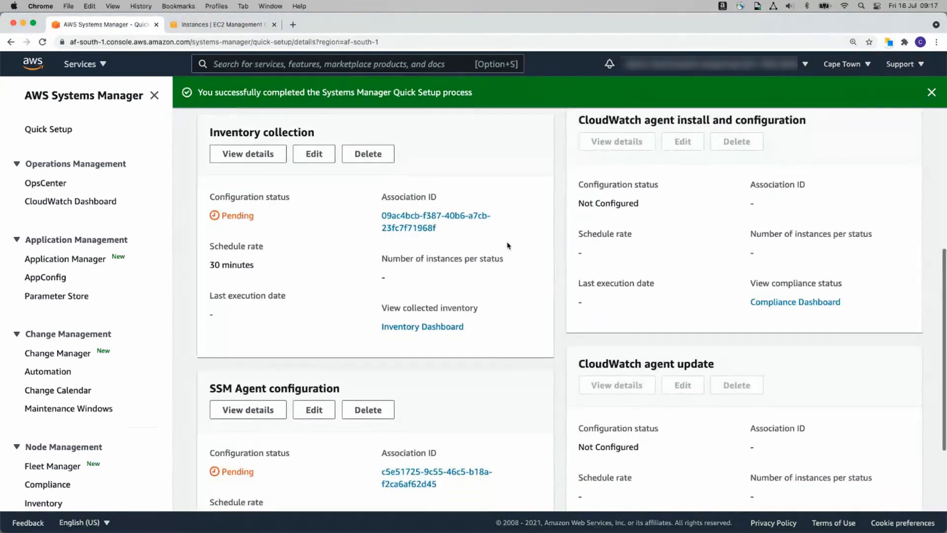
scroll(down, 3)
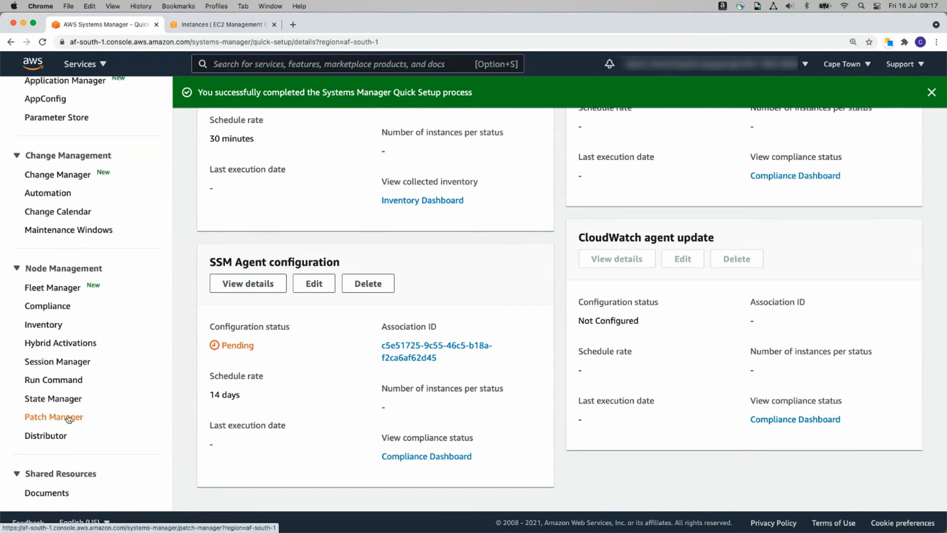
click(53, 416)
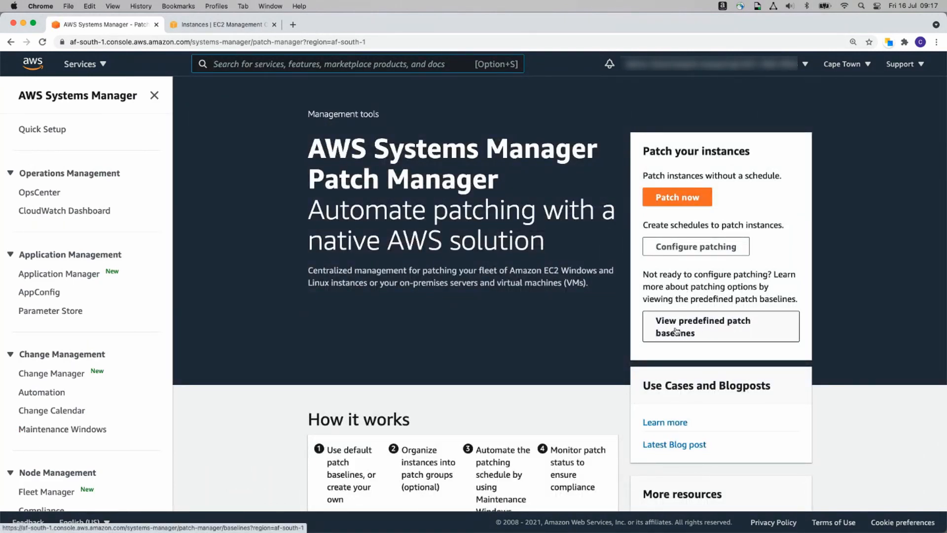
click(703, 327)
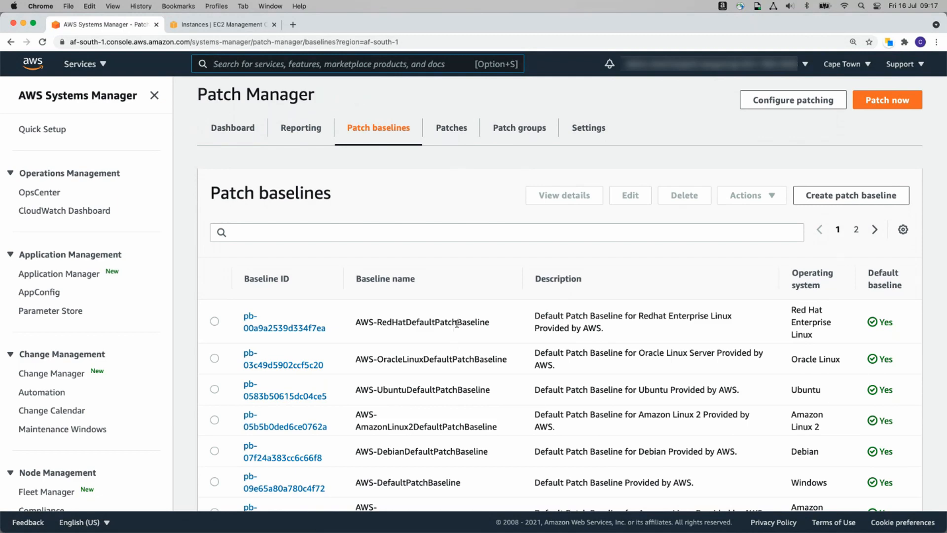
mouse_move(284, 327)
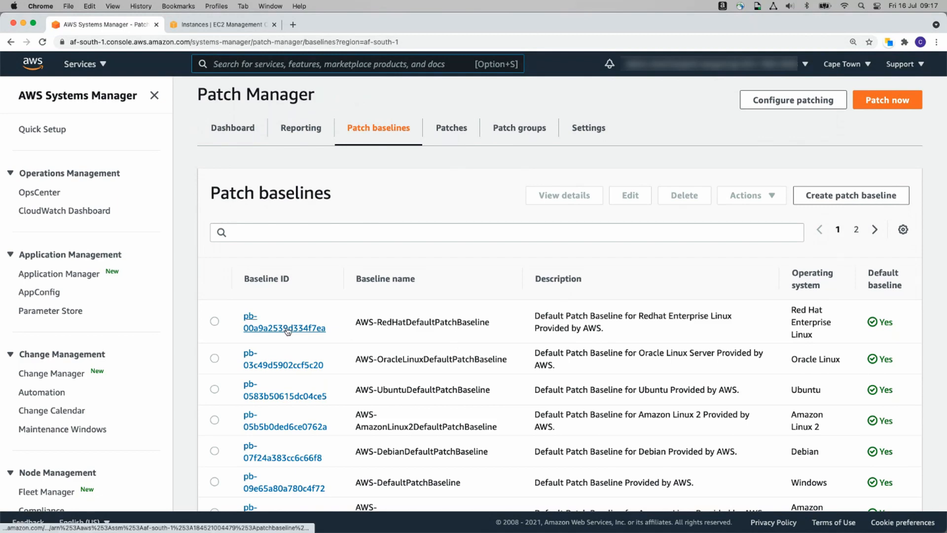
click(284, 322)
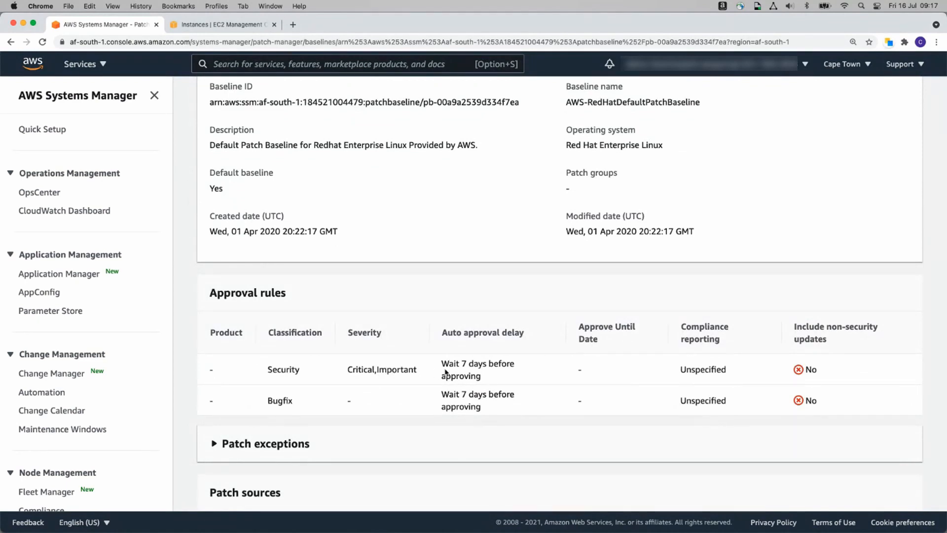
mouse_move(478, 381)
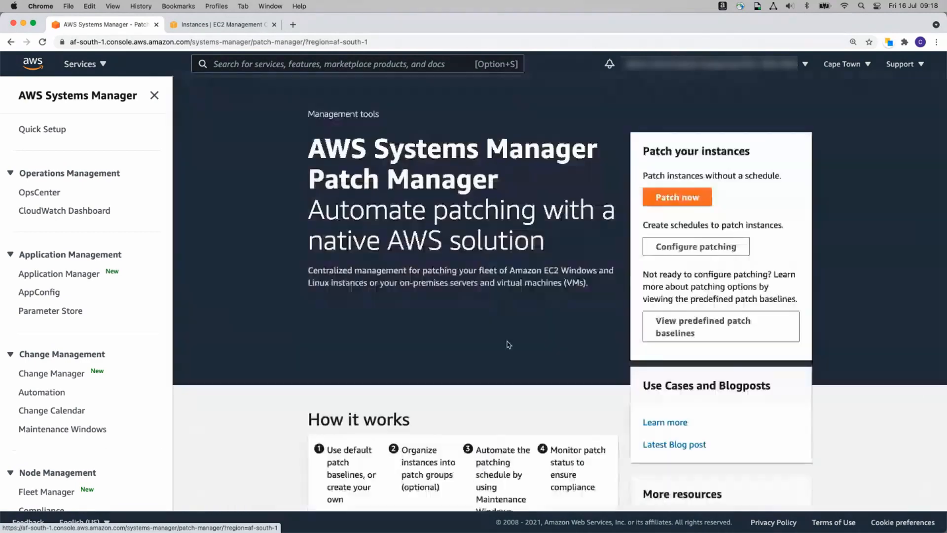
click(702, 327)
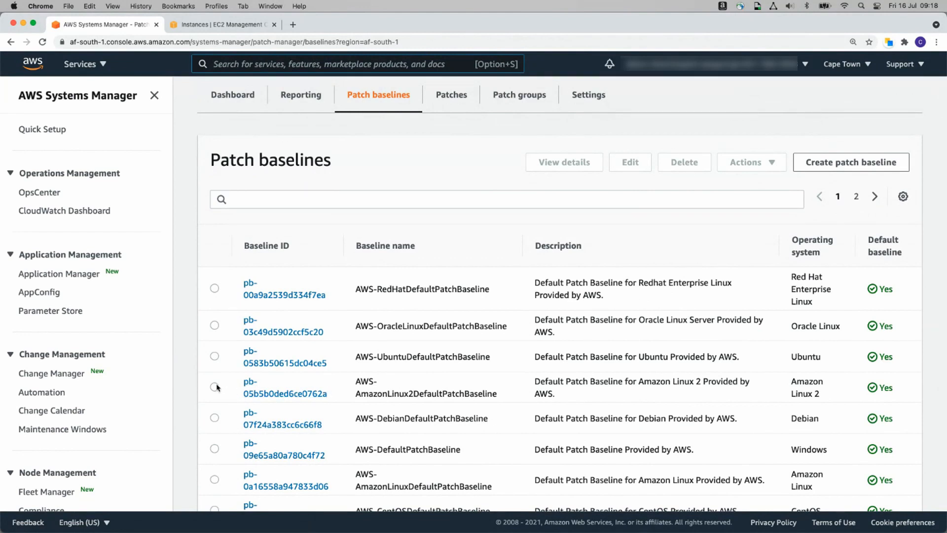
- Add a ProductionServer patch group to AWS-AmazonLinux2DefaultPatchBaseline and view the registered patch groups
click(215, 387)
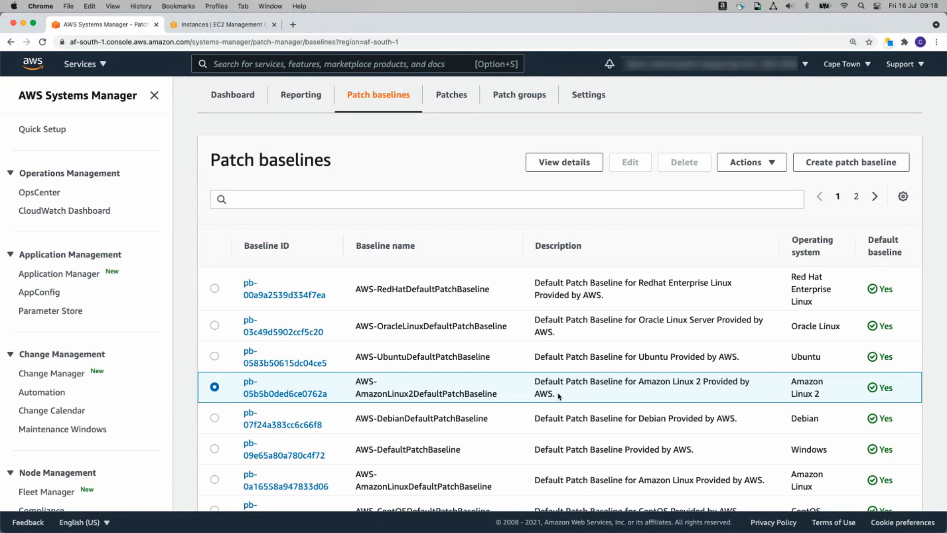
click(751, 162)
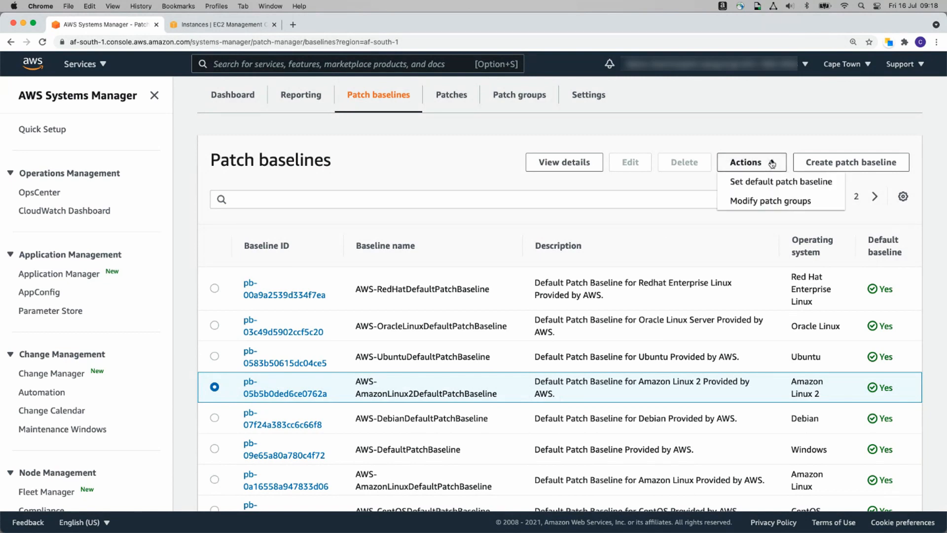
click(771, 200)
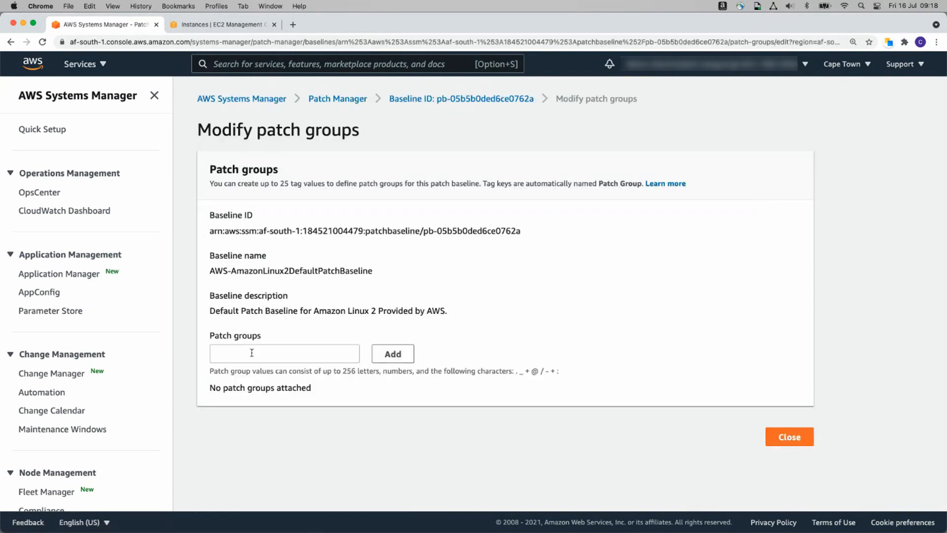
mouse_move(273, 357)
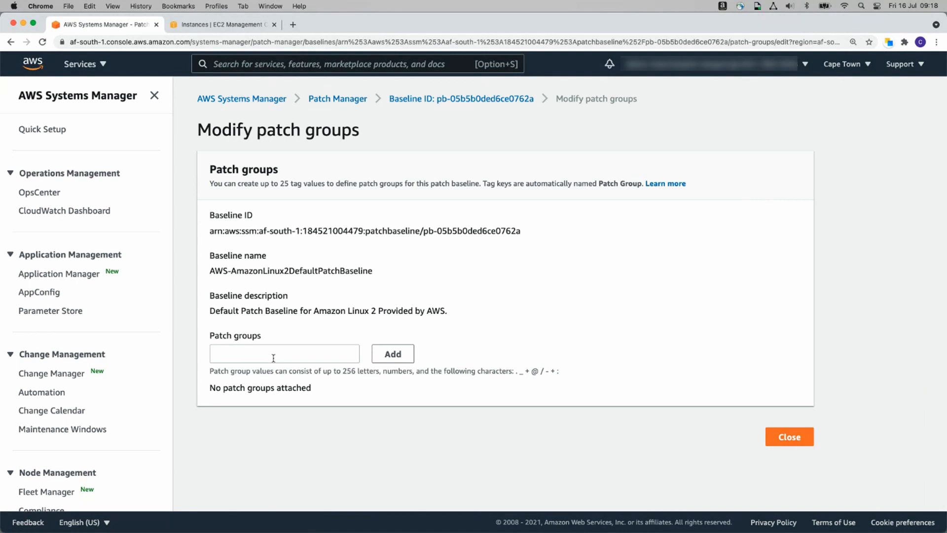
text(Produ)
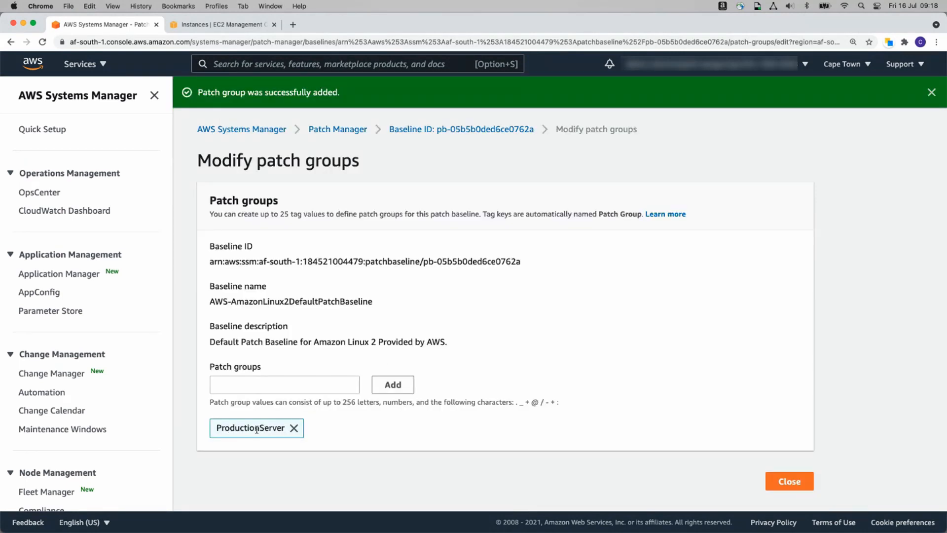
click(789, 480)
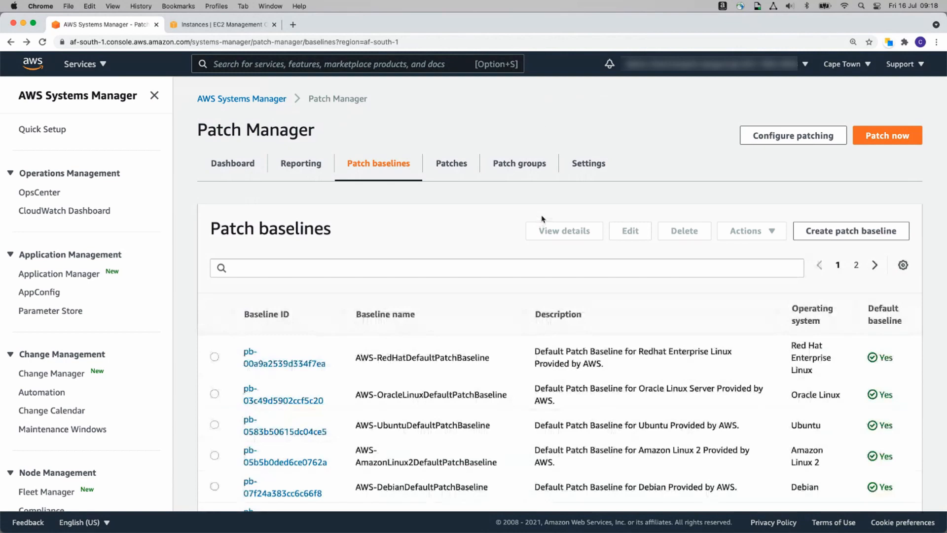
click(518, 163)
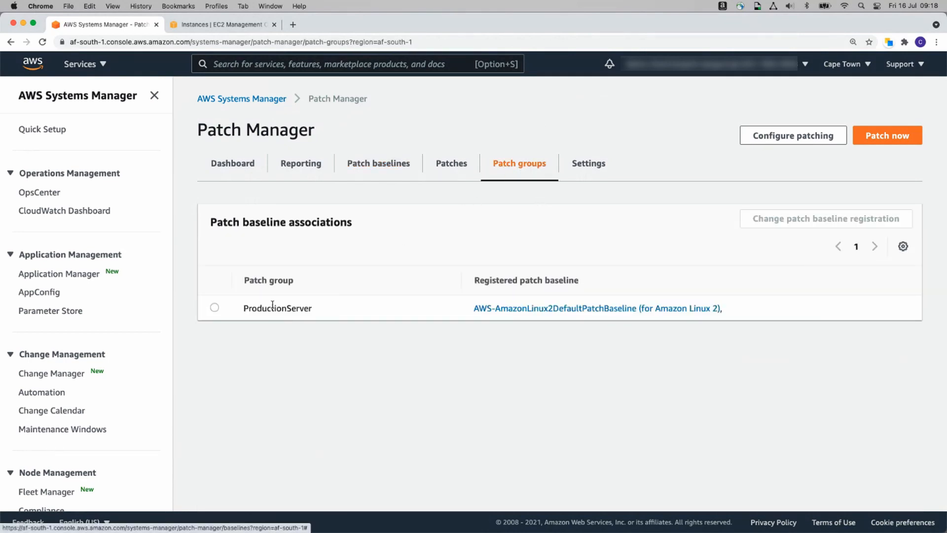
mouse_move(338, 321)
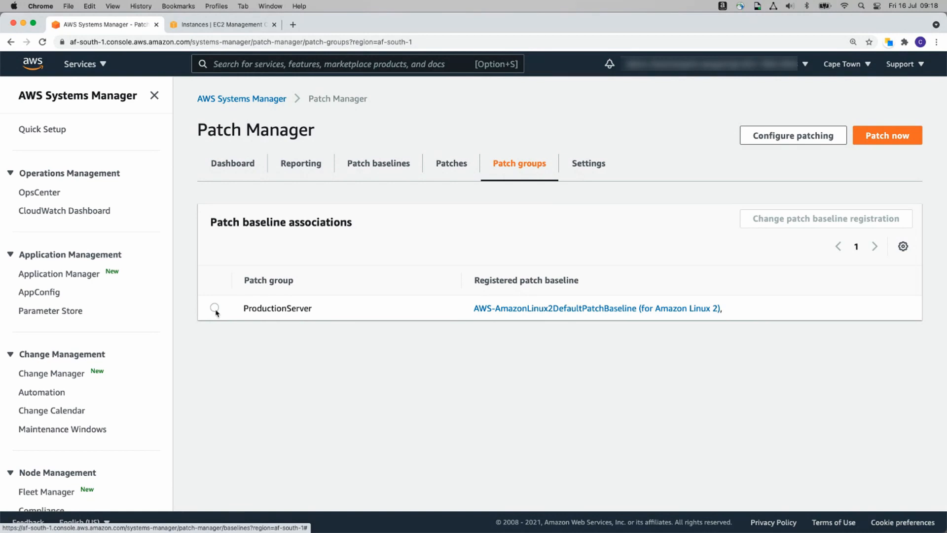
mouse_move(355, 310)
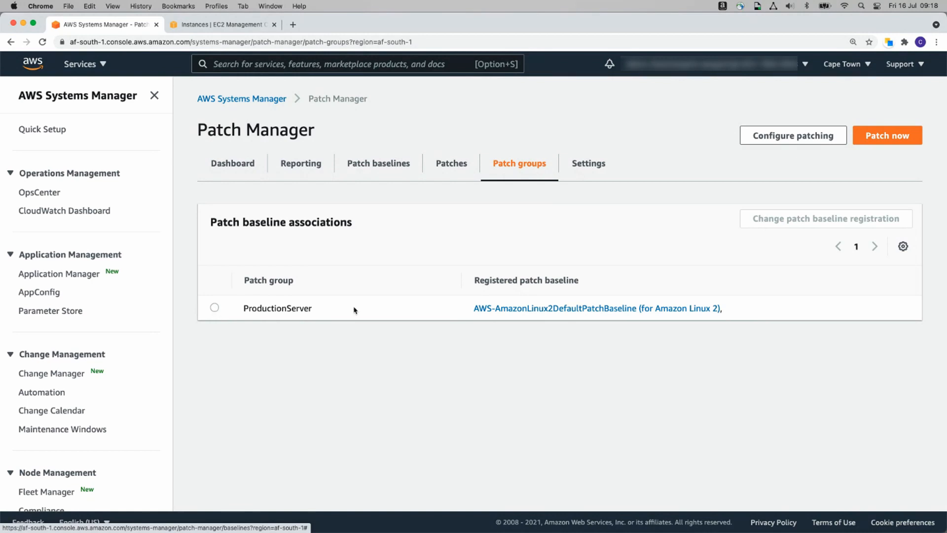
mouse_move(563, 290)
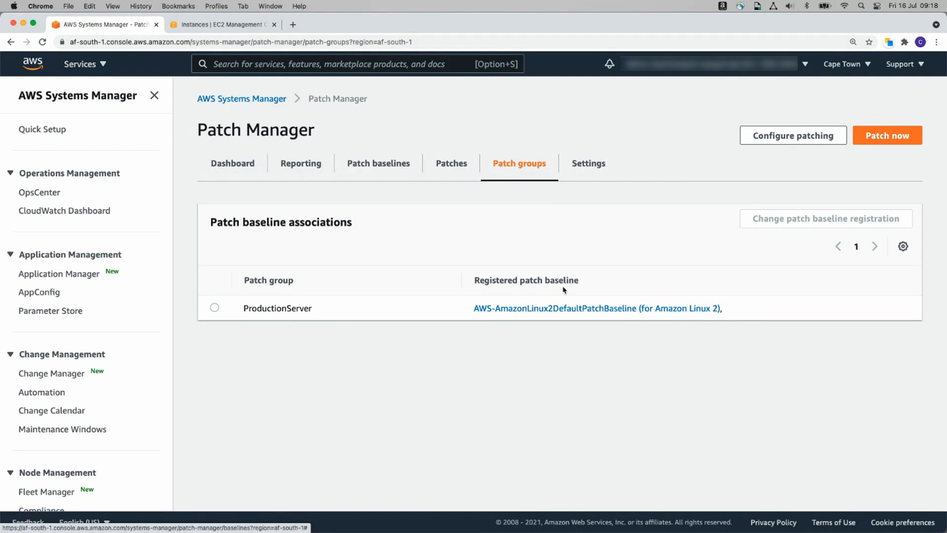
mouse_move(215, 308)
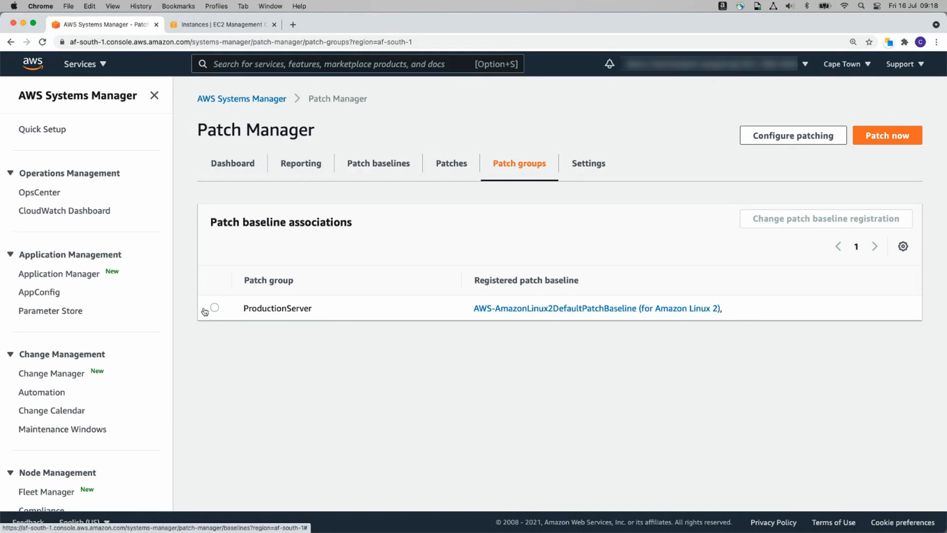
- Register the ProductionServer patch group to AWS-DefaultPatchBaseline for Windows as well
click(214, 308)
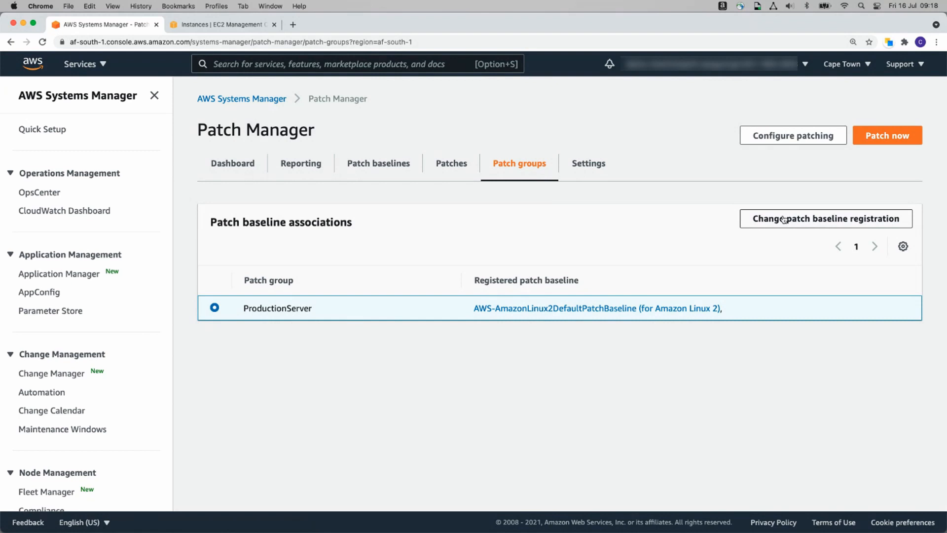
click(826, 219)
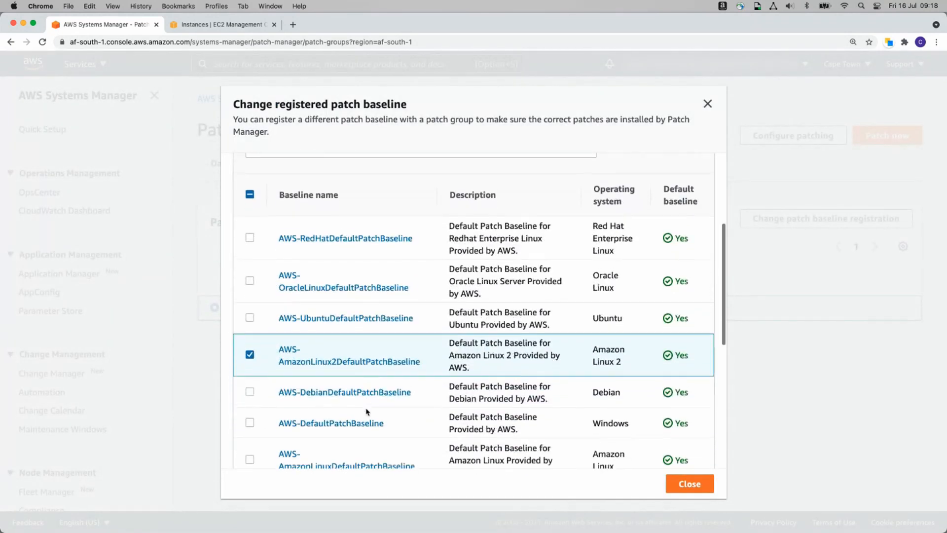
scroll(down, 3)
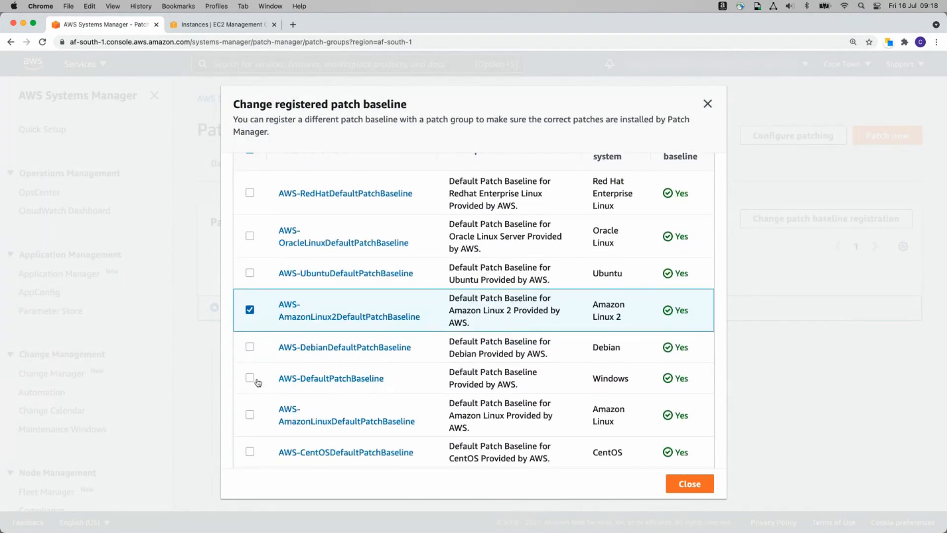
click(690, 484)
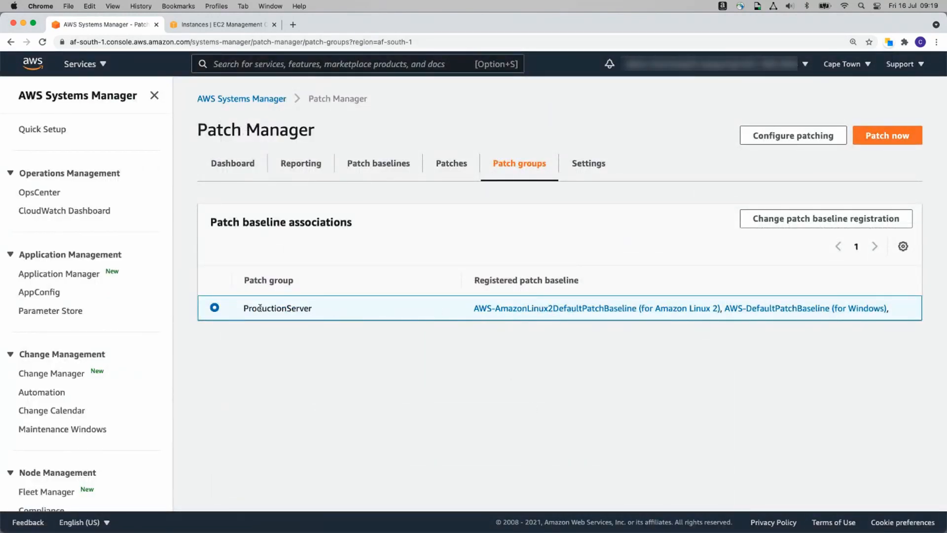
- Copy the ProductionServer patch group name for reuse
double_click(277, 308)
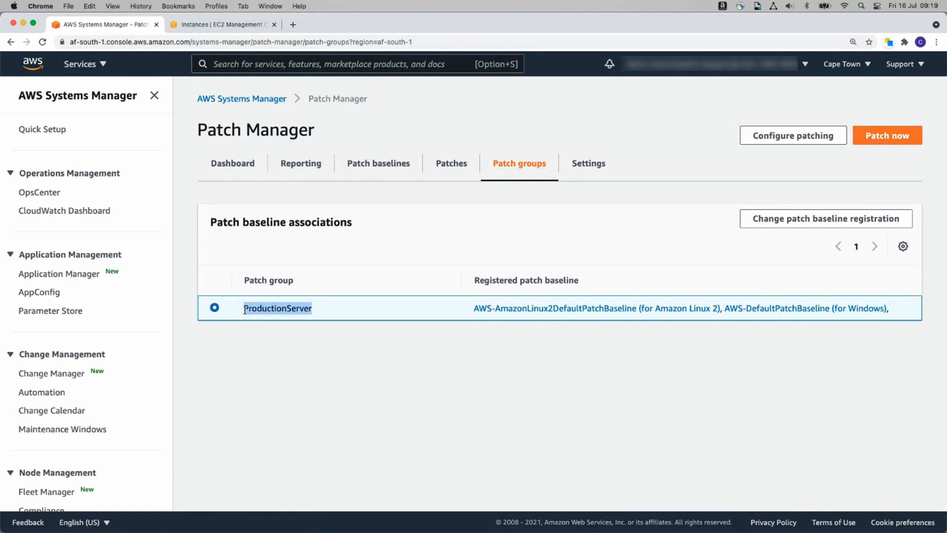
double_click(276, 307)
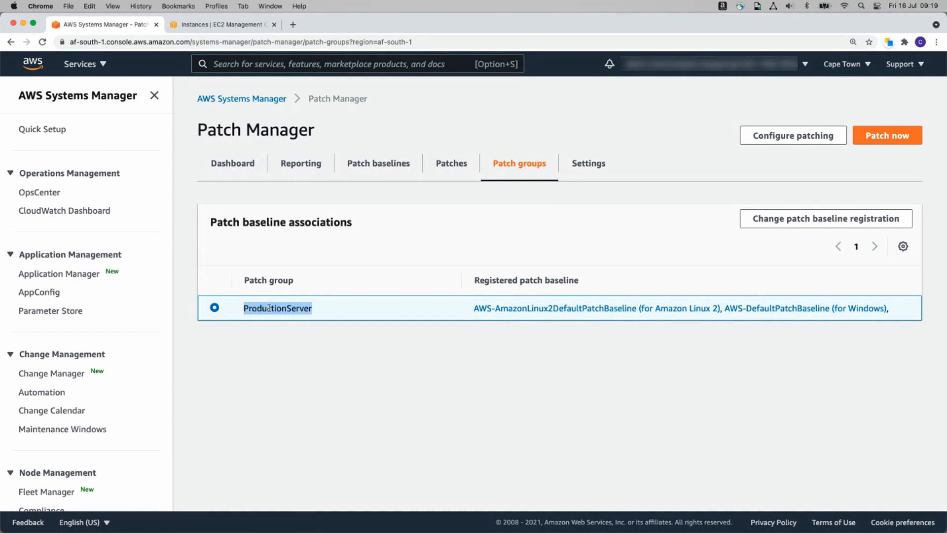
right_click(276, 308)
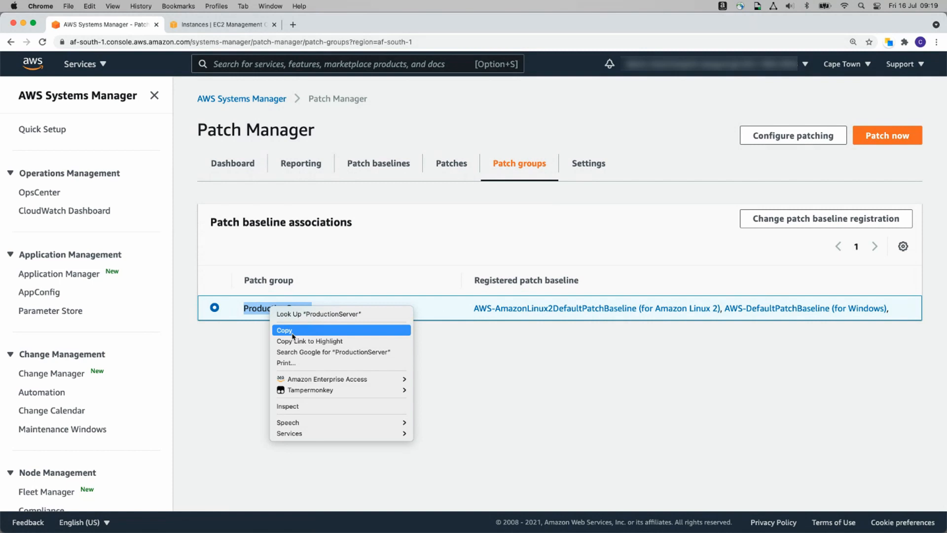
click(284, 330)
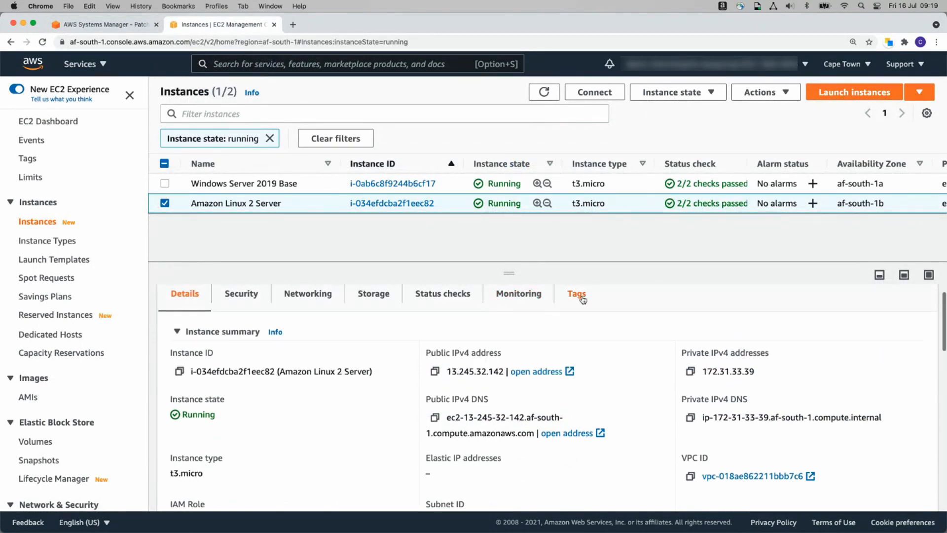
- Tag the Amazon Linux 2 Server instance with Patch Group = ProductionServer and save
click(575, 294)
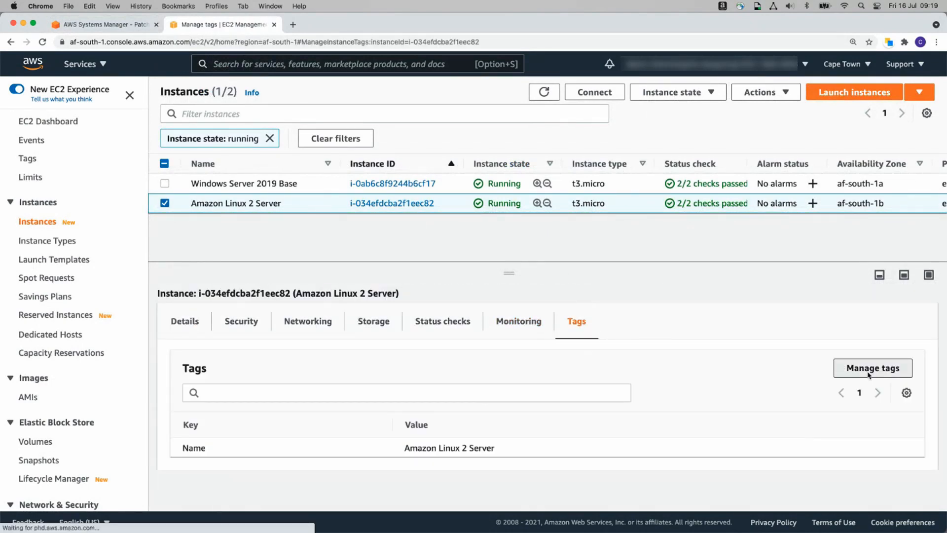
click(871, 368)
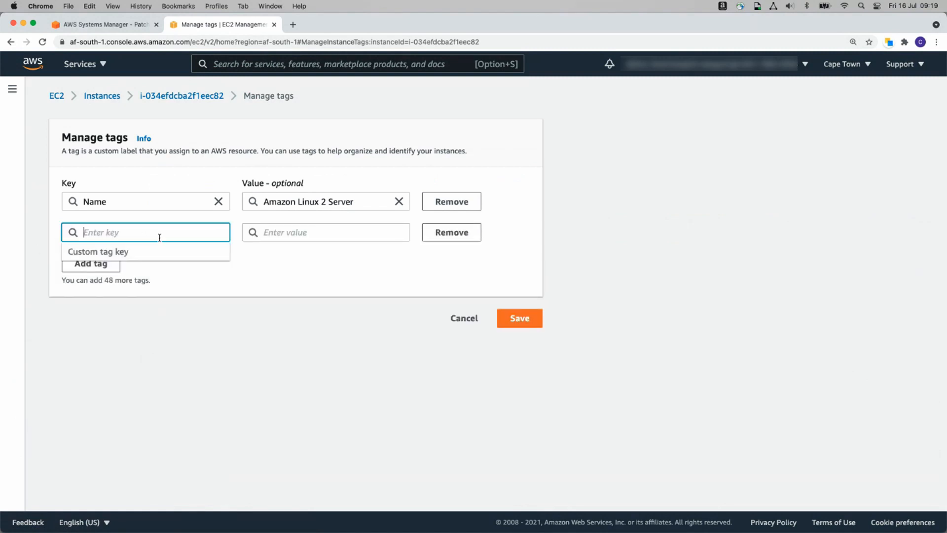
text(Patch)
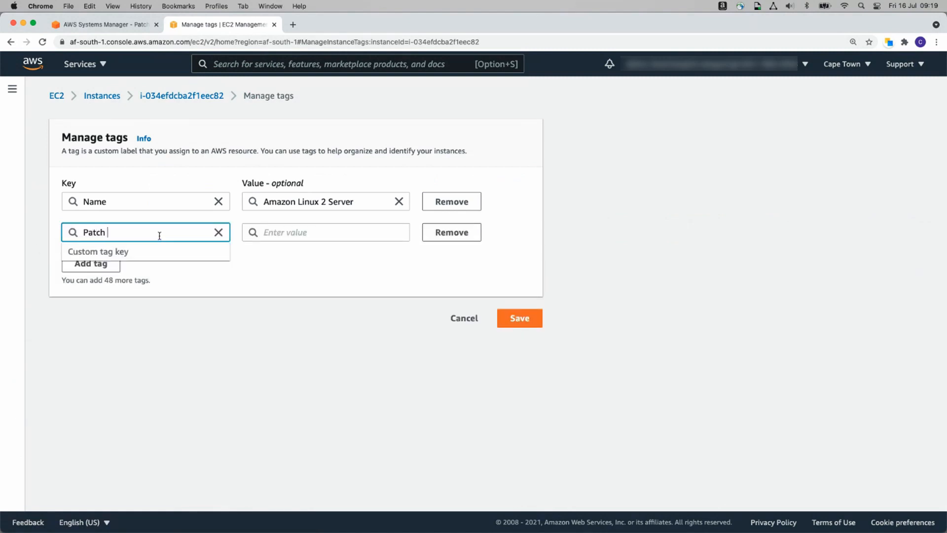
text(Group)
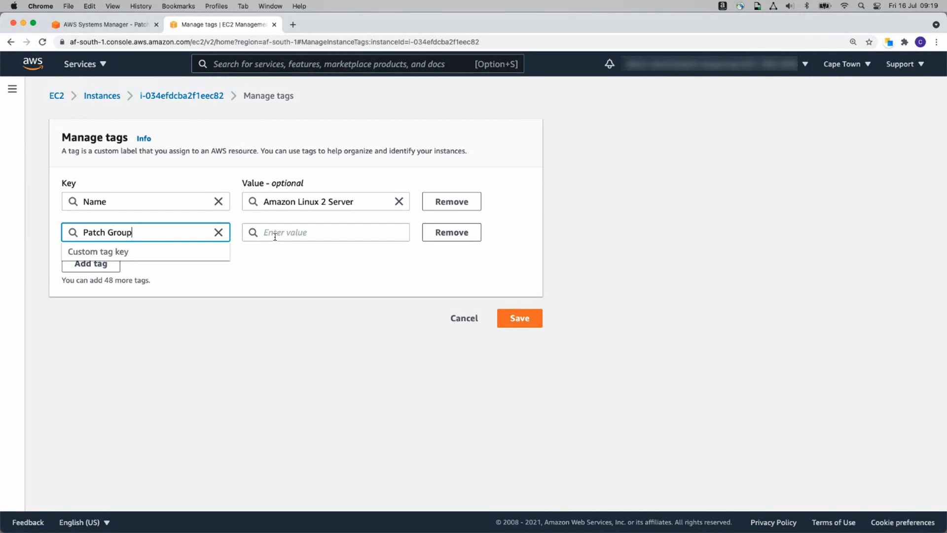
text(ProductionServer)
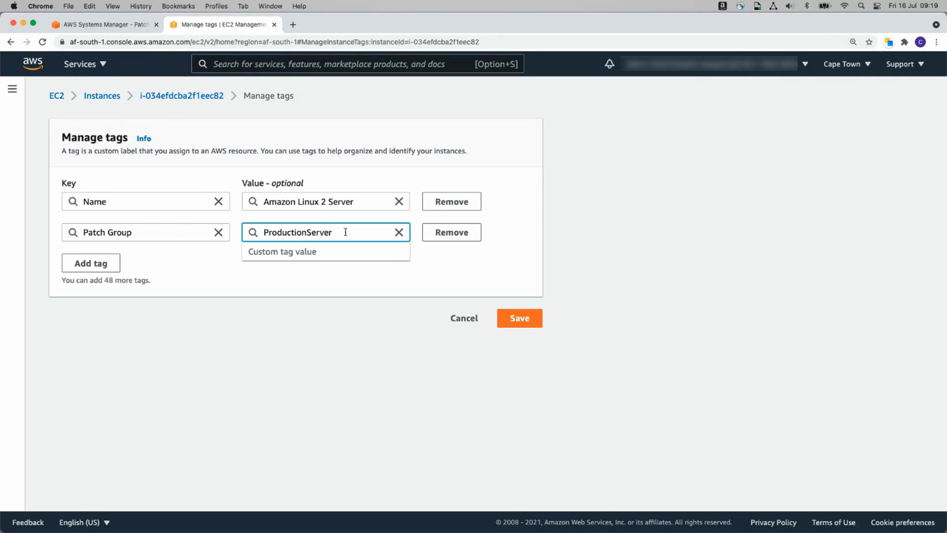
click(518, 318)
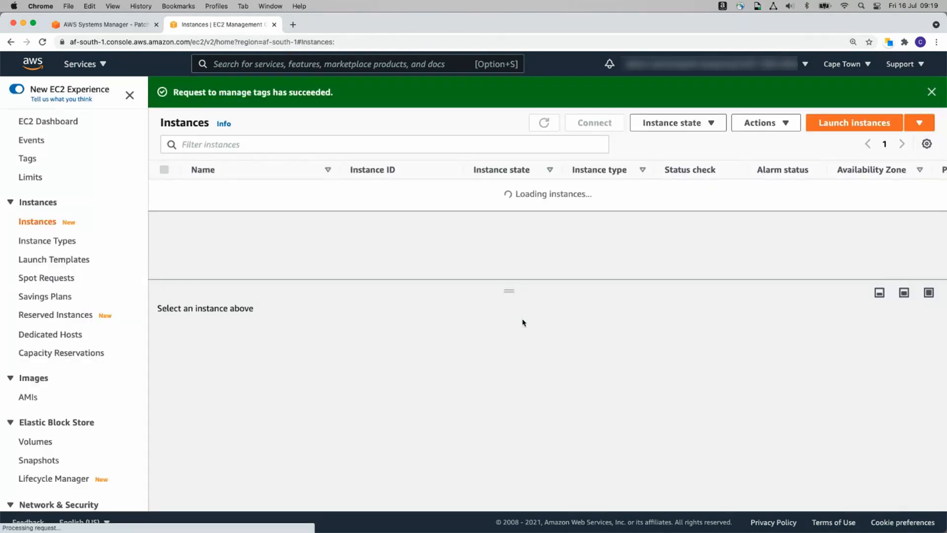
- Tag the Windows Server 2019 Base instance with Patch Group = ProductionServer, save, and return to Patch Manager
click(165, 189)
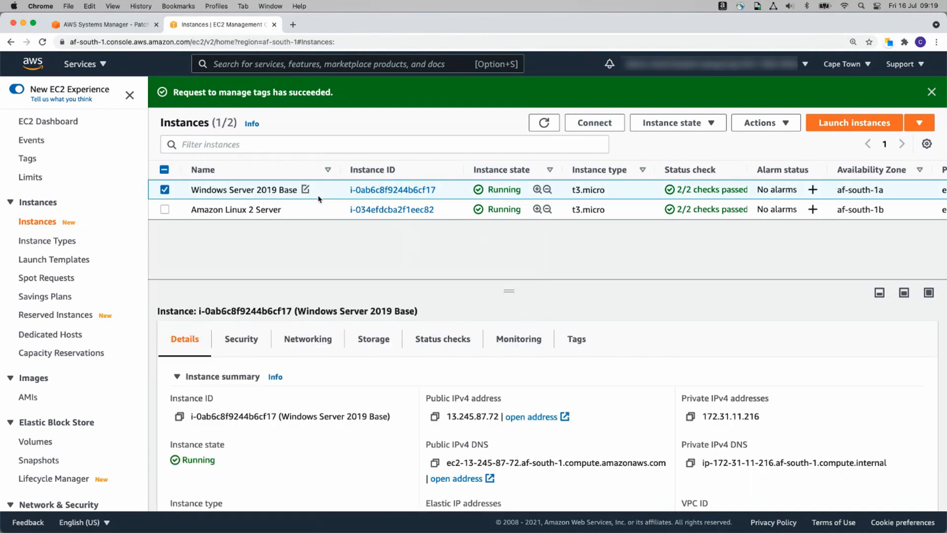
click(576, 338)
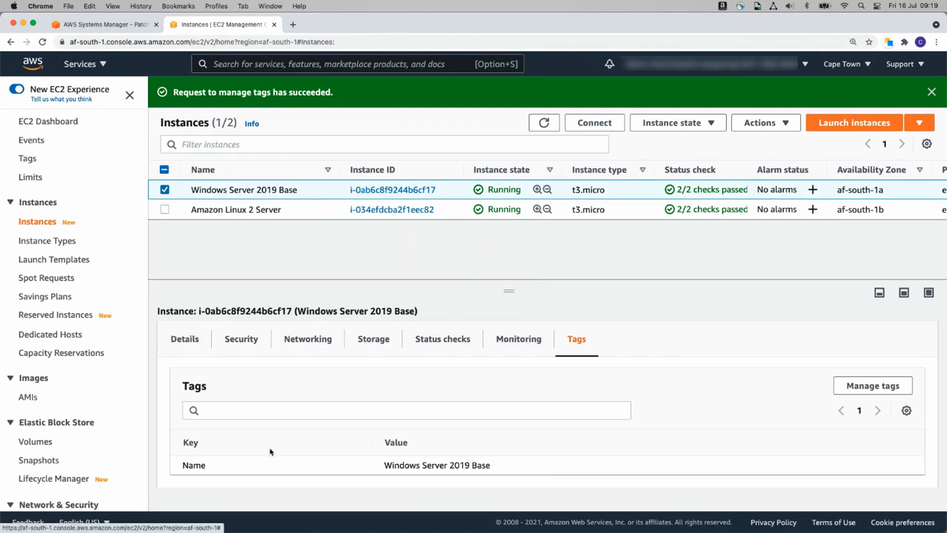
click(872, 385)
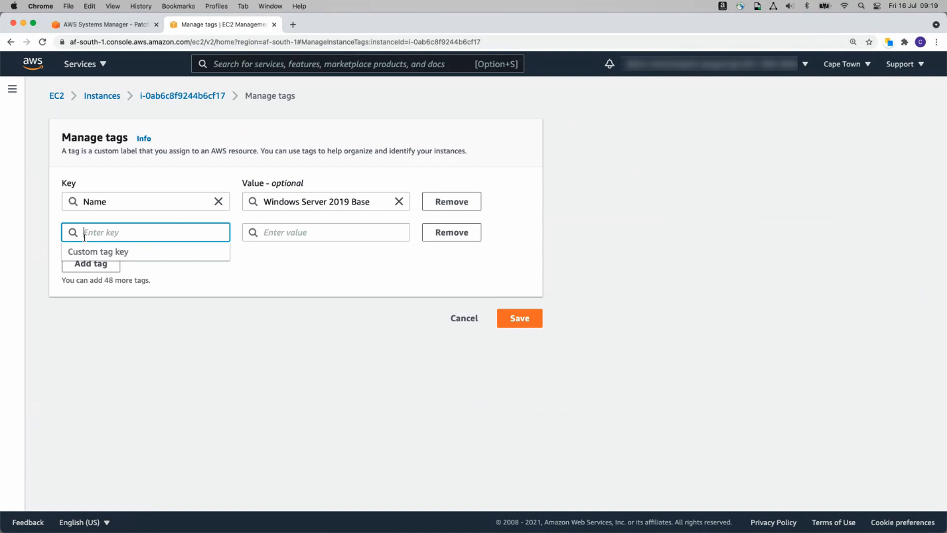
text(Patch Group)
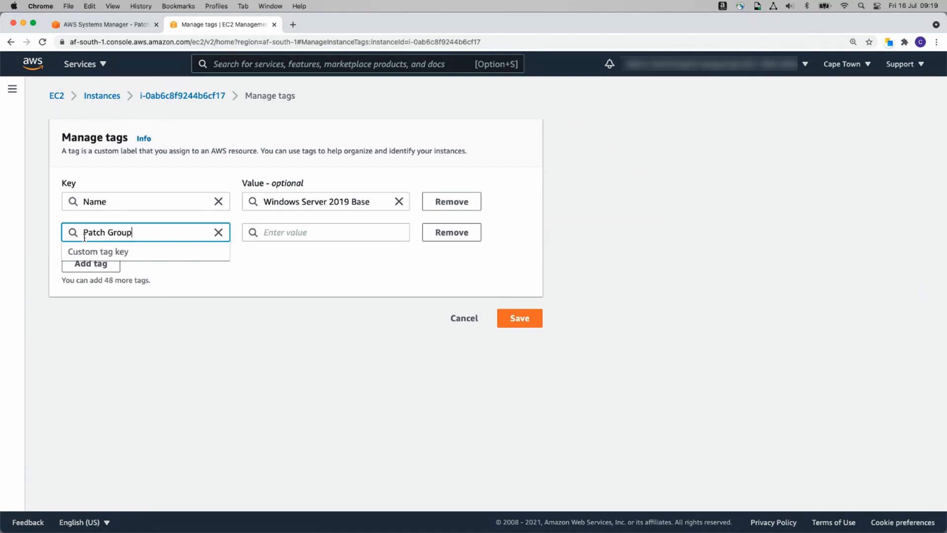
text(ProductionServer)
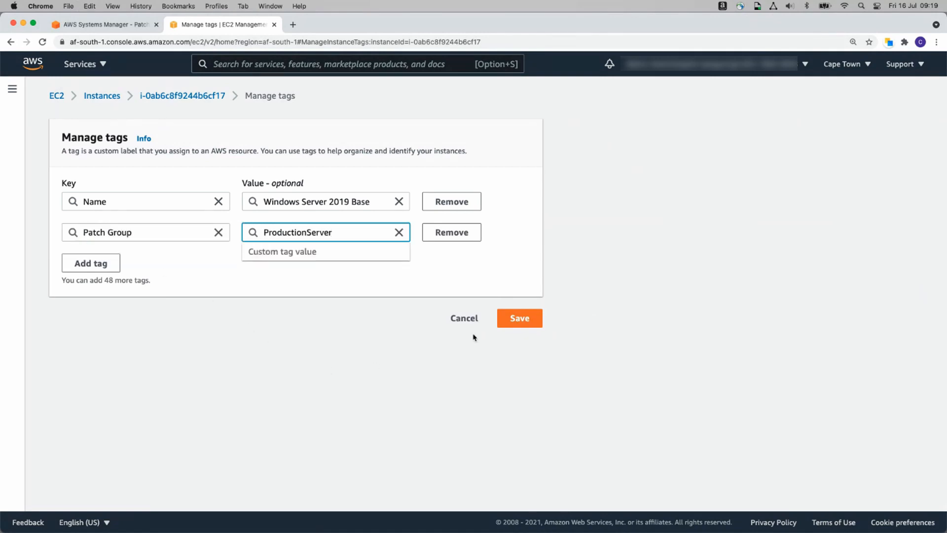
click(519, 318)
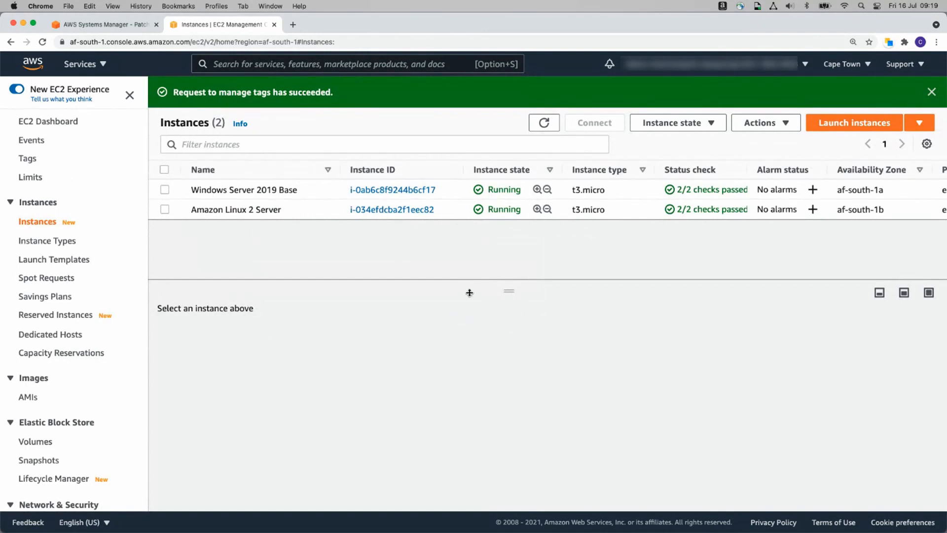
mouse_move(321, 208)
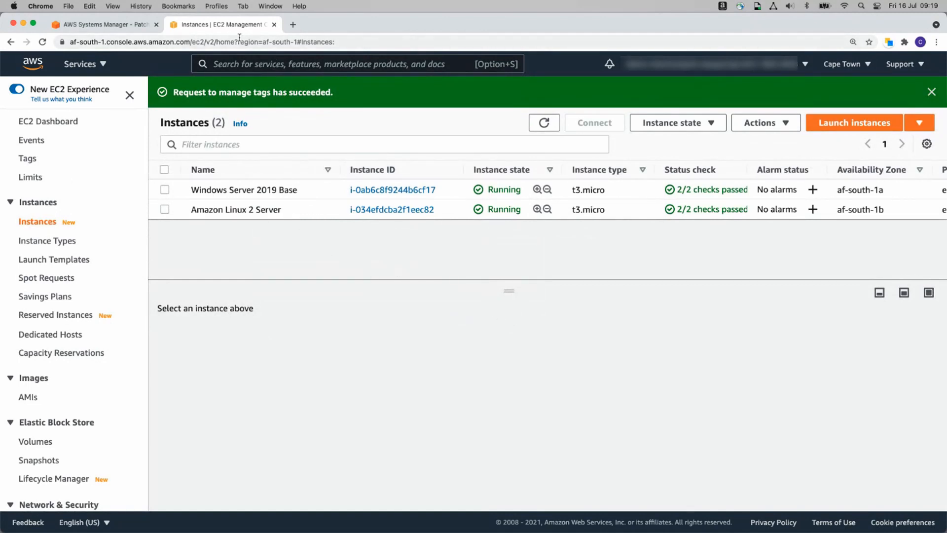
click(102, 23)
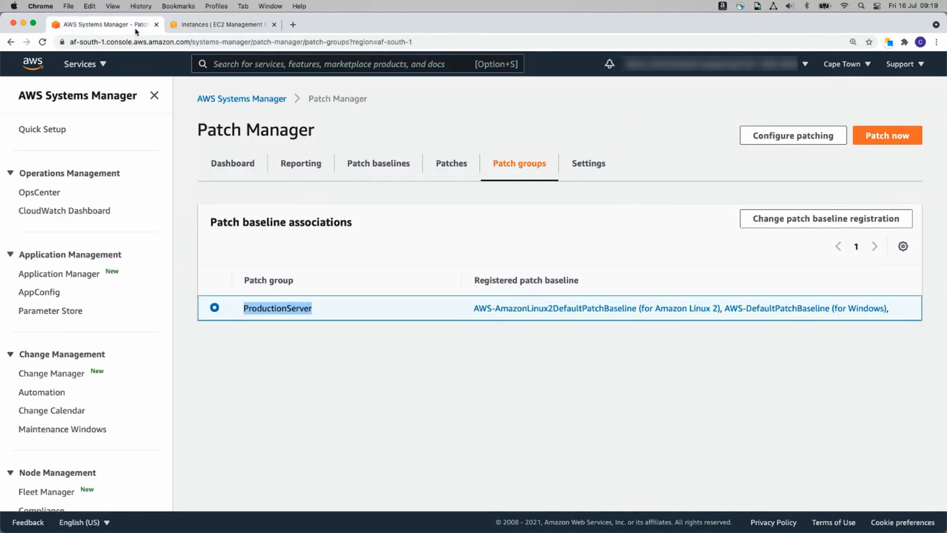
mouse_move(301, 163)
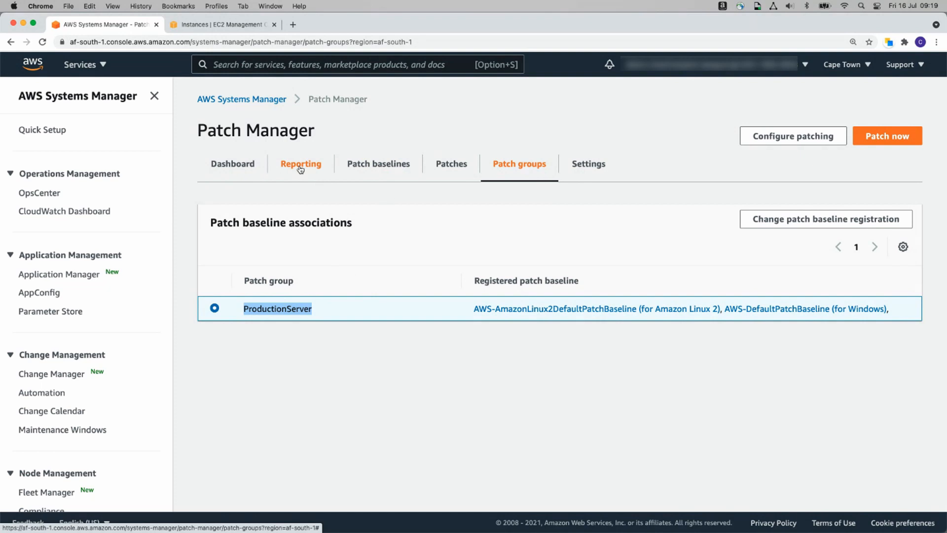
- Check the patch Reporting and Dashboard views, then list managed instances in Fleet Manager
click(301, 164)
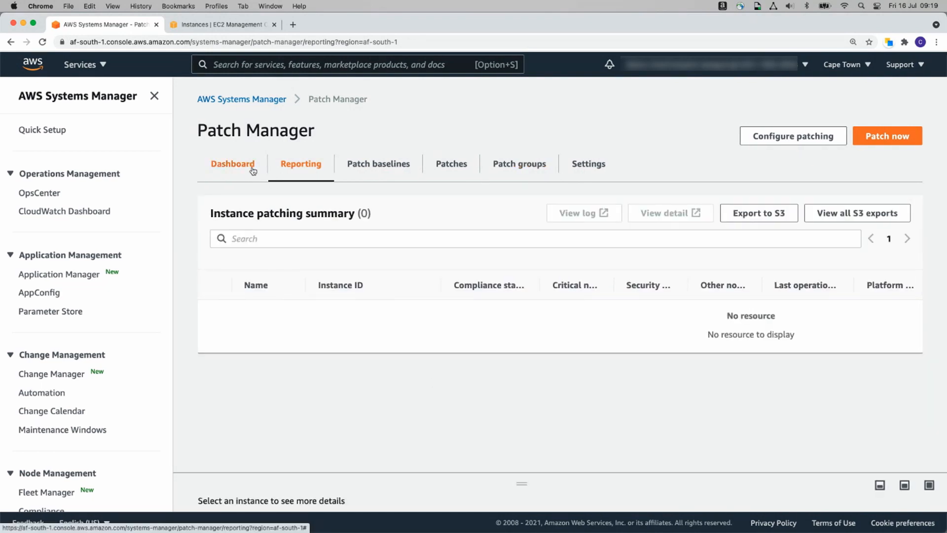
click(232, 164)
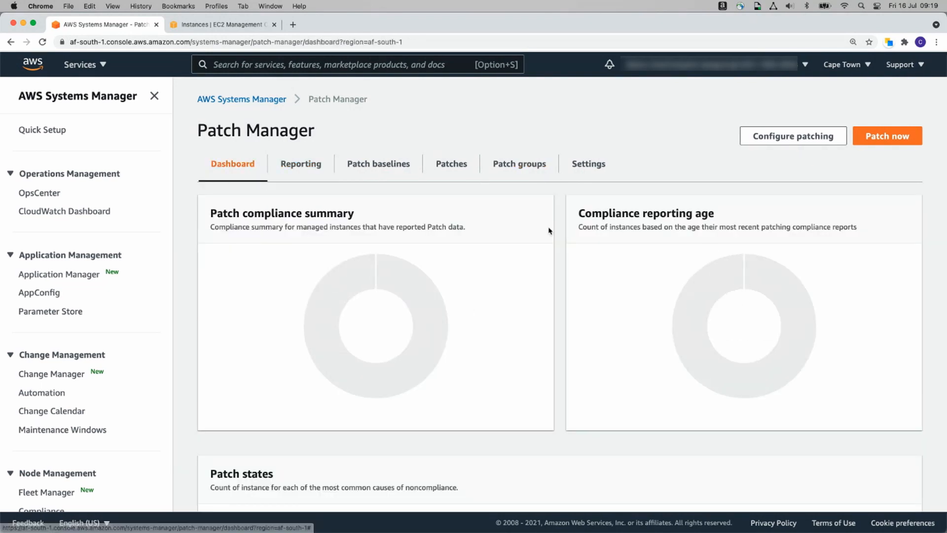
mouse_move(569, 360)
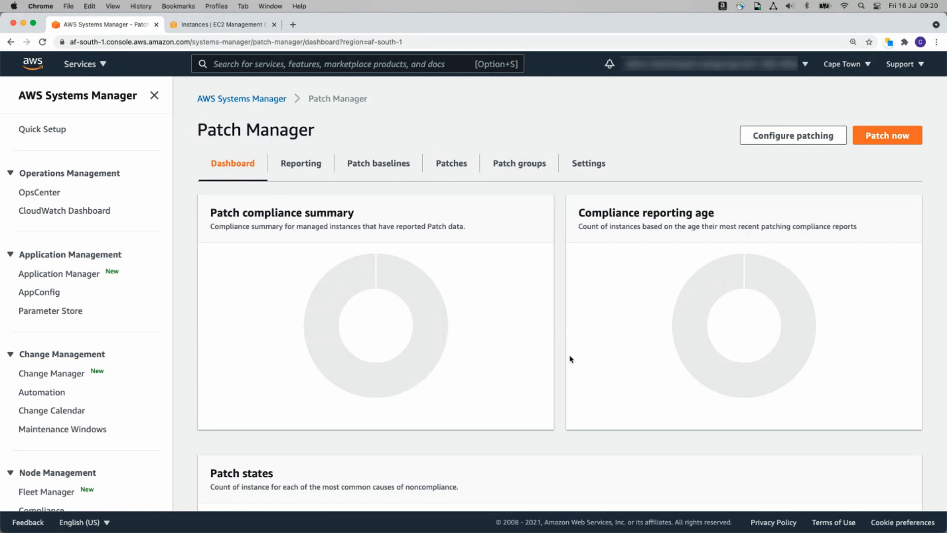
mouse_move(375, 359)
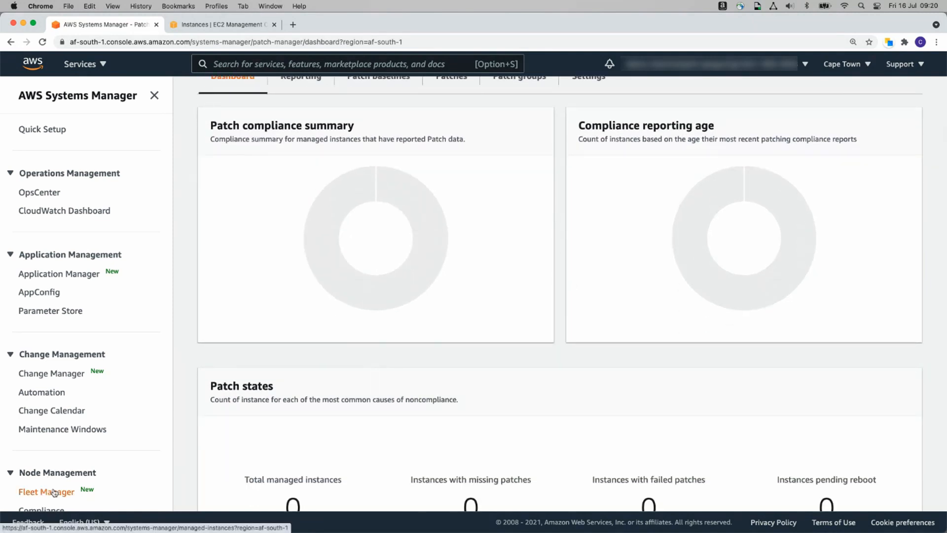
click(46, 491)
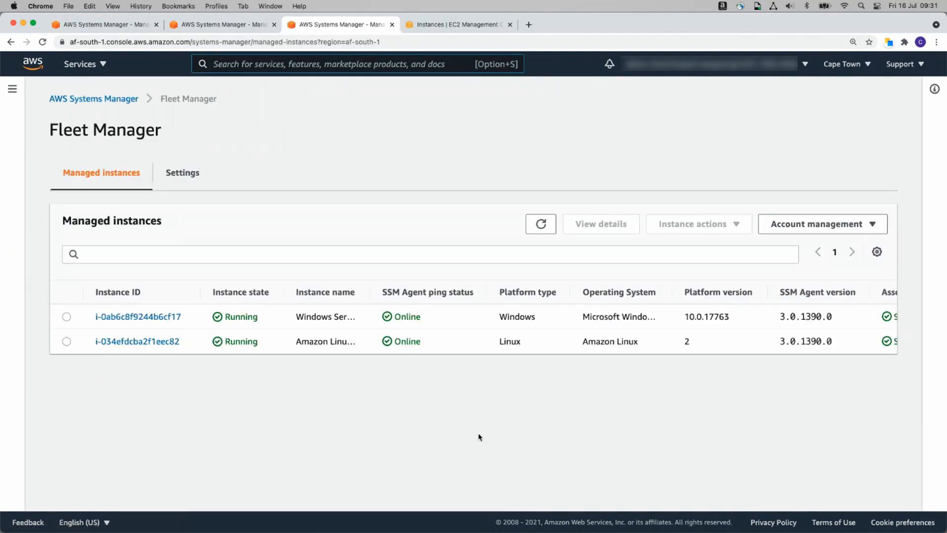
mouse_move(447, 338)
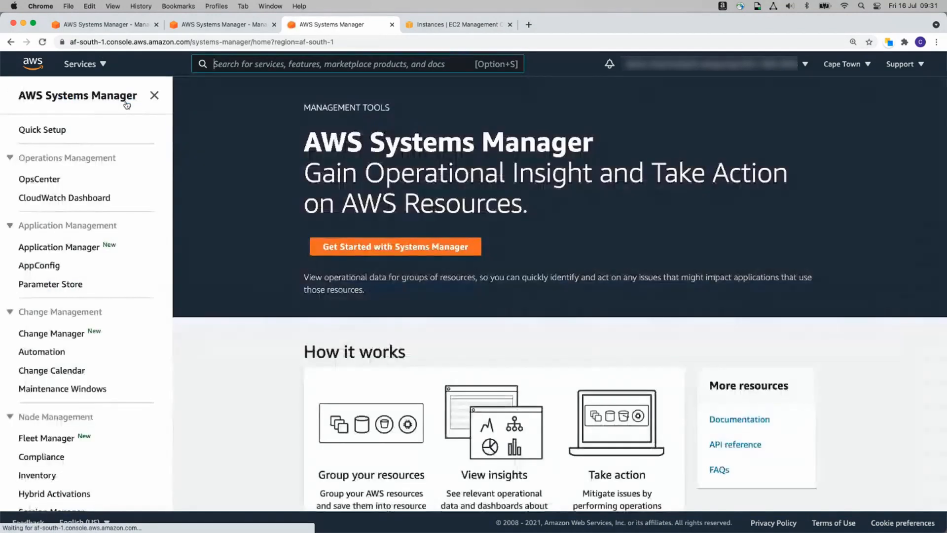
- Go to Patch Manager and begin a new Configure patching setup
scroll(down, 3)
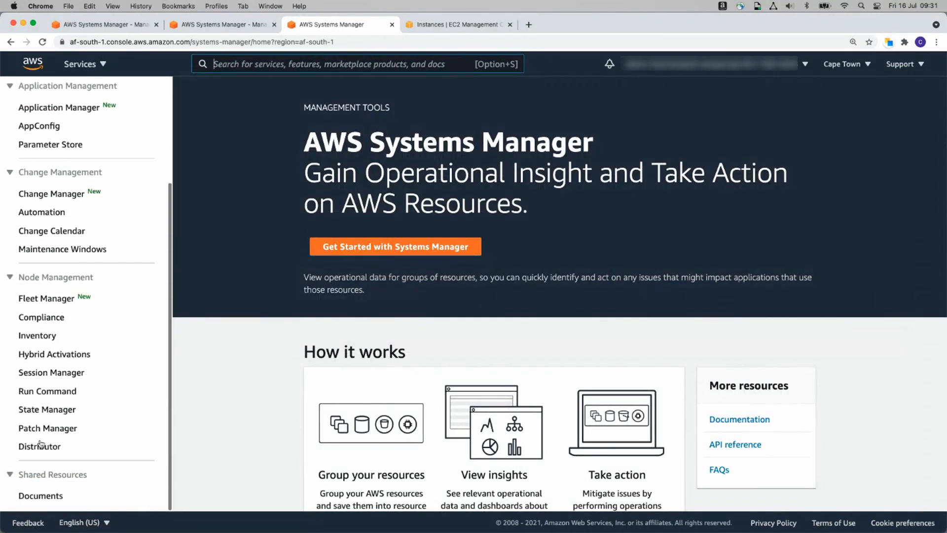
click(48, 427)
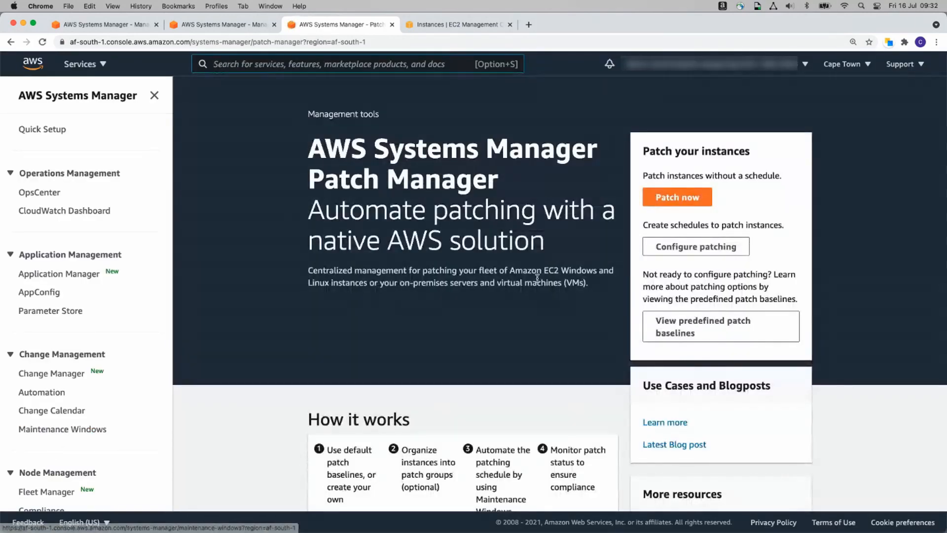
click(696, 246)
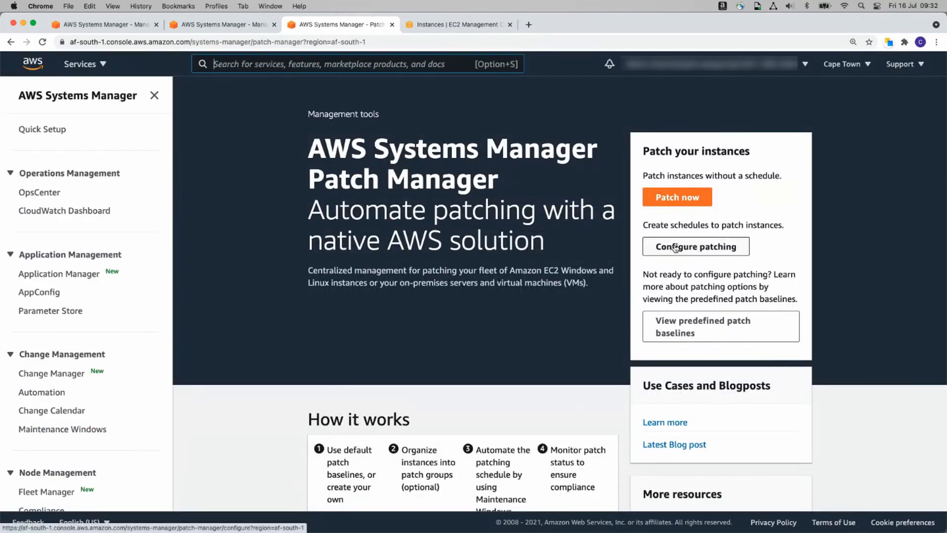
click(696, 247)
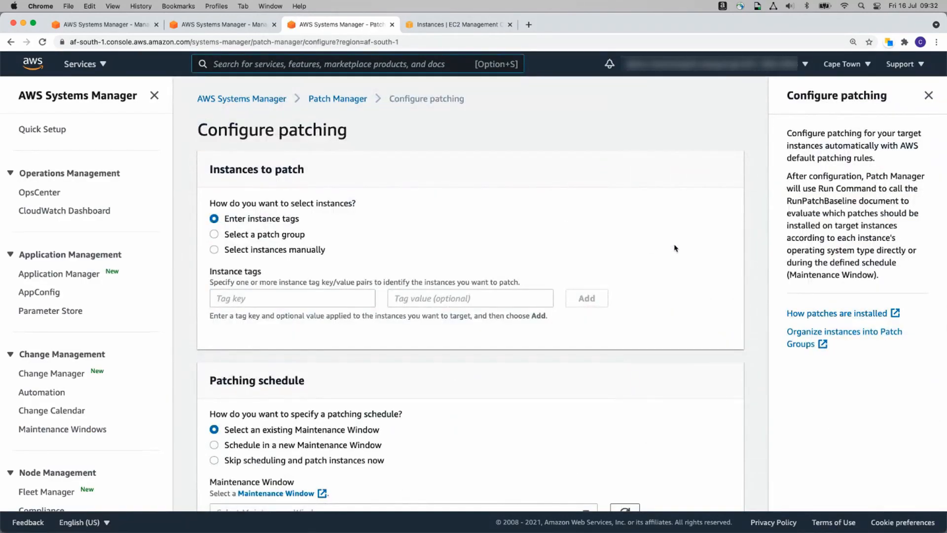
- Target patching at the ProductionServer patch group
click(214, 235)
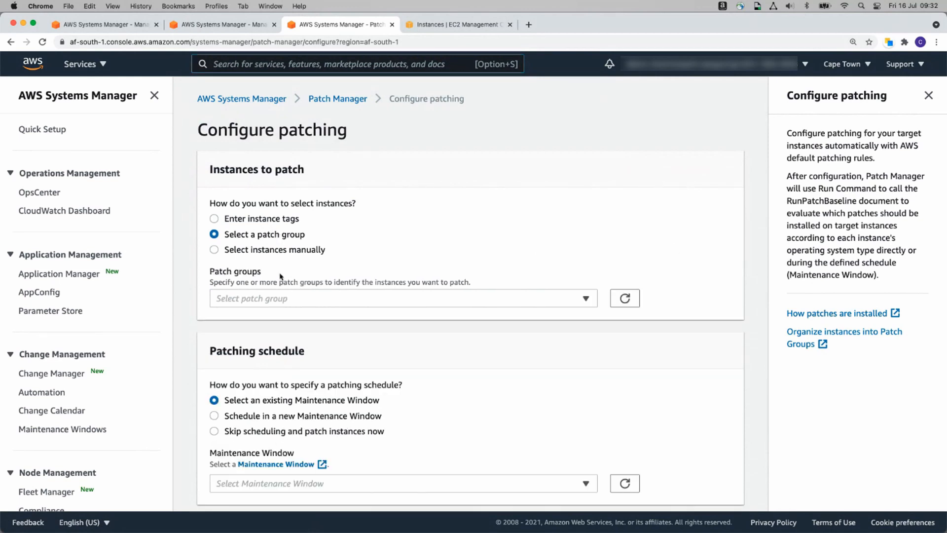
click(401, 298)
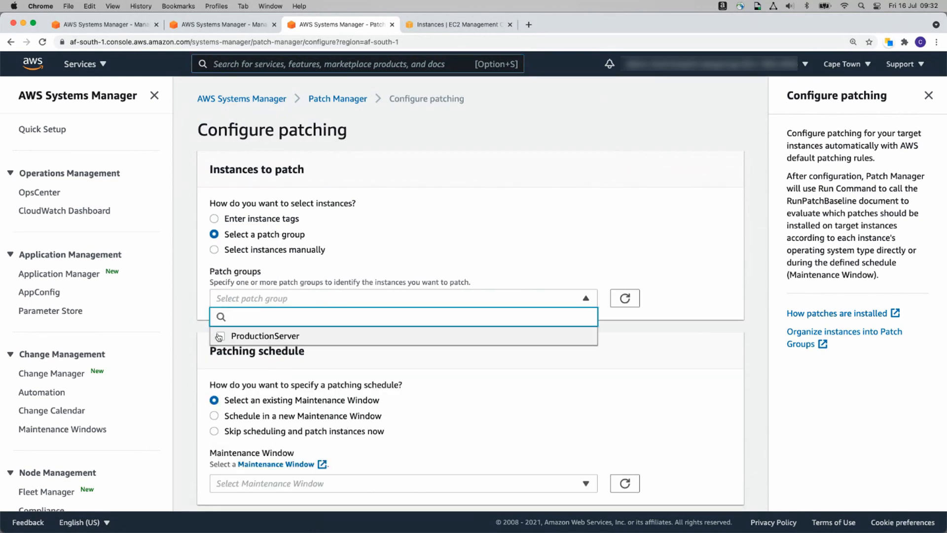
click(265, 335)
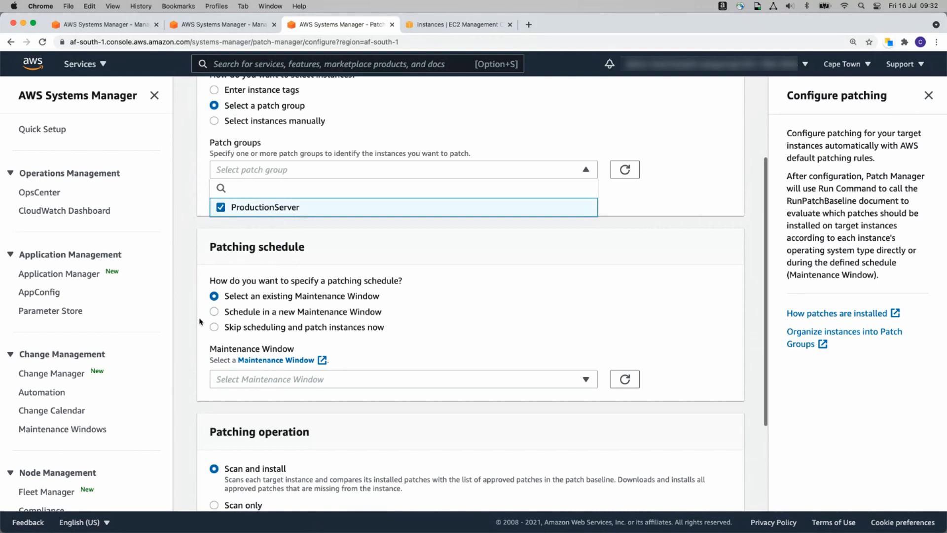
- Schedule a new maintenance window running every day, entering 09:00 as the time
click(214, 310)
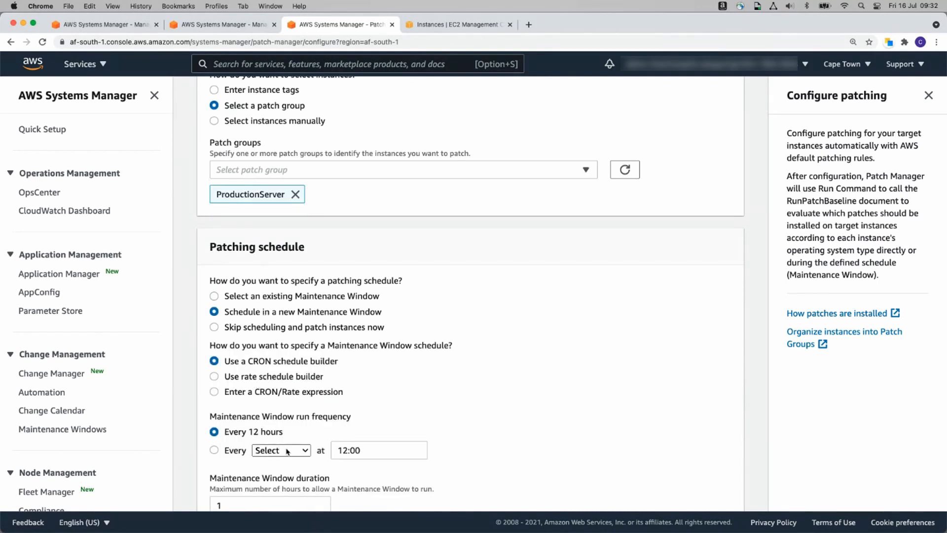
click(281, 450)
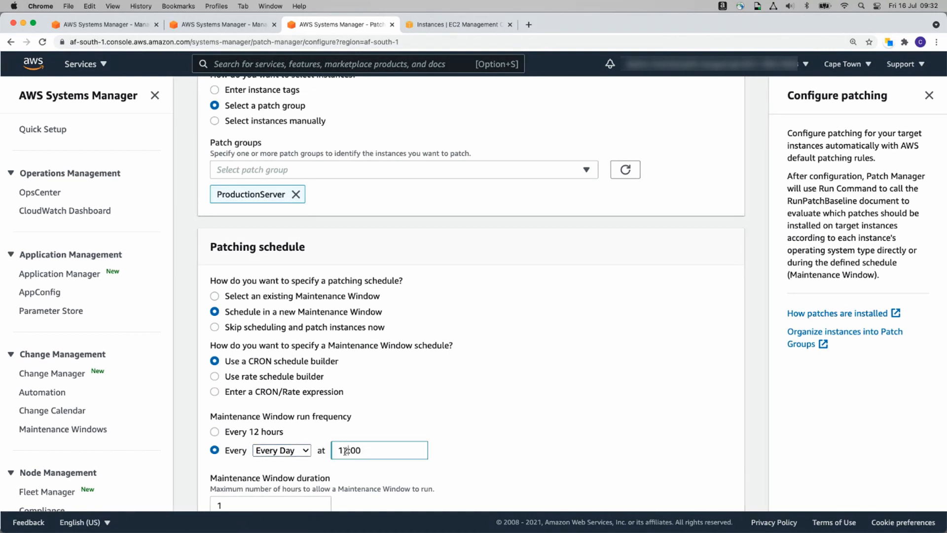
text(09:00)
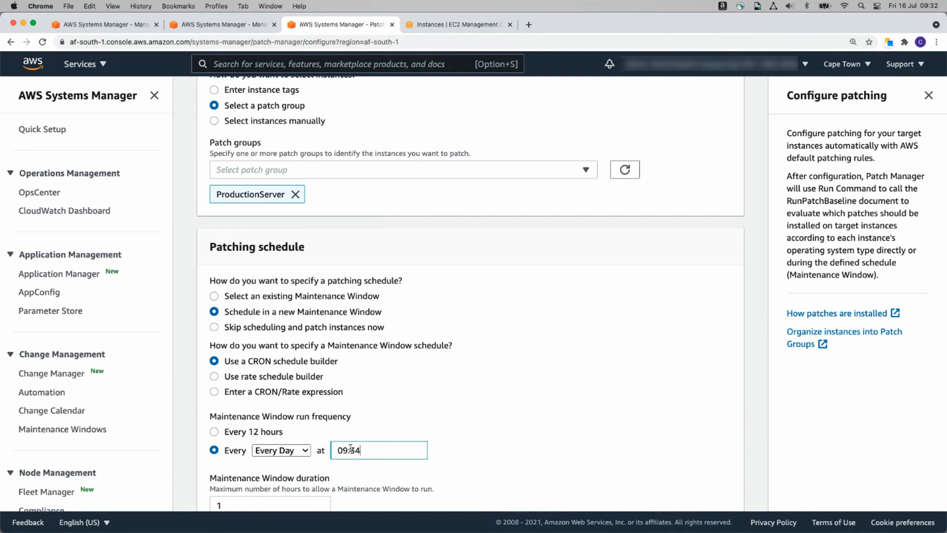
scroll(down, 3)
text(2)
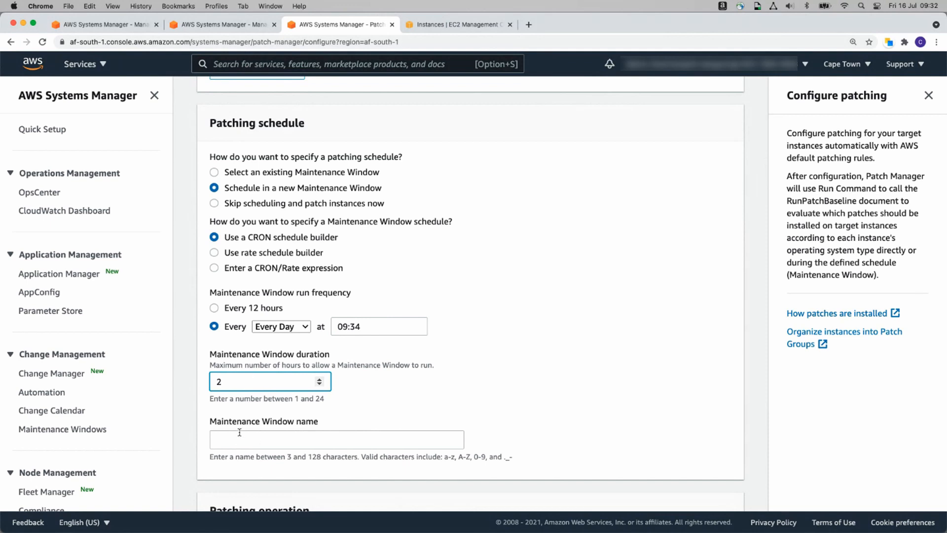
- Name the maintenance window, submit the patching configuration, then head to Fleet Manager
text(Mat)
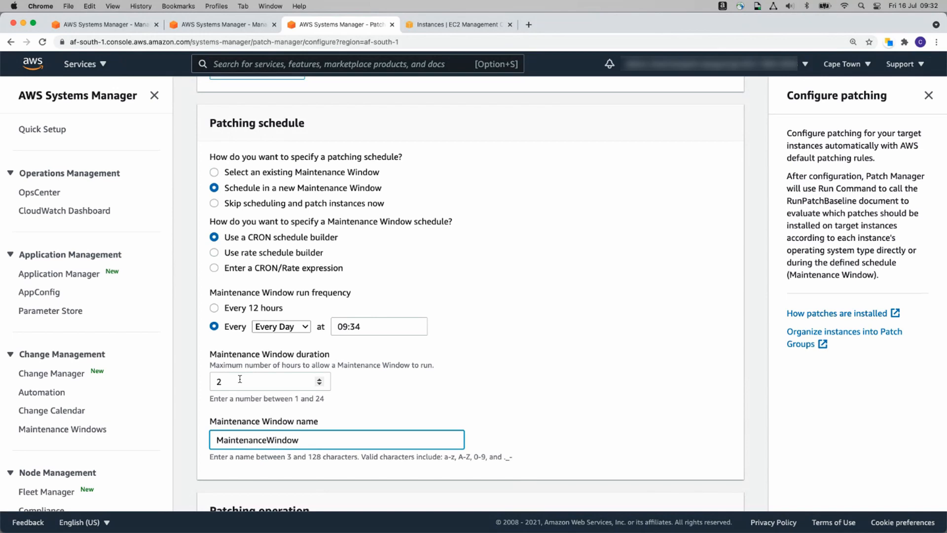
scroll(down, 3)
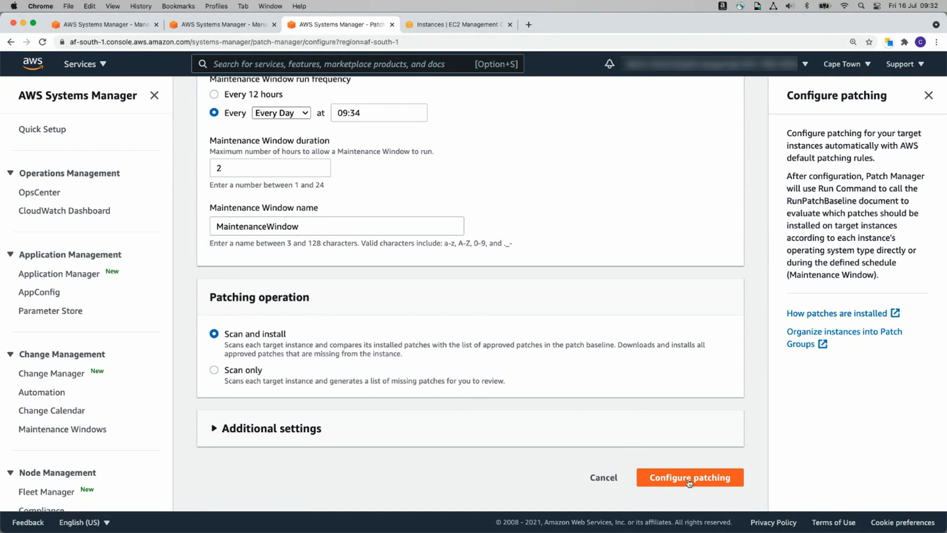
click(690, 477)
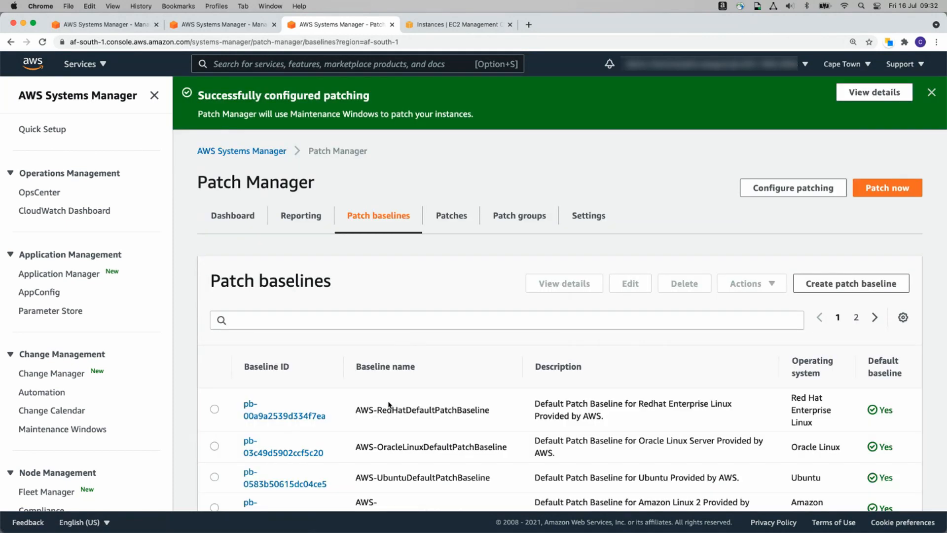
scroll(down, 3)
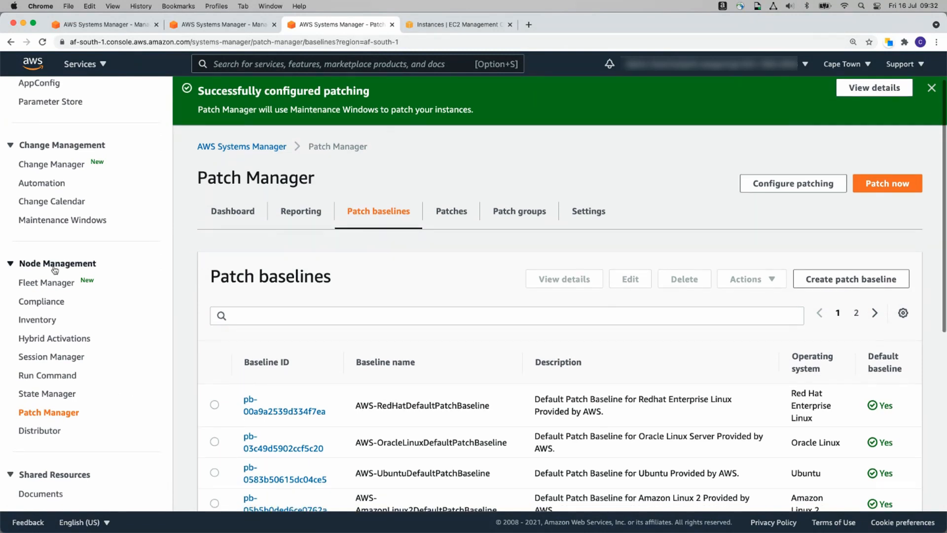
click(46, 283)
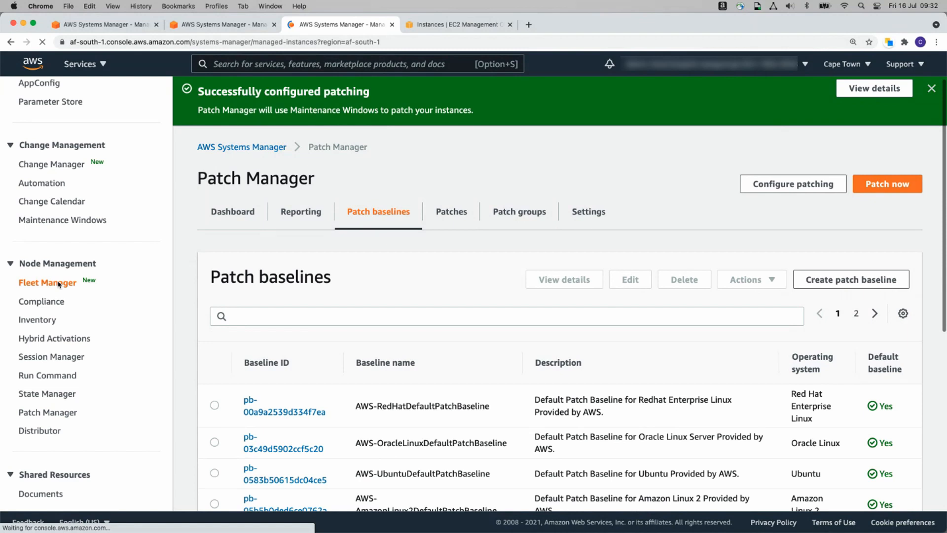
click(48, 283)
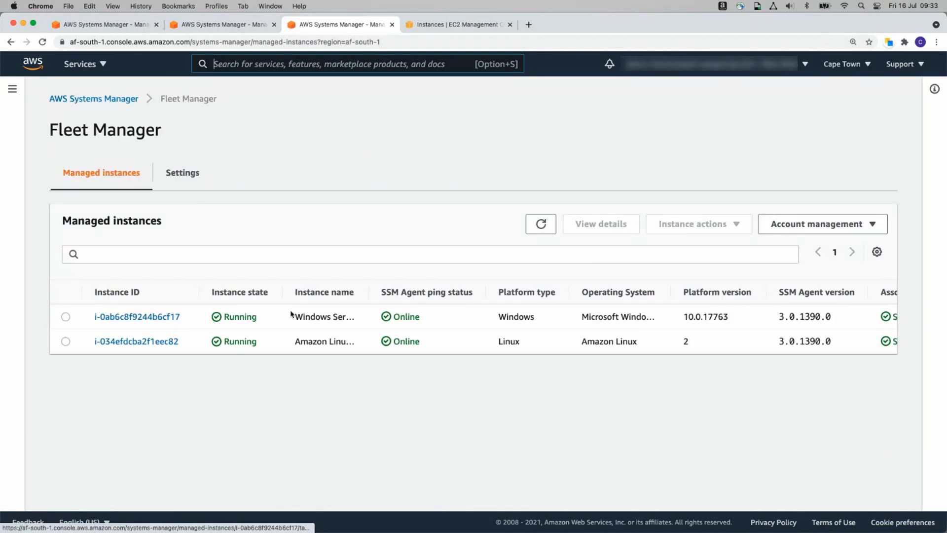
mouse_move(136, 342)
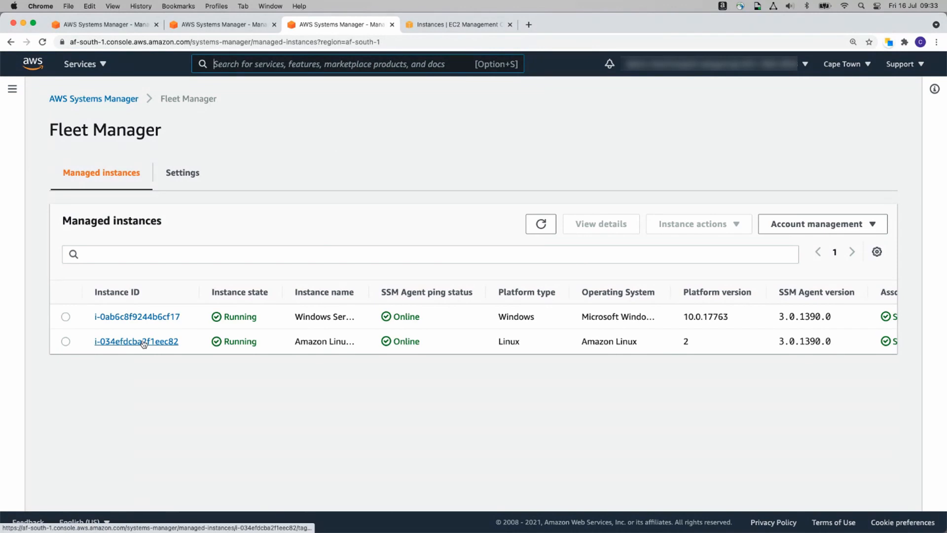
click(136, 341)
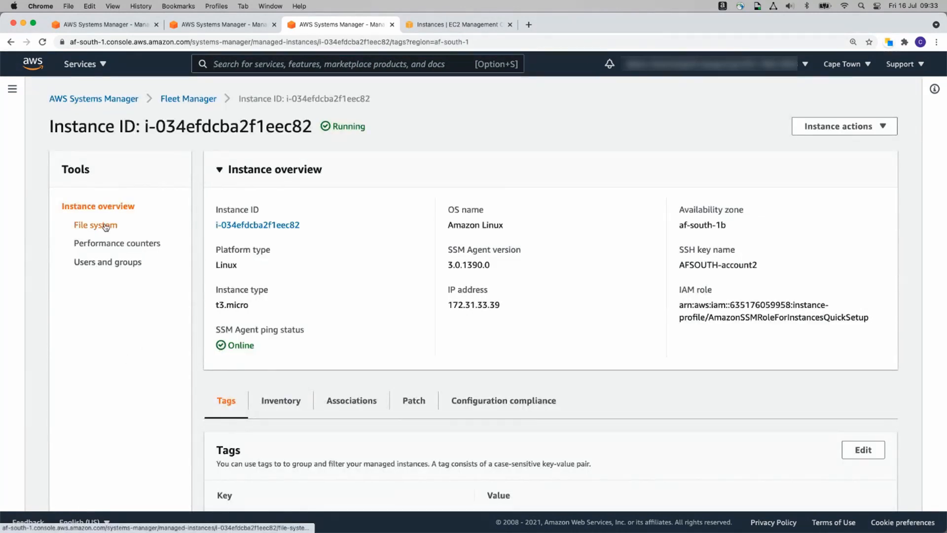
click(96, 225)
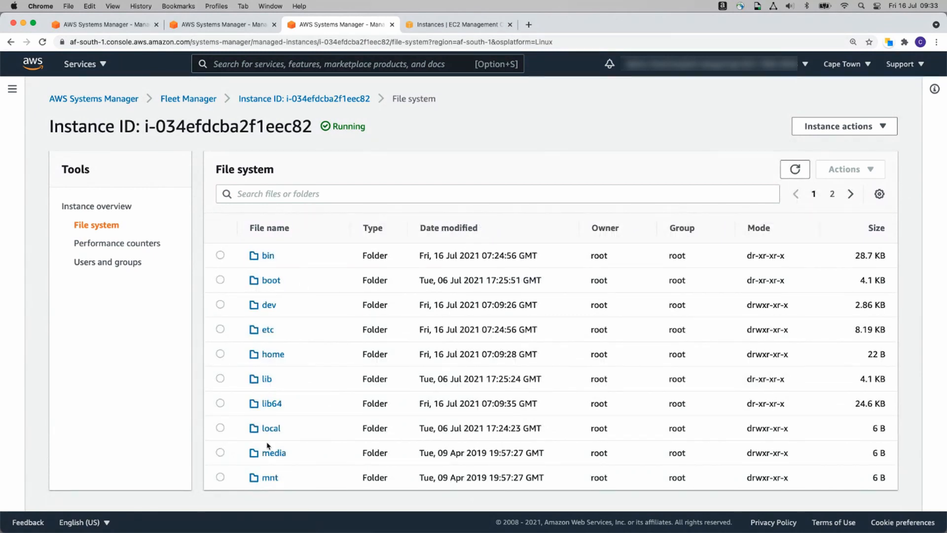
click(109, 262)
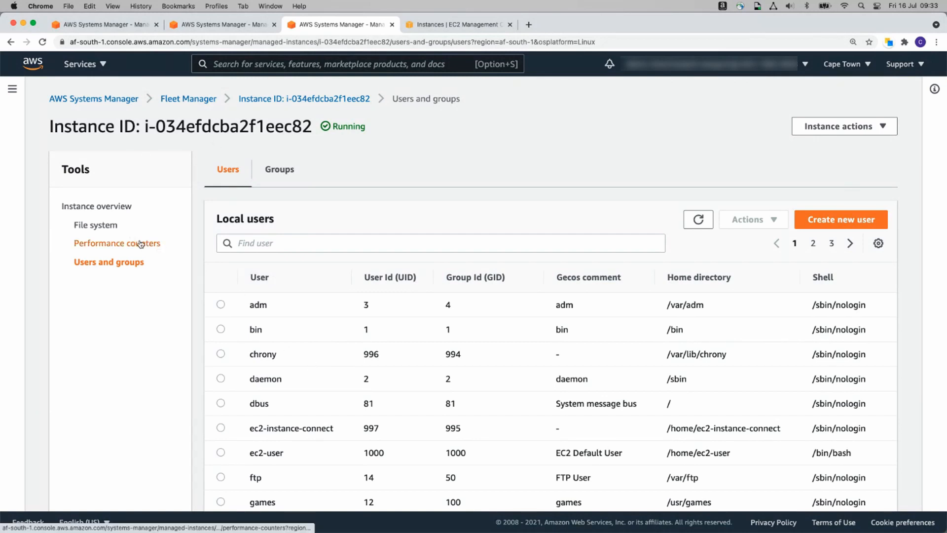
click(119, 243)
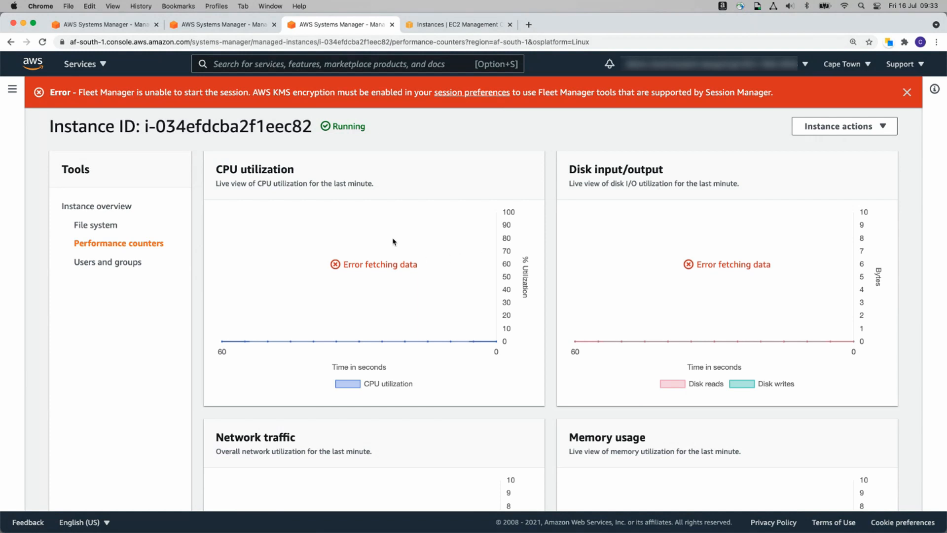
mouse_move(324, 94)
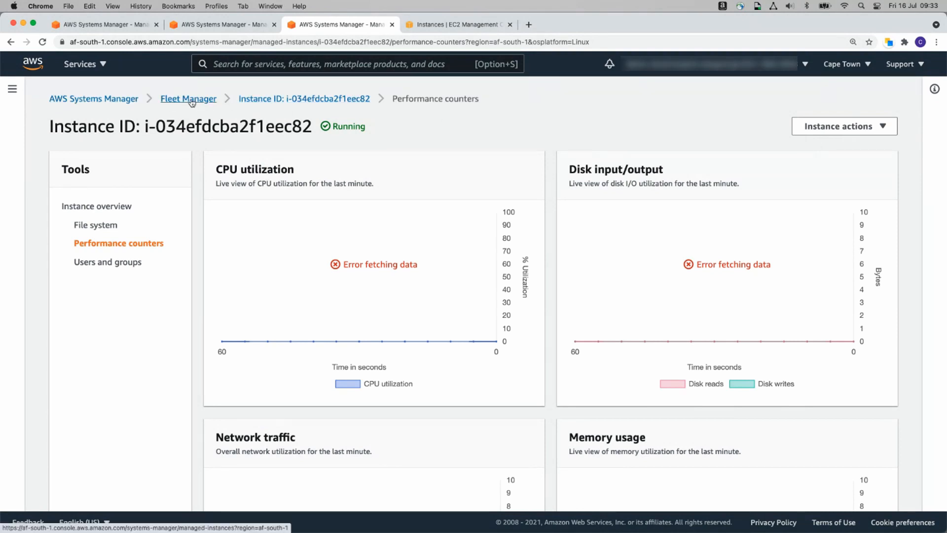
click(187, 99)
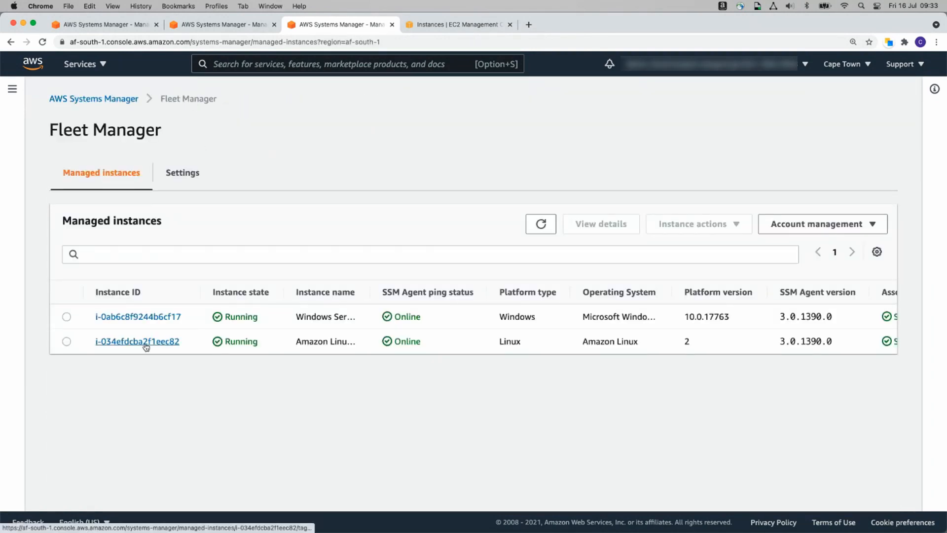
- Browse the Windows Server instance's file system, registry, event logs and local users
click(138, 317)
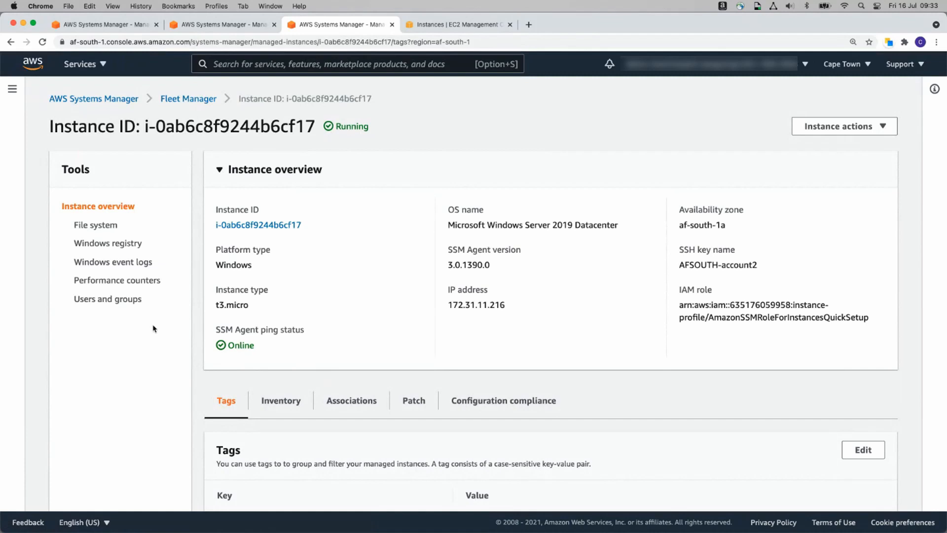
click(96, 225)
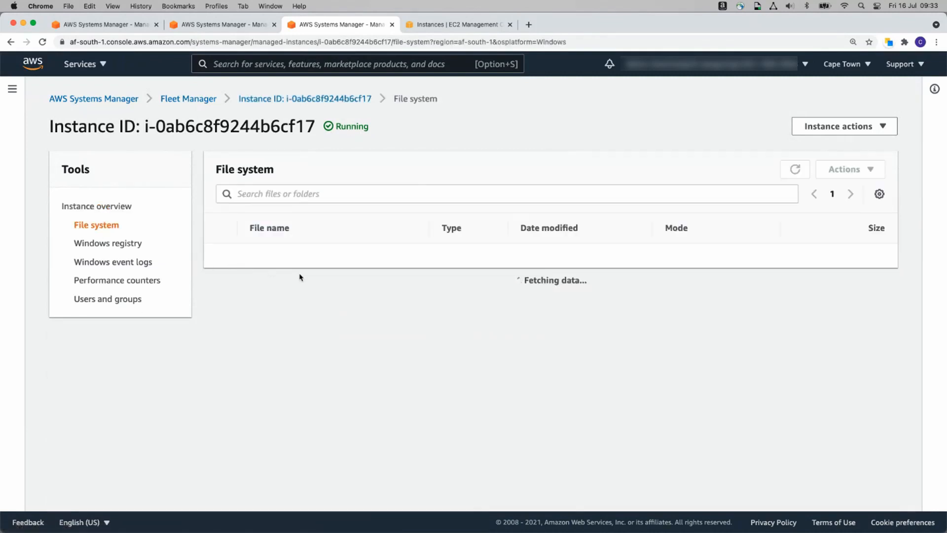
mouse_move(338, 290)
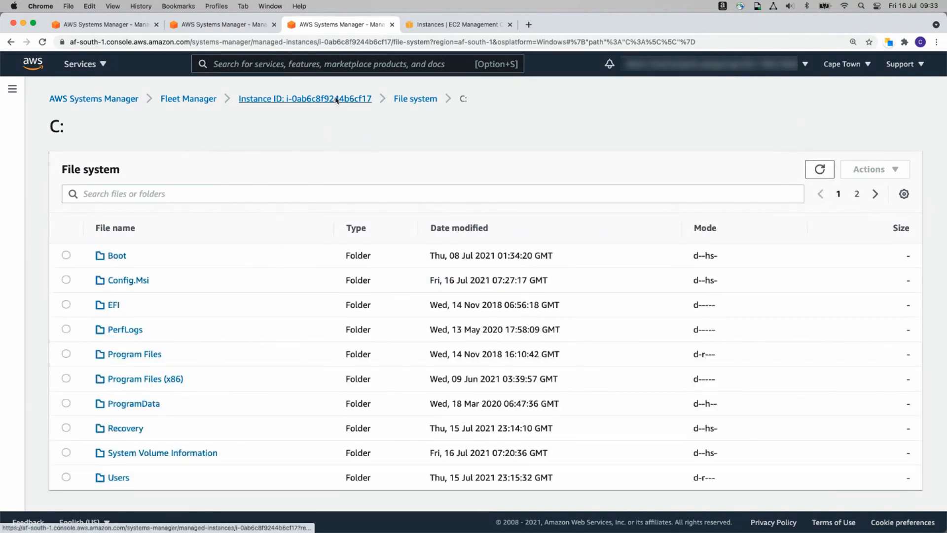
click(110, 243)
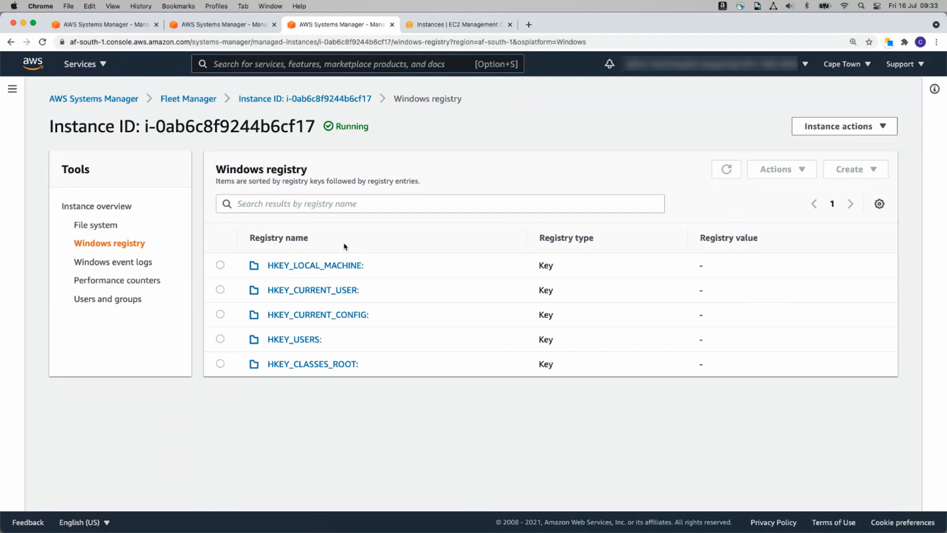
mouse_move(302, 279)
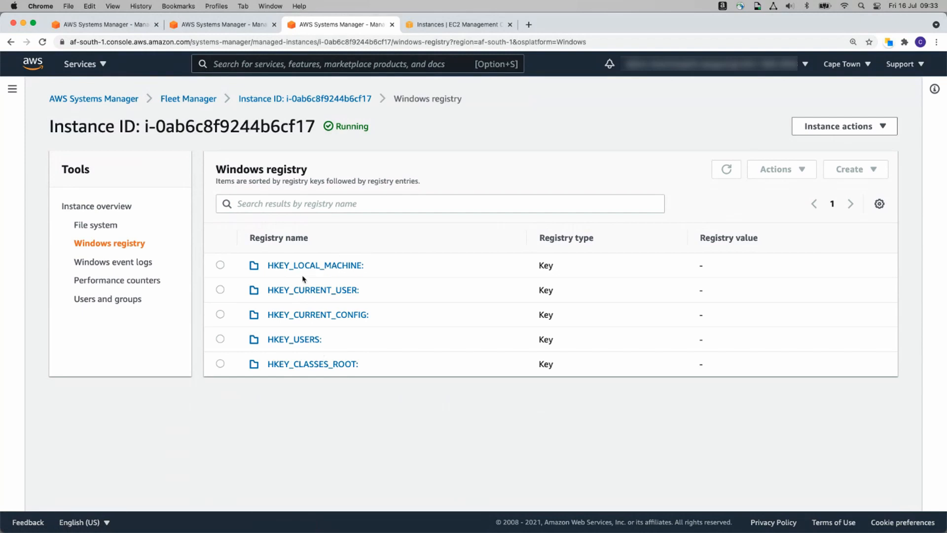
mouse_move(145, 270)
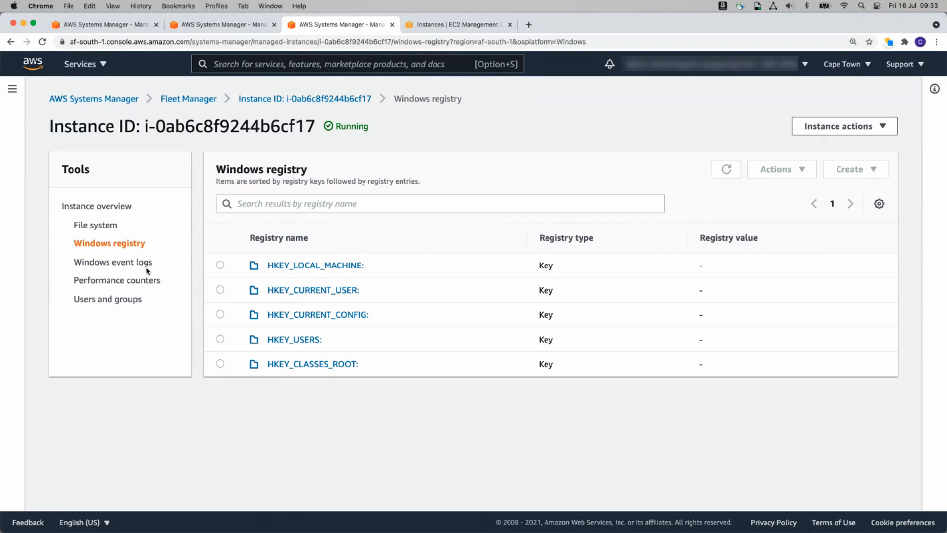
click(113, 261)
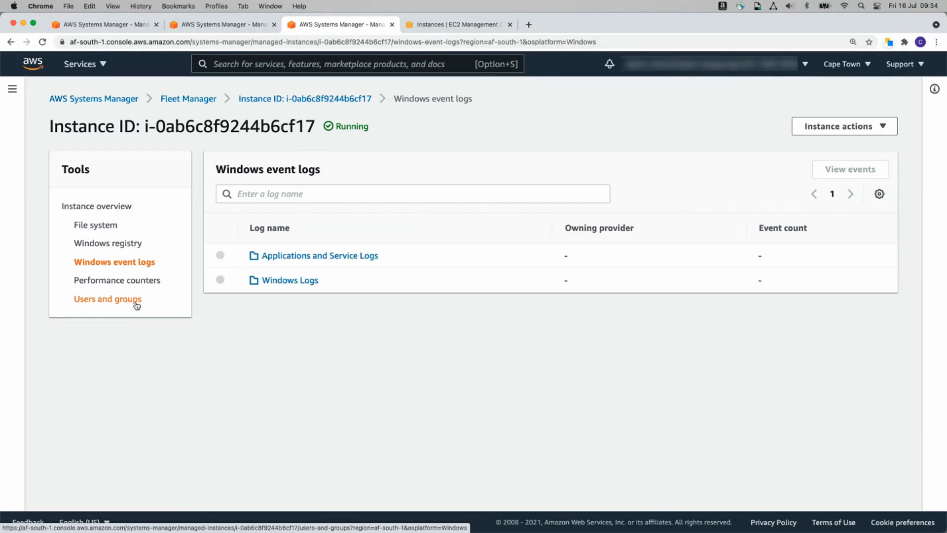
click(108, 298)
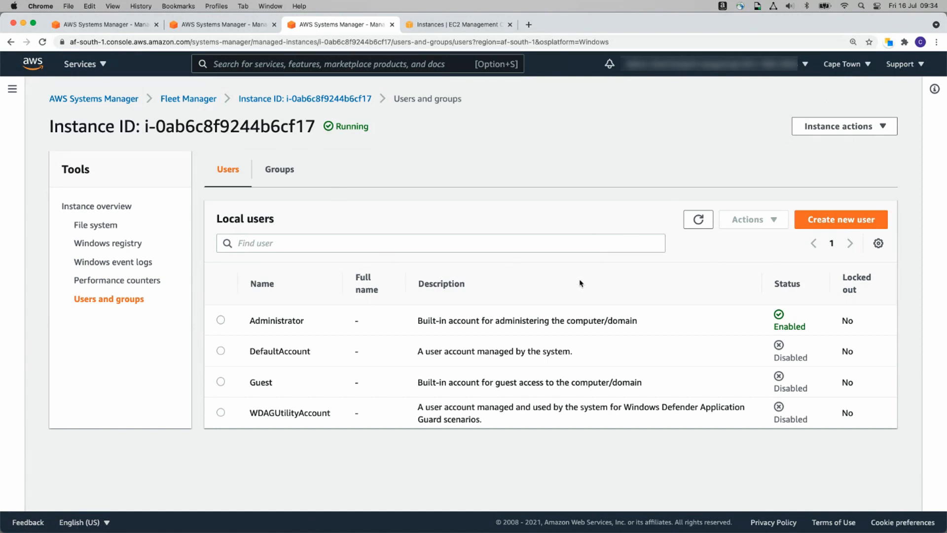
mouse_move(778, 169)
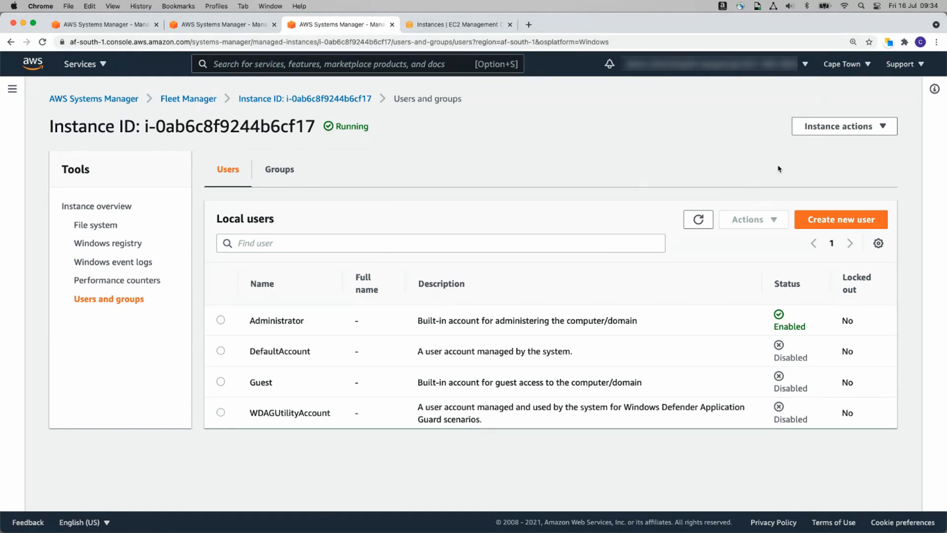
- Show the Windows instance's actions menu, including Start session
click(844, 125)
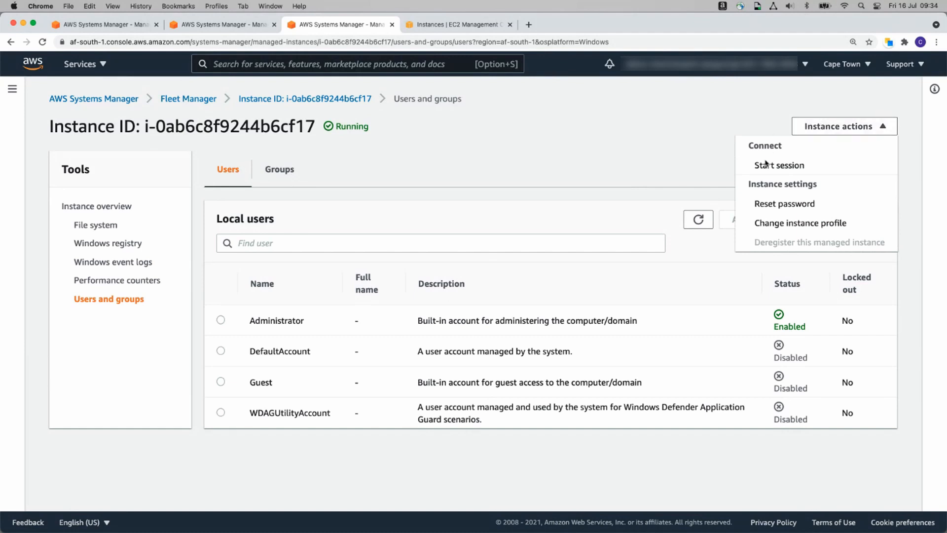
mouse_move(435, 187)
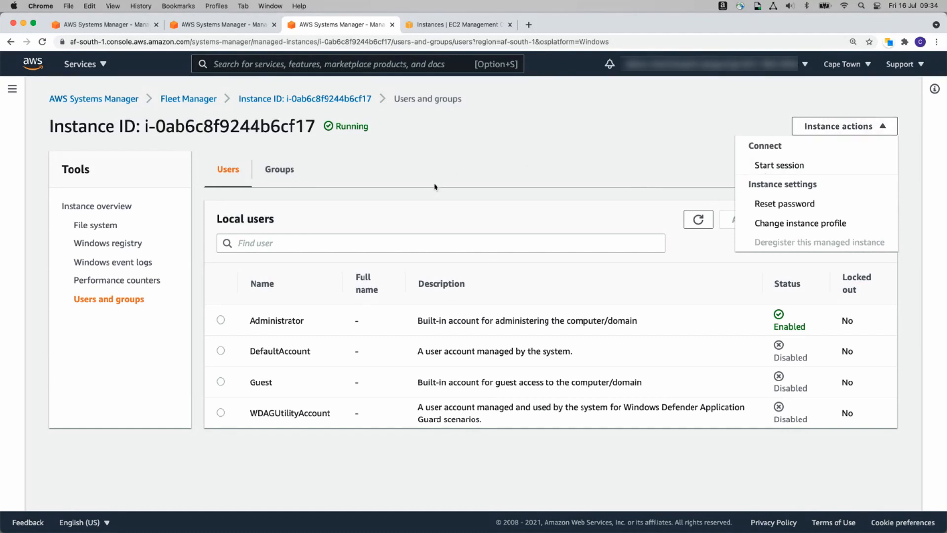
mouse_move(360, 173)
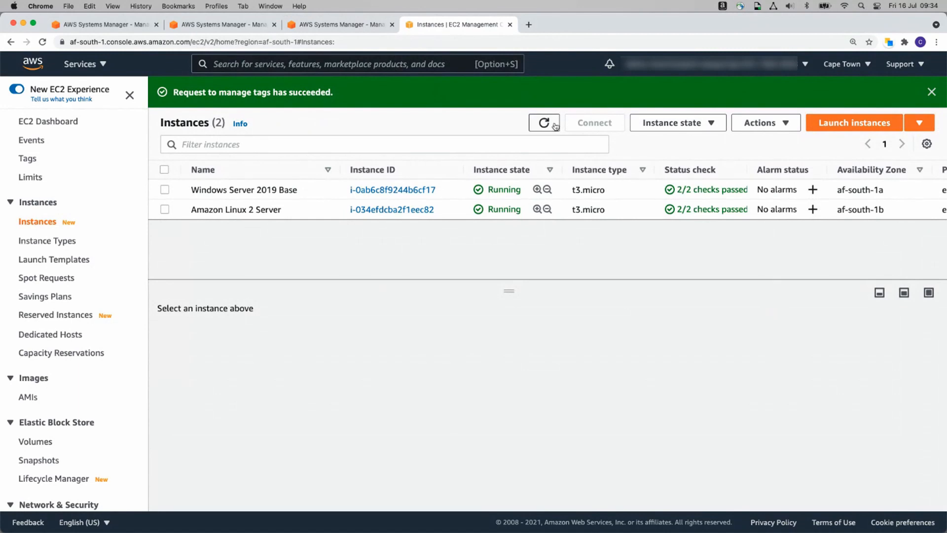
- Go to the Amazon Linux 2 Server's security group from its Security settings
click(542, 122)
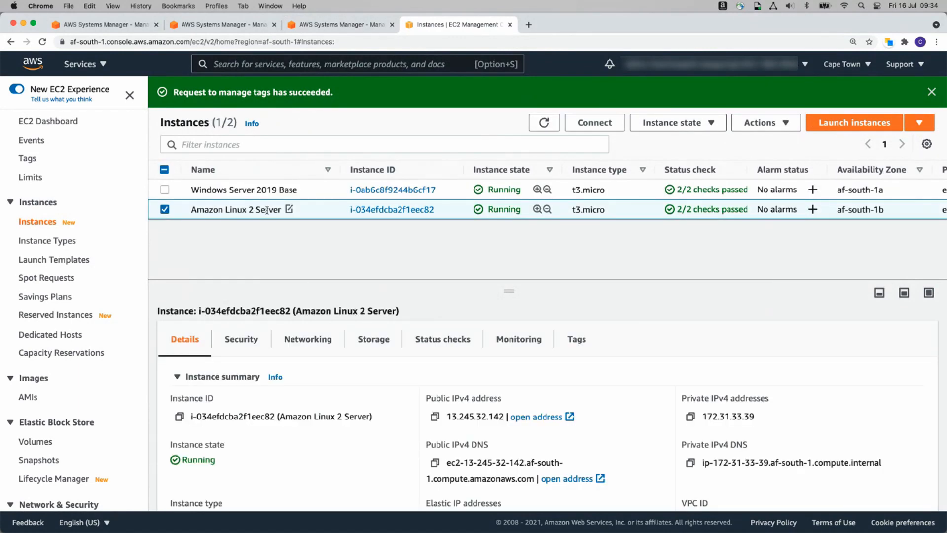
click(241, 338)
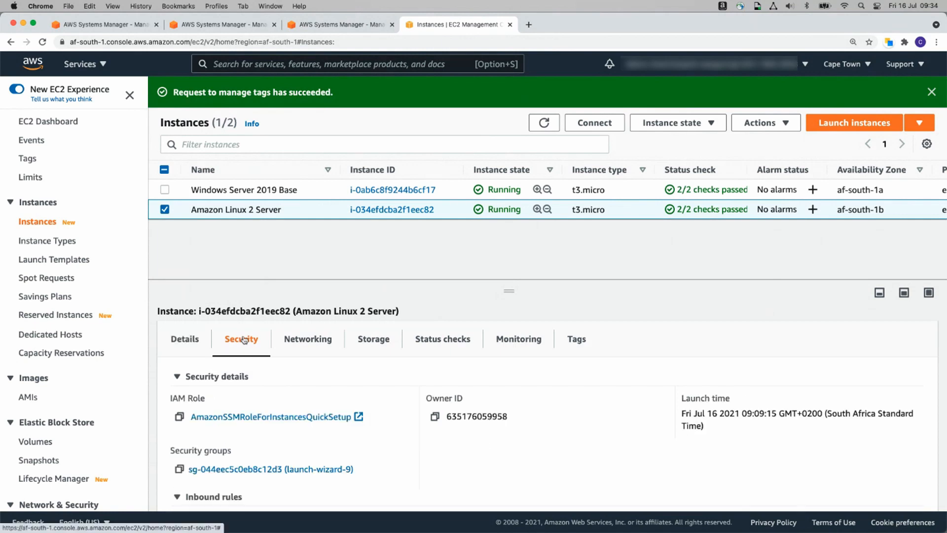
scroll(down, 3)
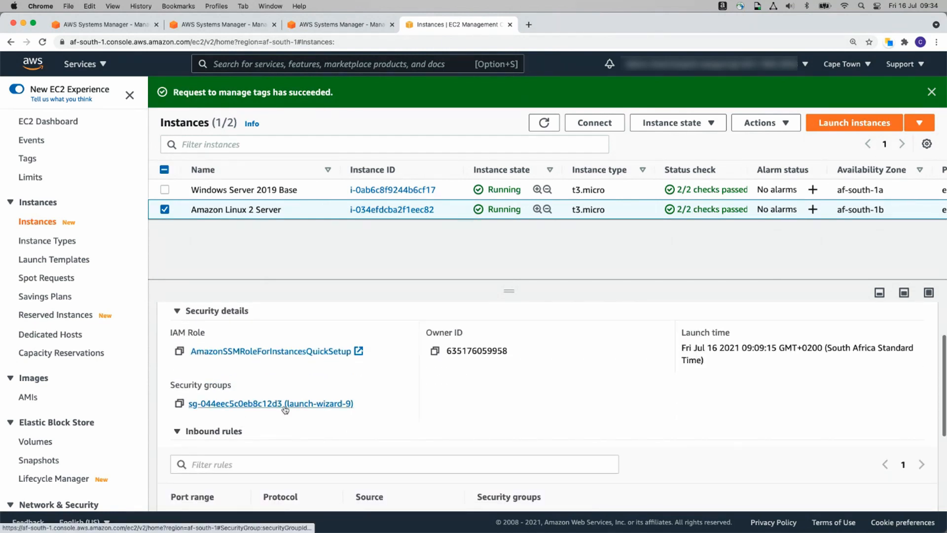
scroll(down, 3)
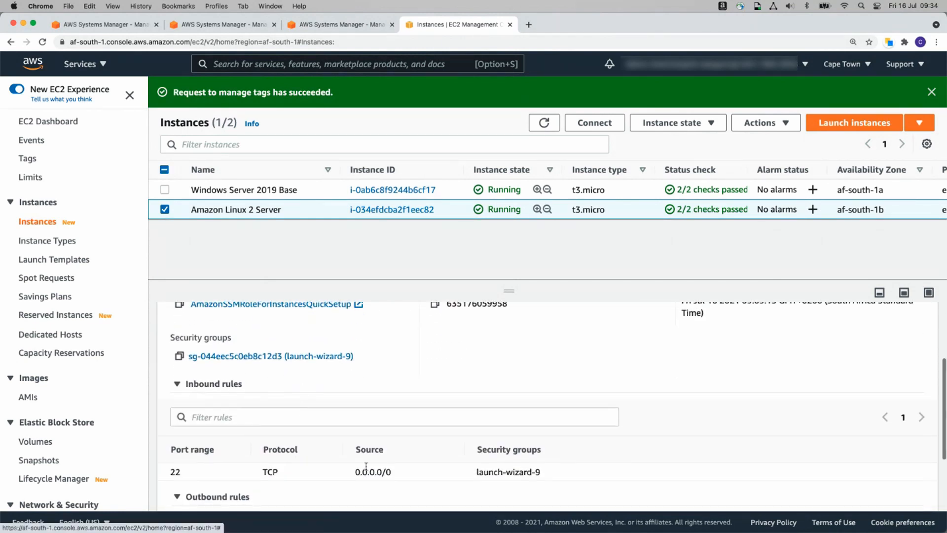
click(236, 356)
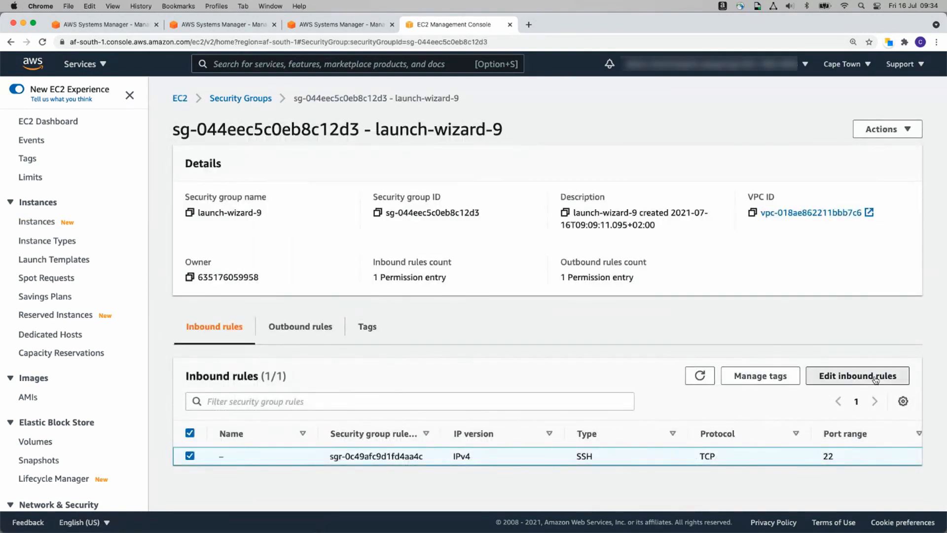
- Remove the SSH inbound rule and save the security group with no inbound rules
click(858, 376)
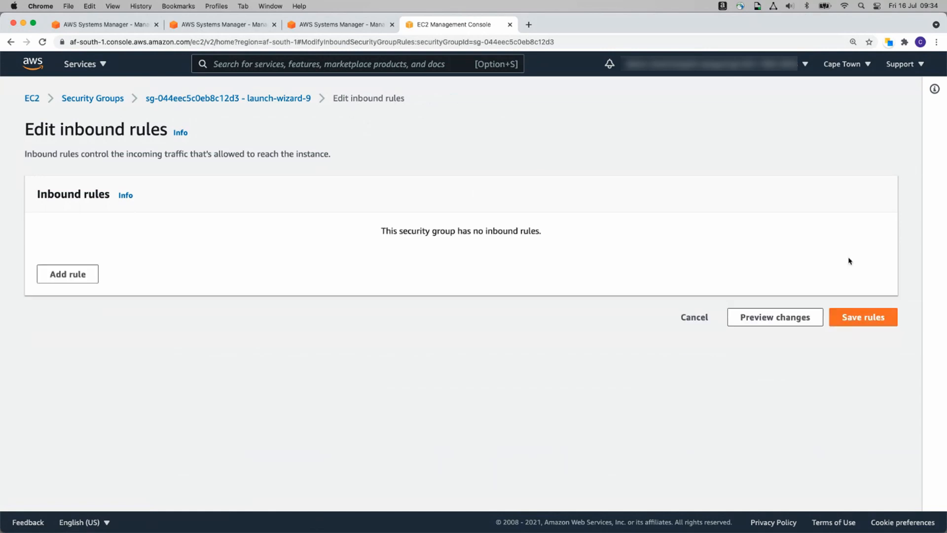
click(862, 317)
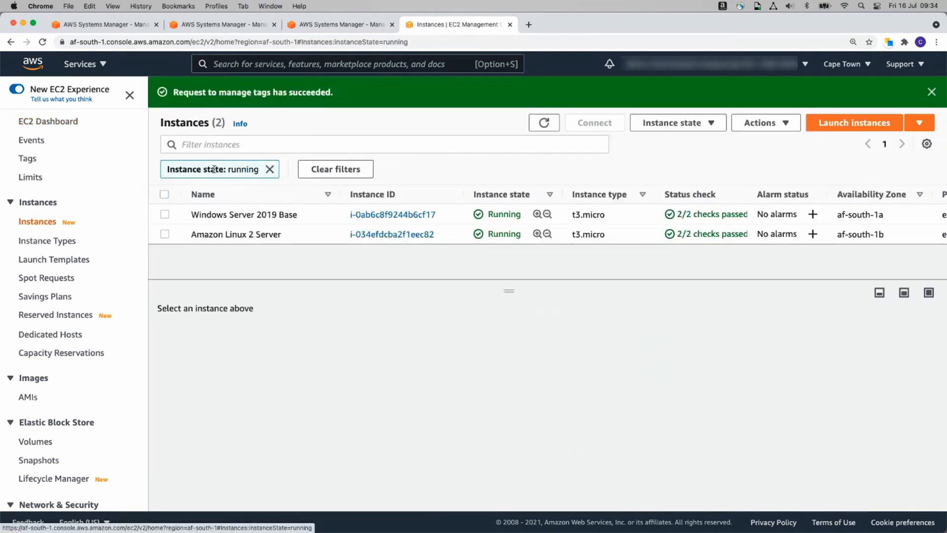
click(165, 235)
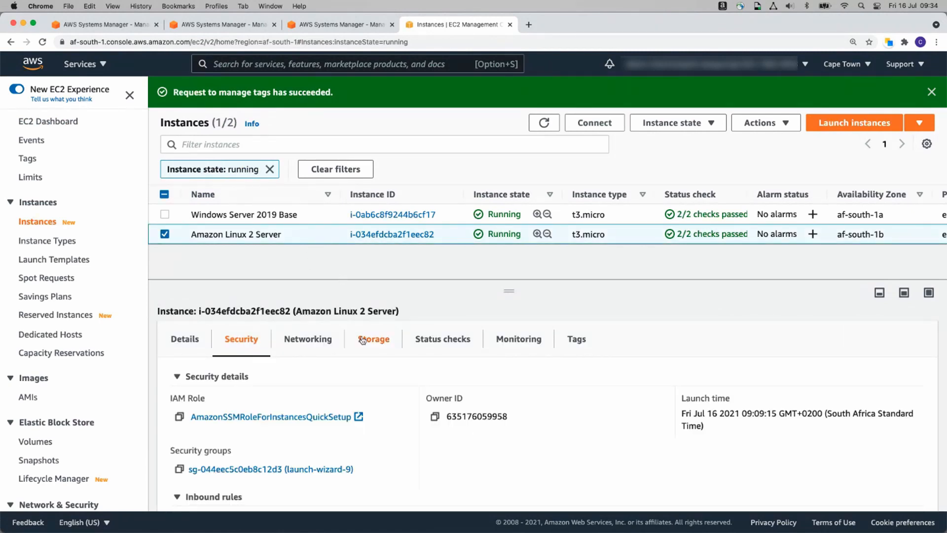
scroll(down, 3)
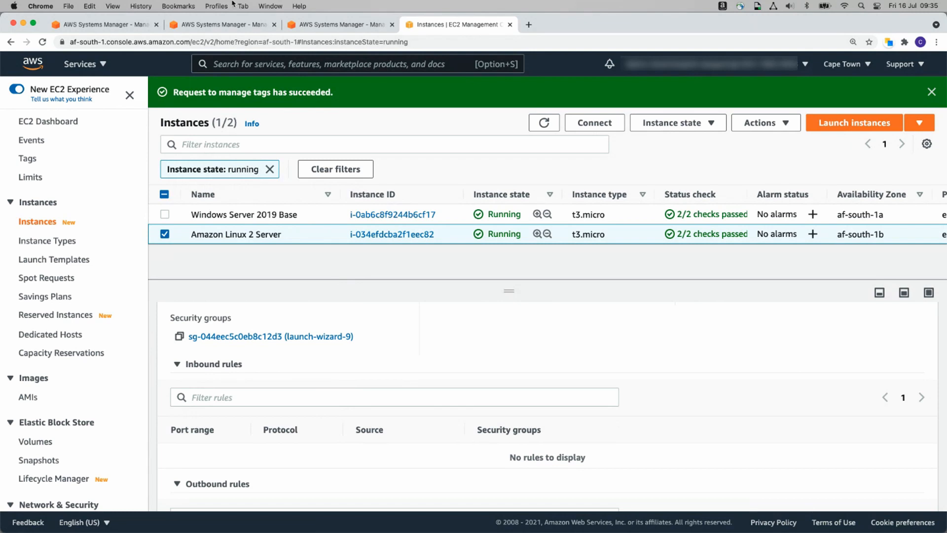
- Return to the Systems Manager home page and reach Patch Manager
click(221, 24)
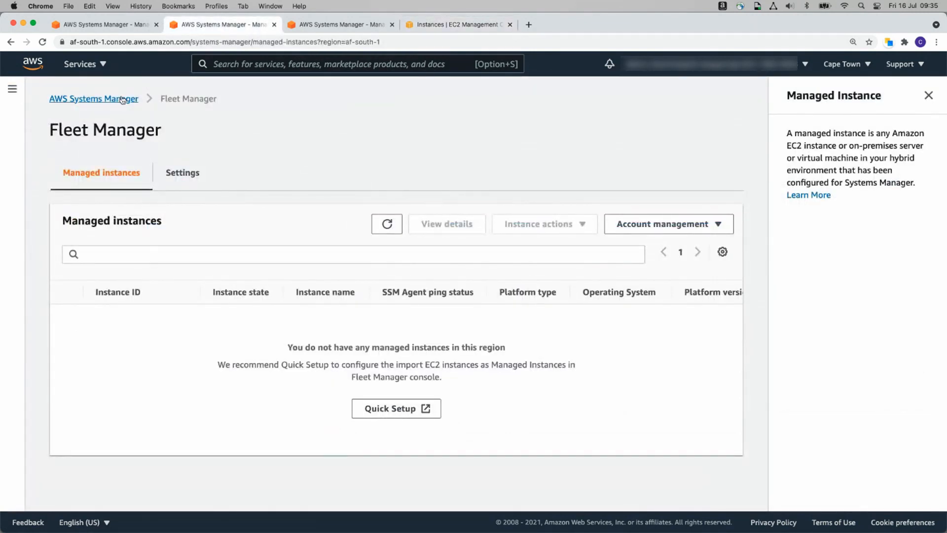
click(92, 99)
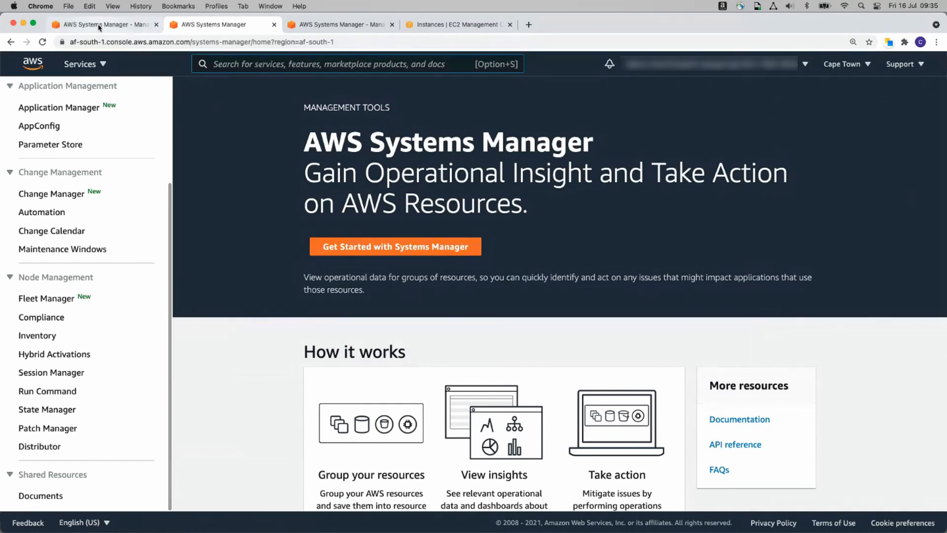
click(47, 298)
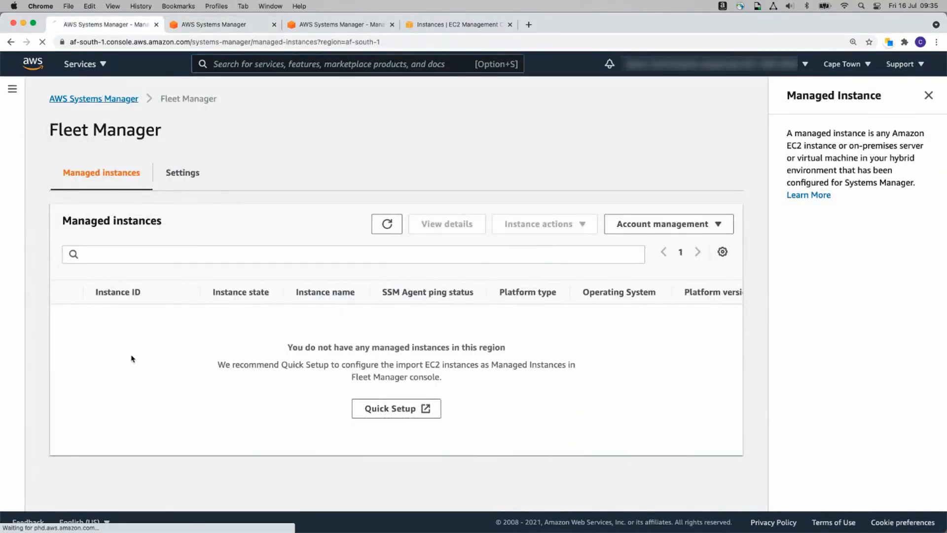
click(94, 99)
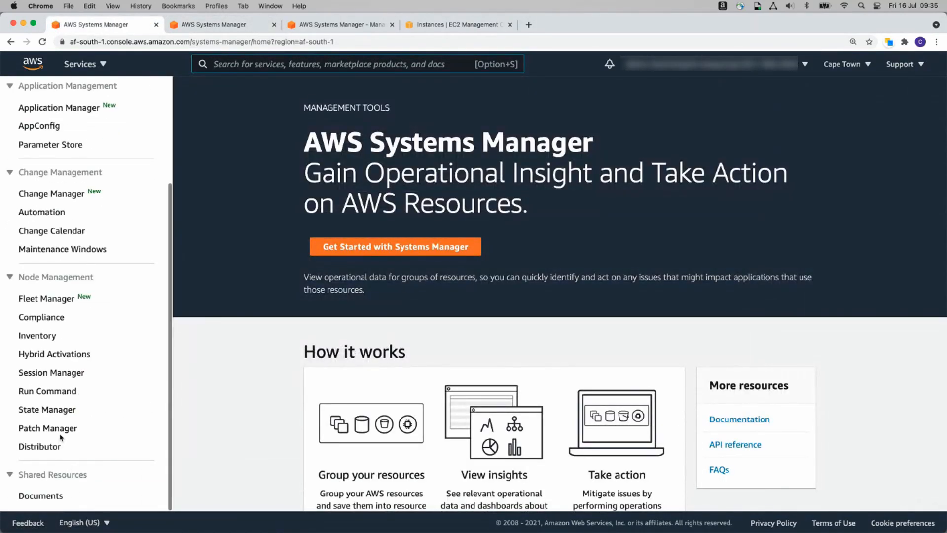
click(47, 427)
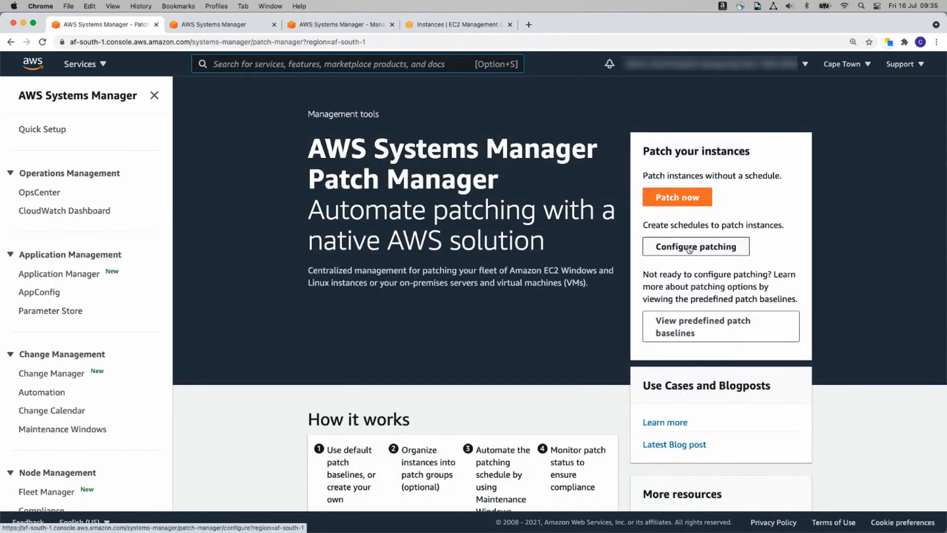
click(696, 246)
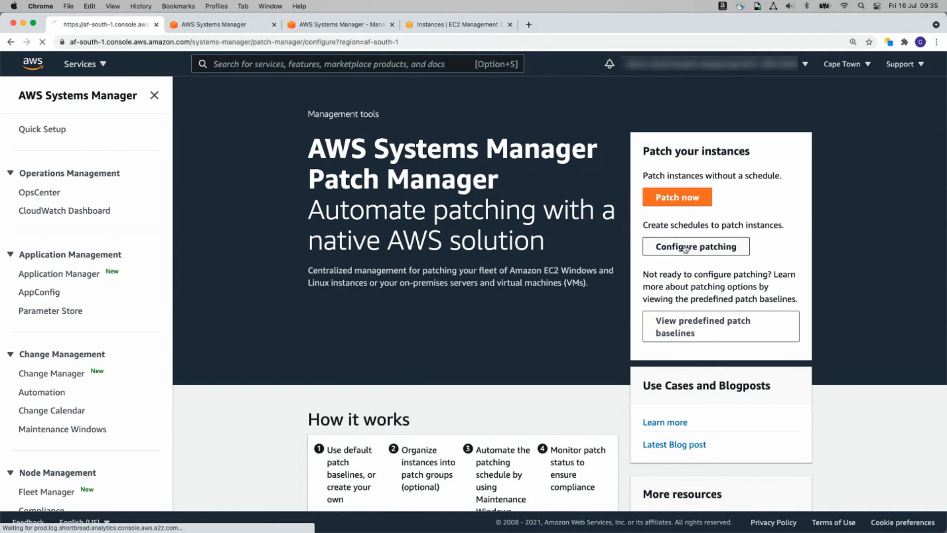
click(694, 246)
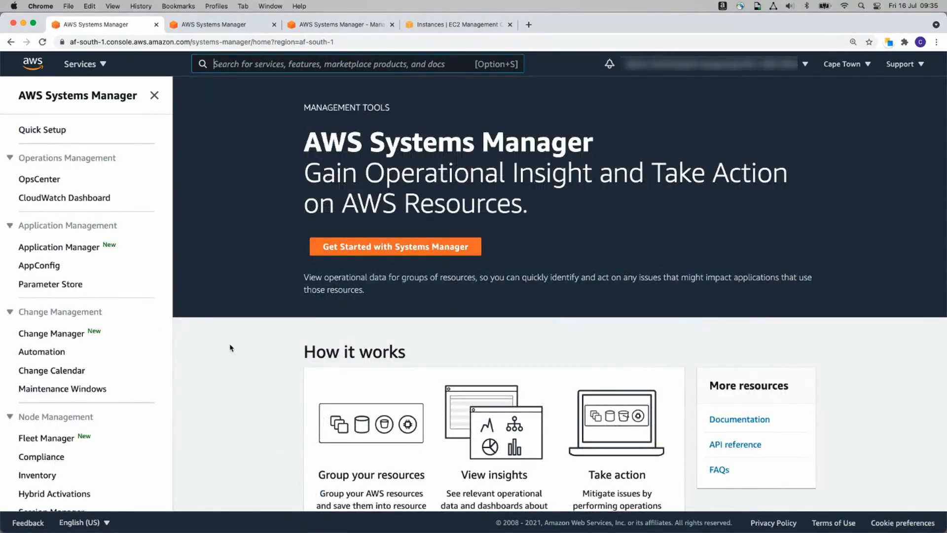
scroll(down, 3)
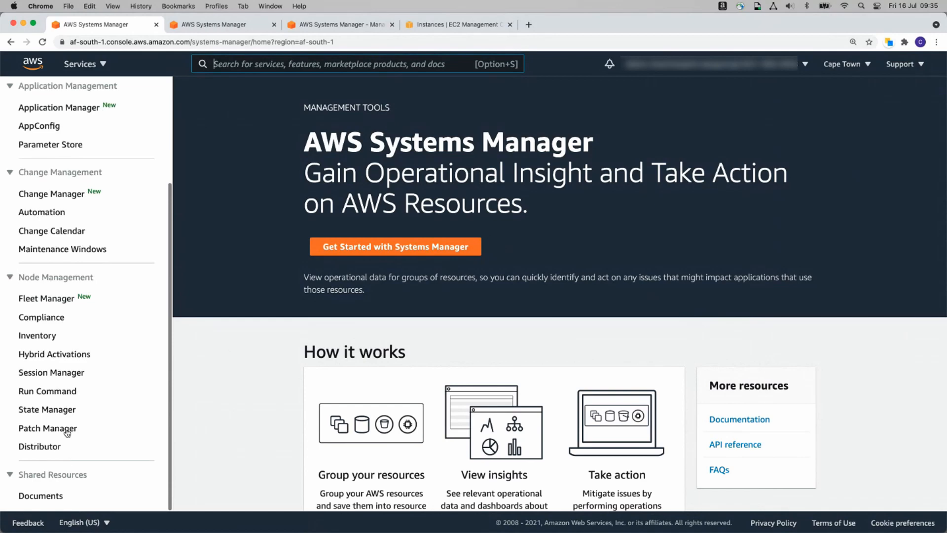
- Browse Patch Manager's patch baselines and reporting, ending on the compliance dashboard
click(47, 429)
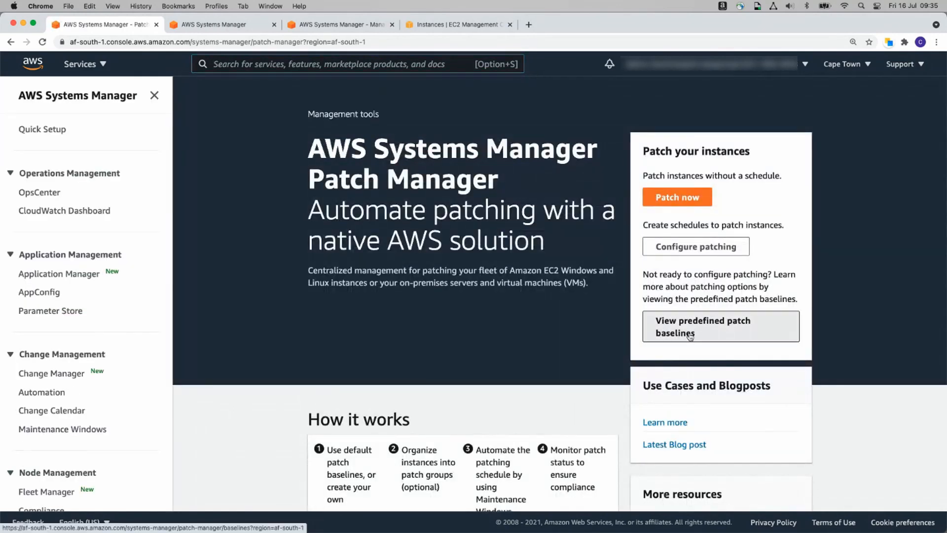
click(703, 327)
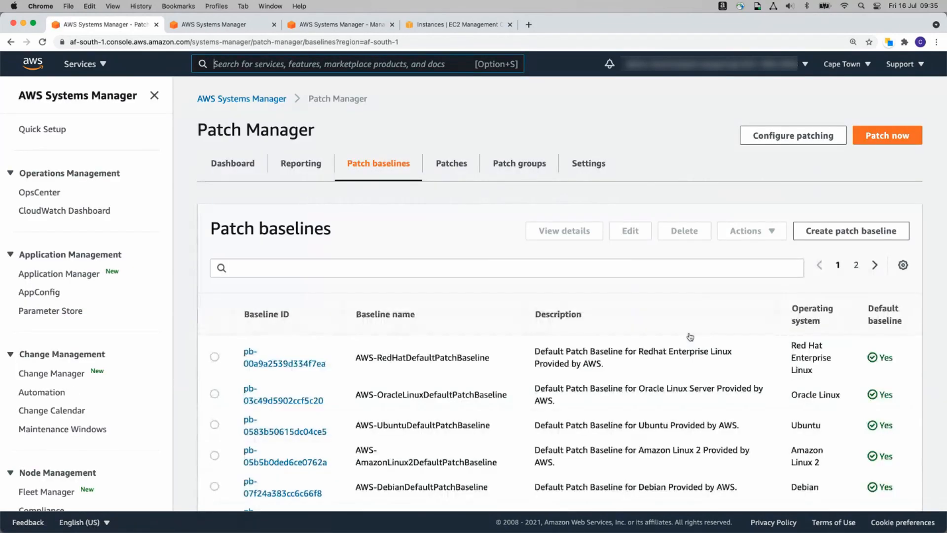
click(299, 162)
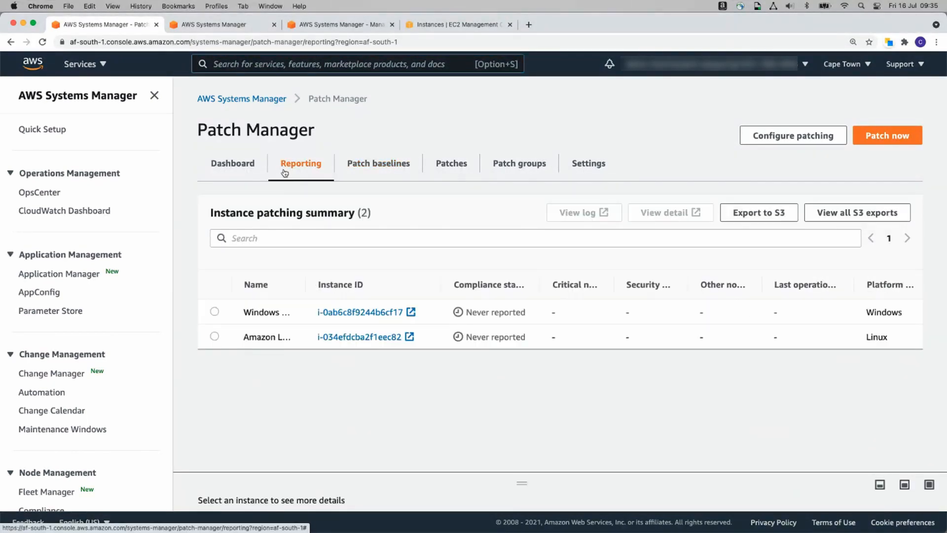
click(232, 163)
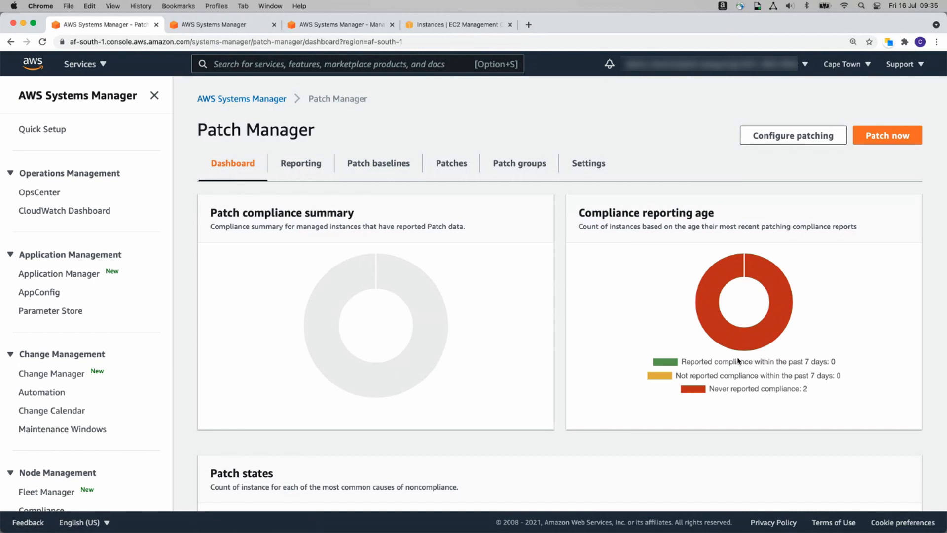
mouse_move(521, 185)
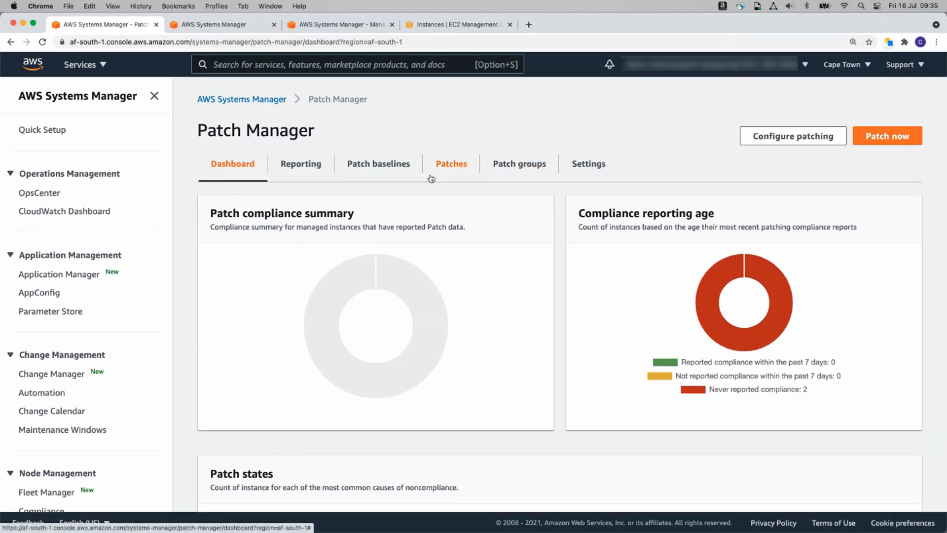
mouse_move(131, 453)
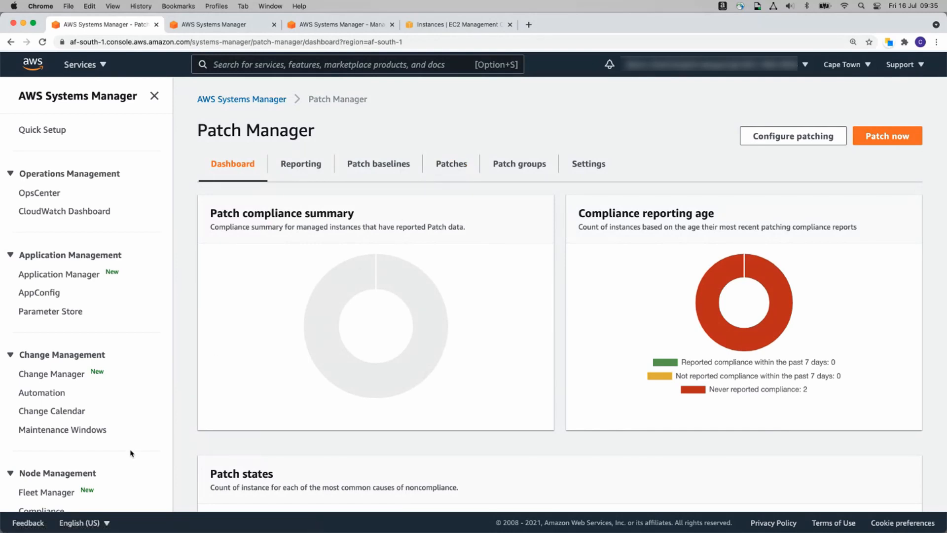
mouse_move(793, 162)
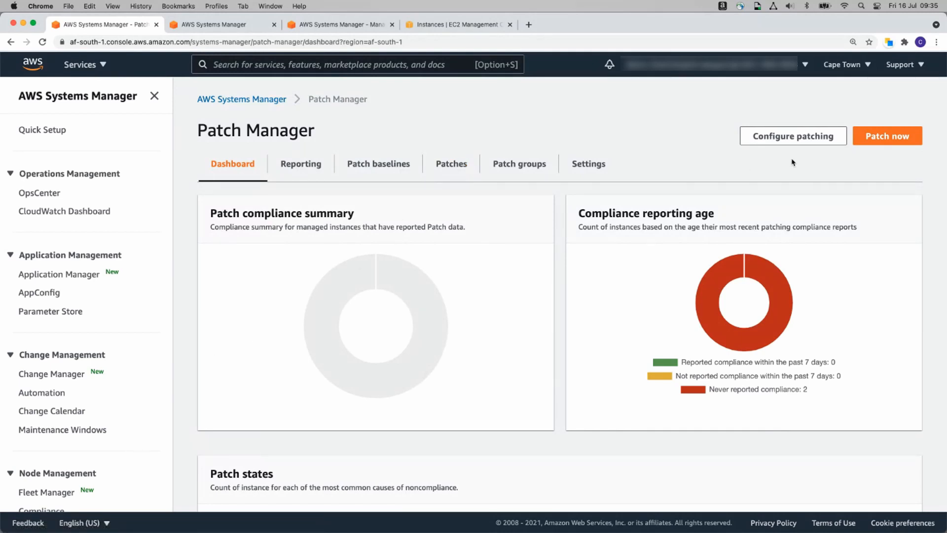
- Start Configure patching for the ProductionServer patch group with a new daily maintenance window
click(793, 136)
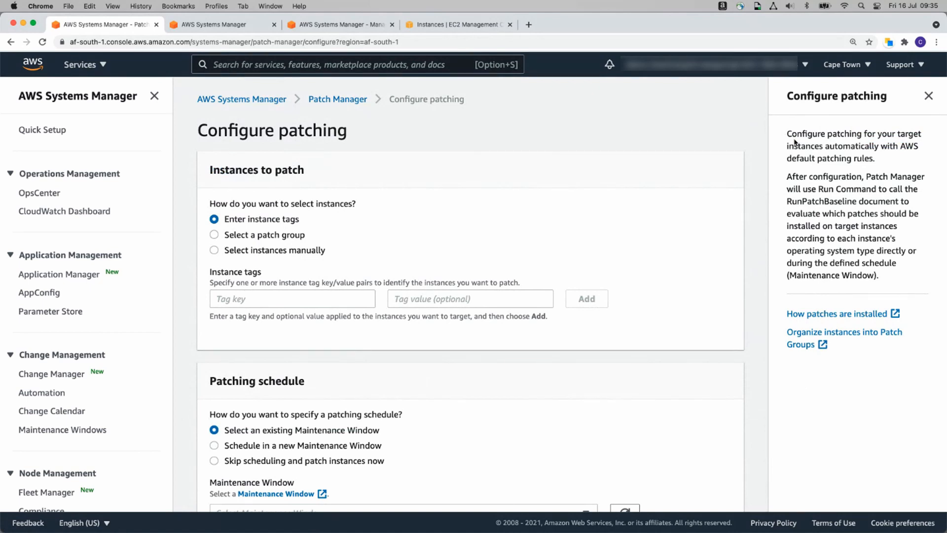
mouse_move(253, 236)
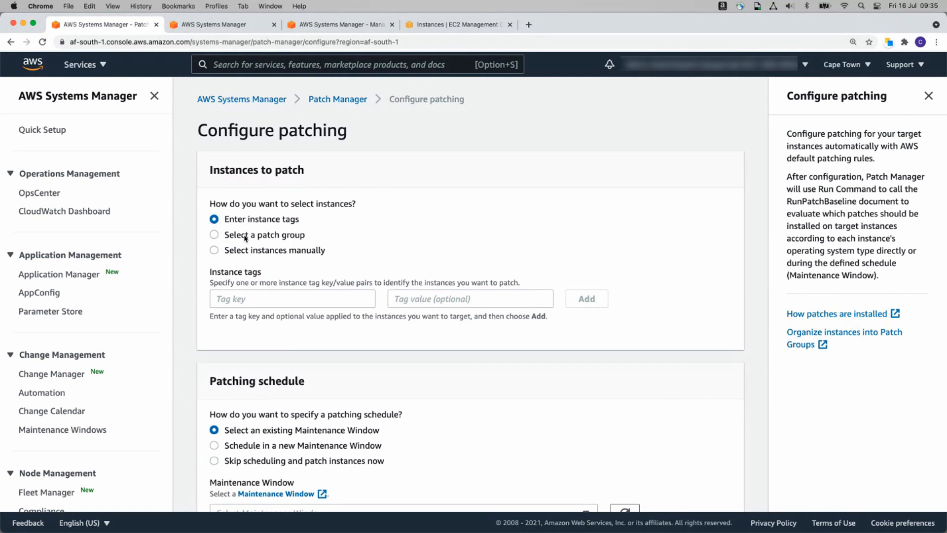
click(214, 234)
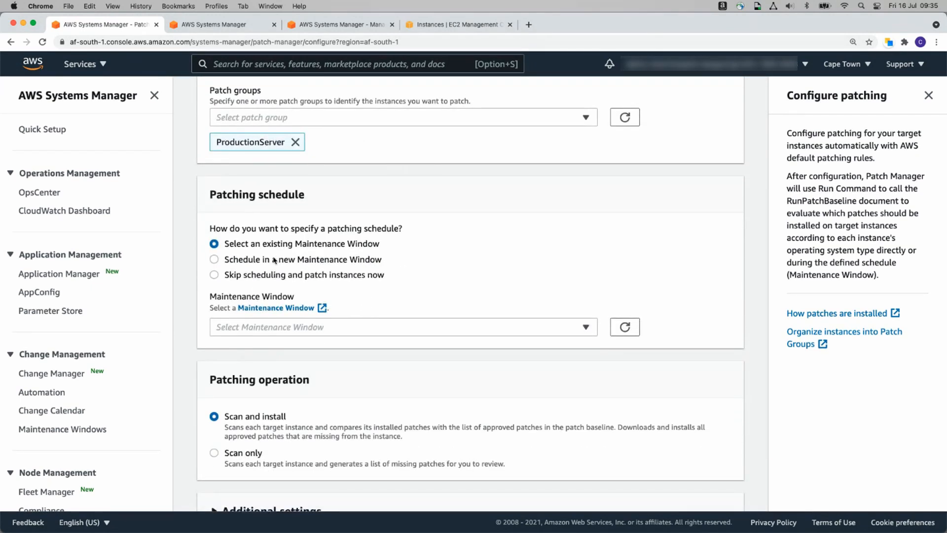
click(214, 259)
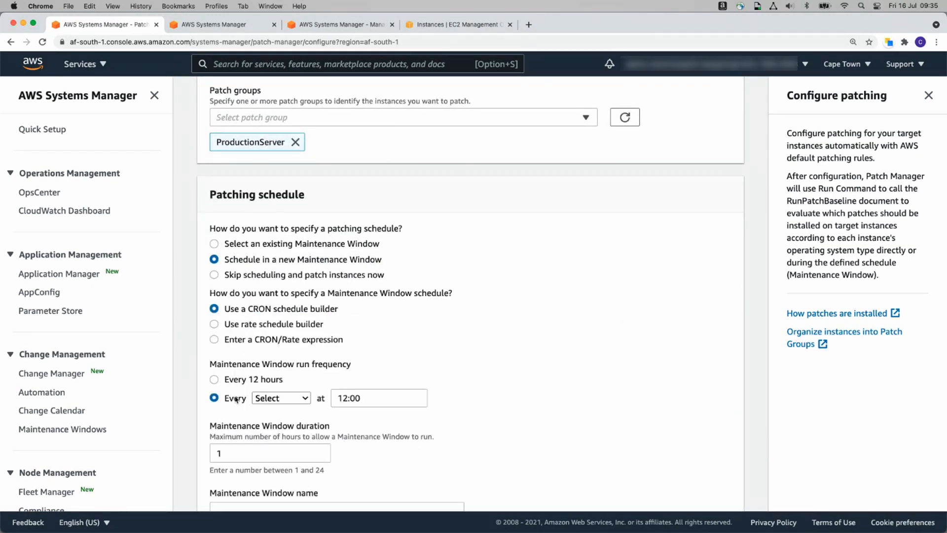
click(280, 398)
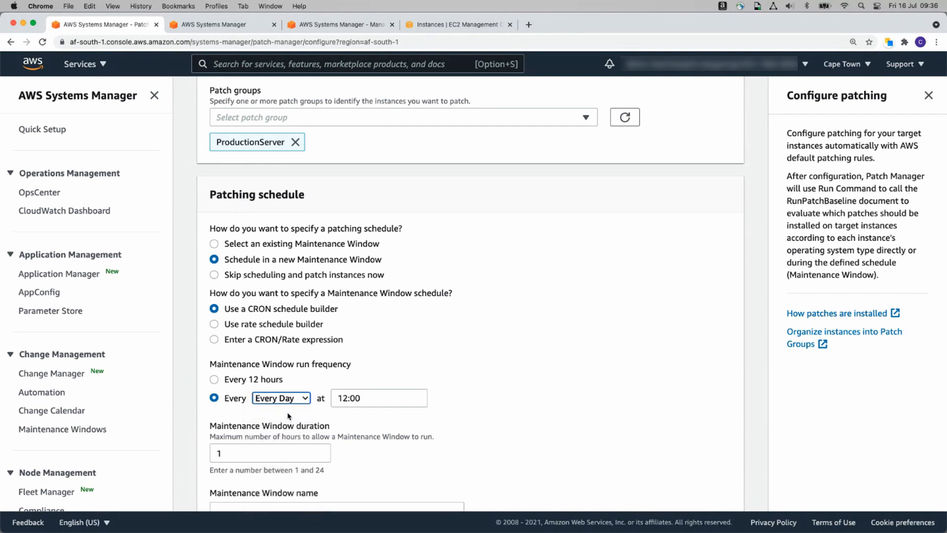
click(379, 398)
text(07:38)
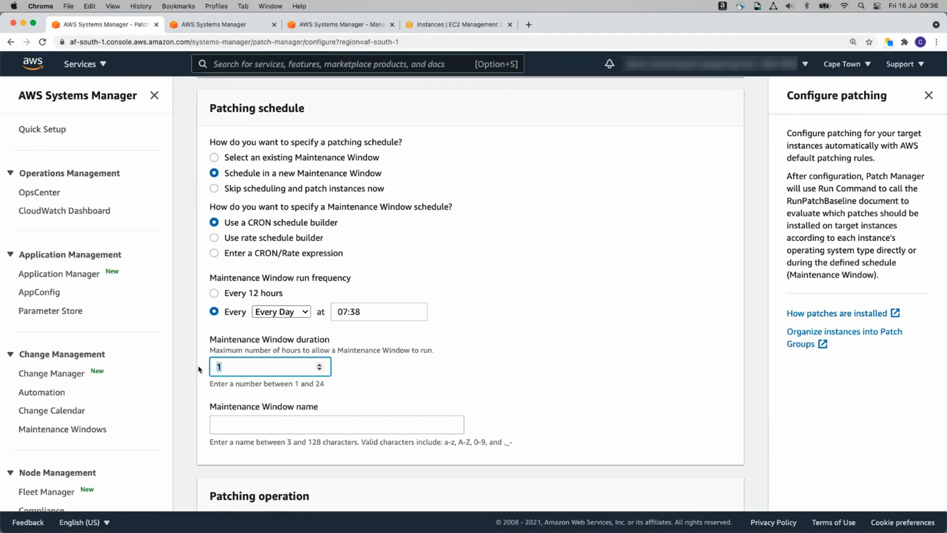
- Set the window duration to 2 hours and name it DailyMaintWindow
text(2)
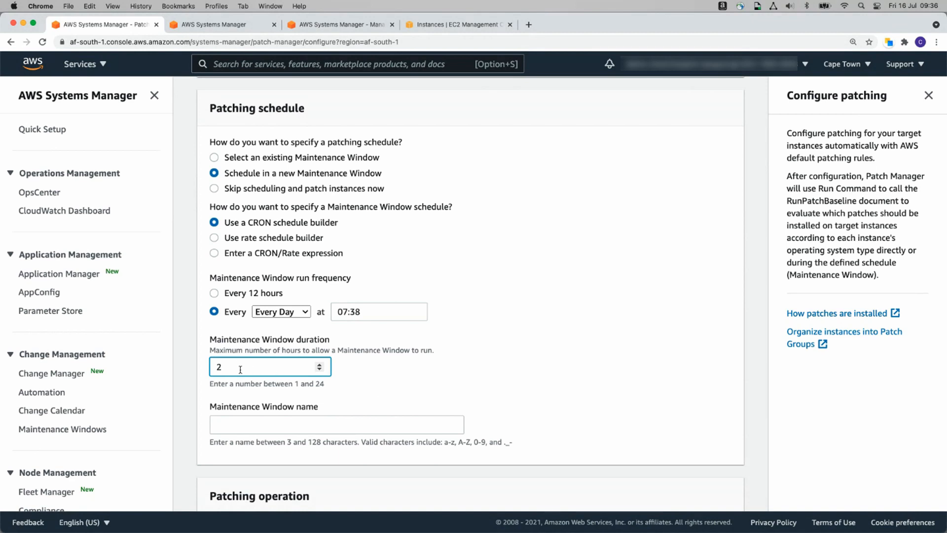
text(D)
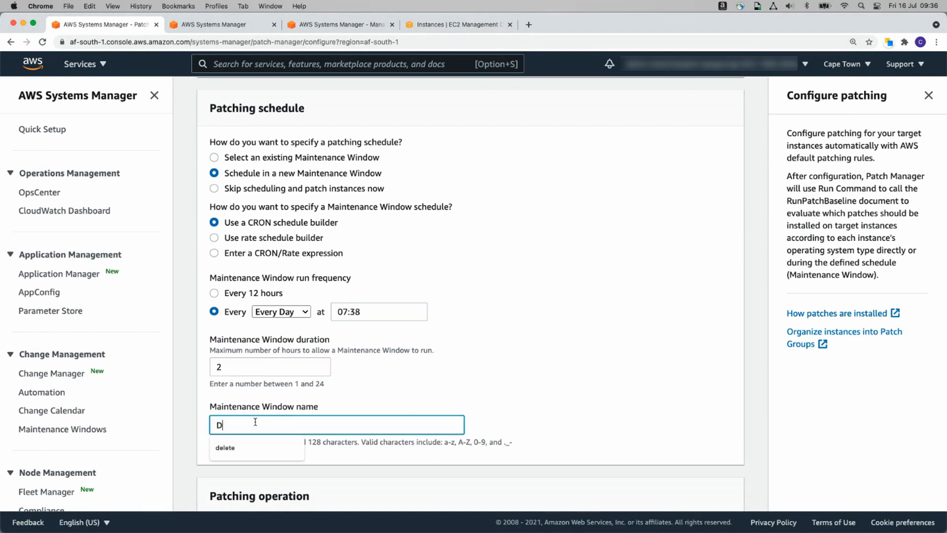
text(ailyMaintWindow)
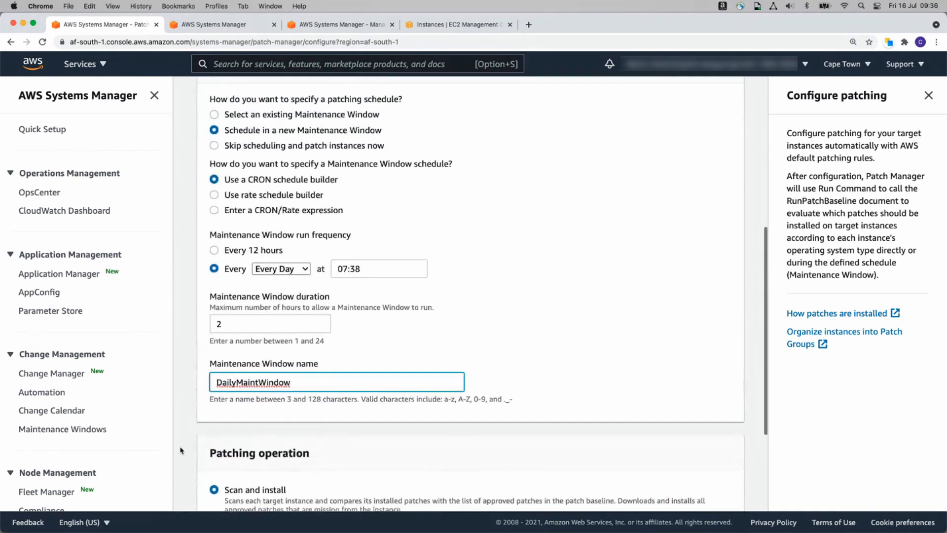
scroll(down, 3)
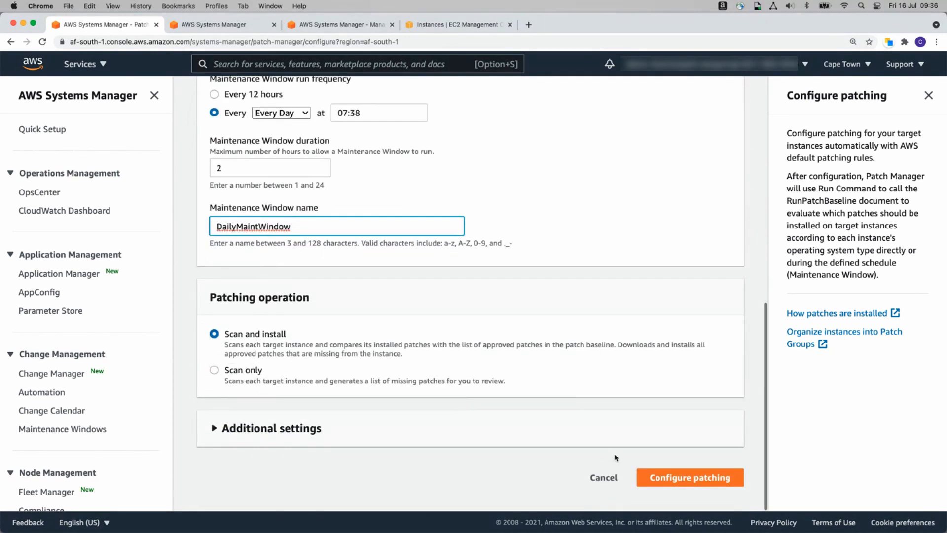
- Submit the DailyMaintWindow patching configuration and check the compliance dashboard
click(690, 478)
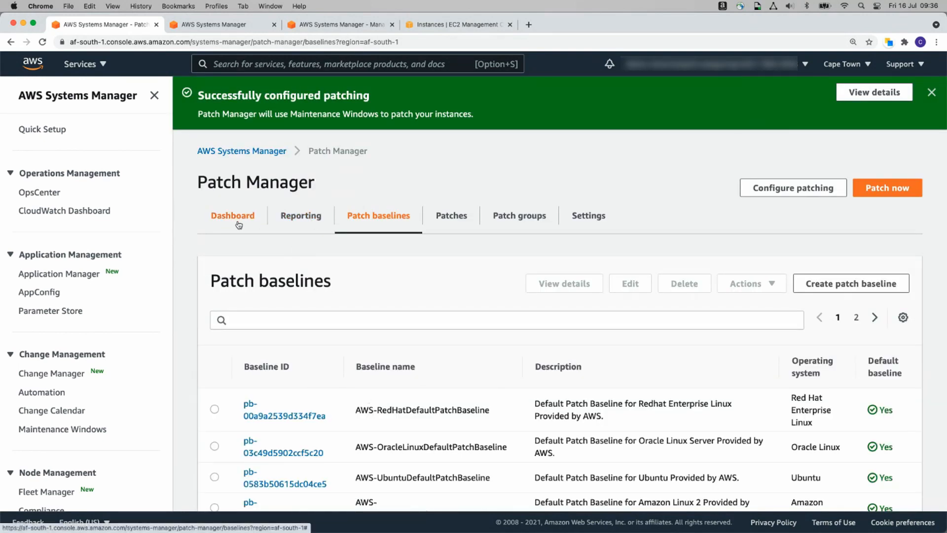
mouse_move(240, 219)
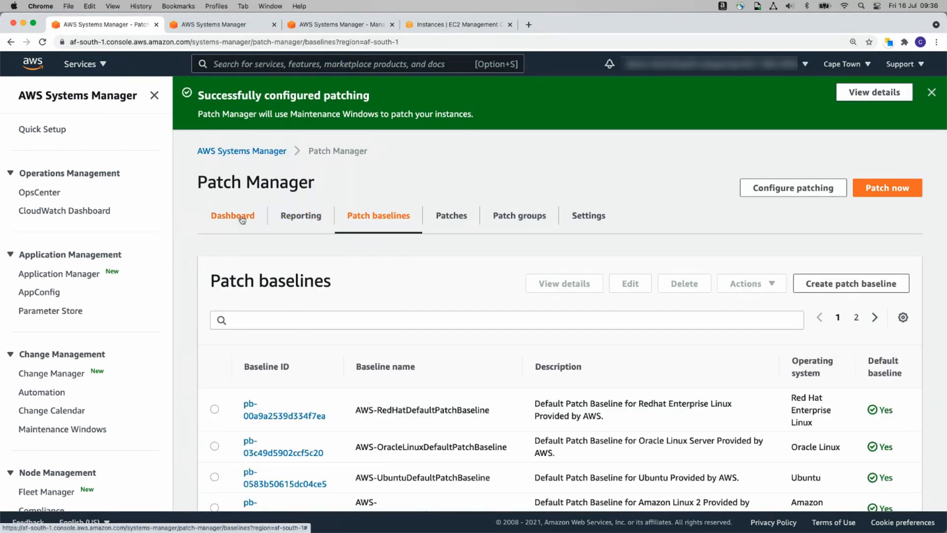
click(233, 217)
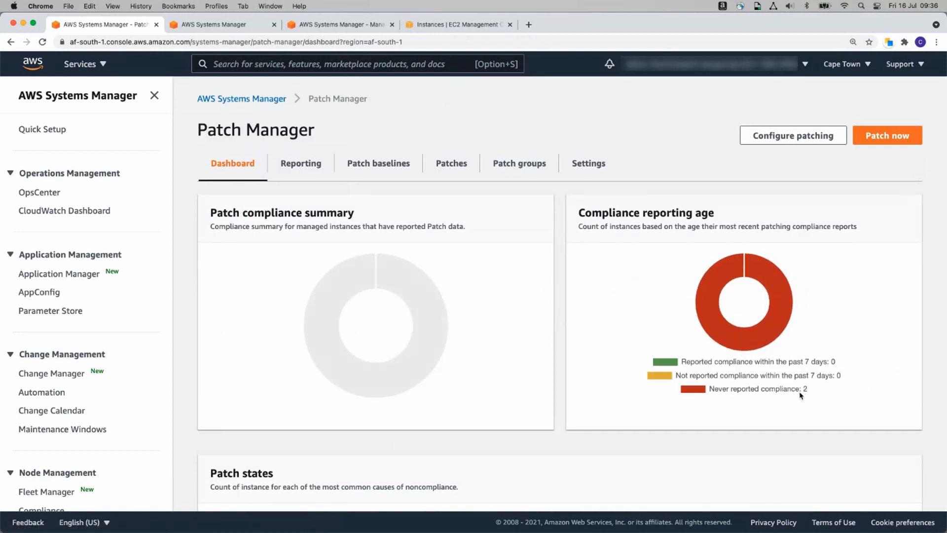
mouse_move(434, 393)
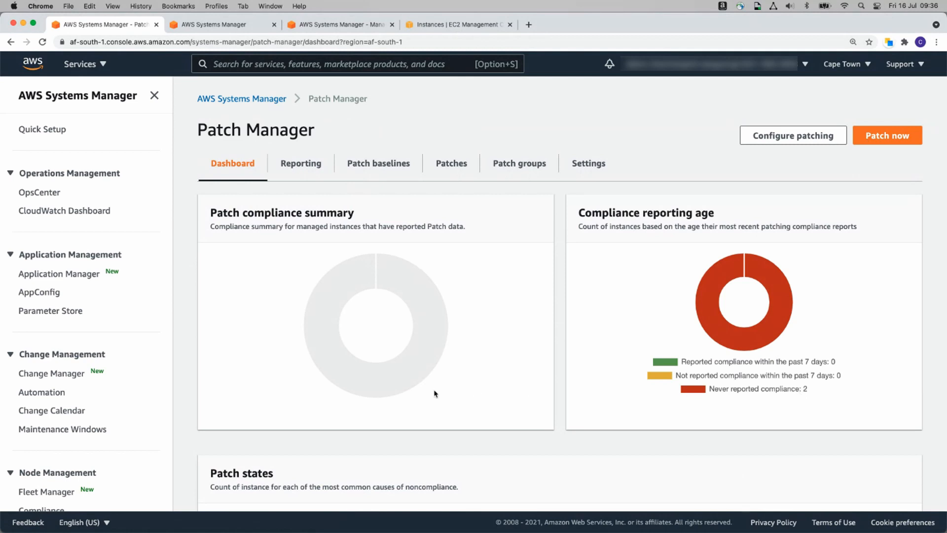
scroll(down, 3)
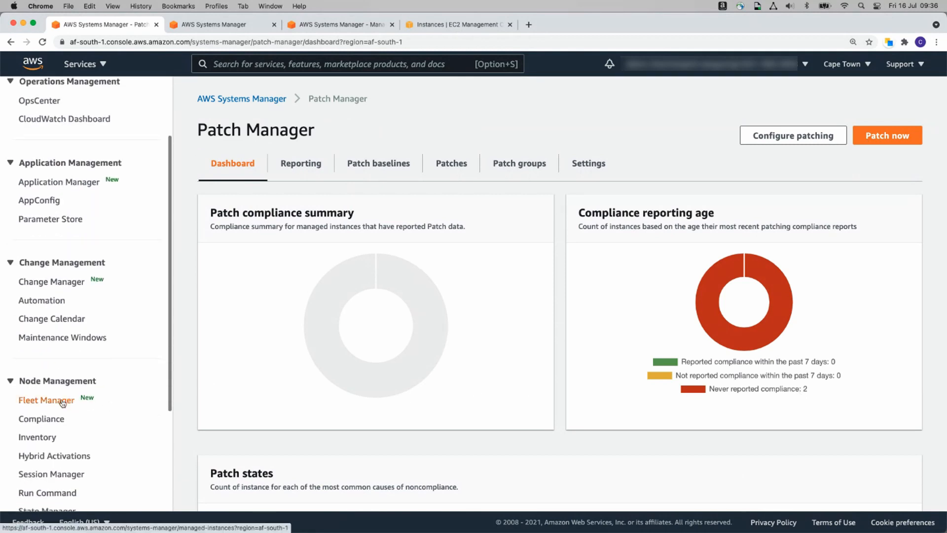
- In Fleet Manager, browse the Windows instance's file system and registry down to HKEY_LOCAL_MACHINE\SOFTWARE
click(47, 399)
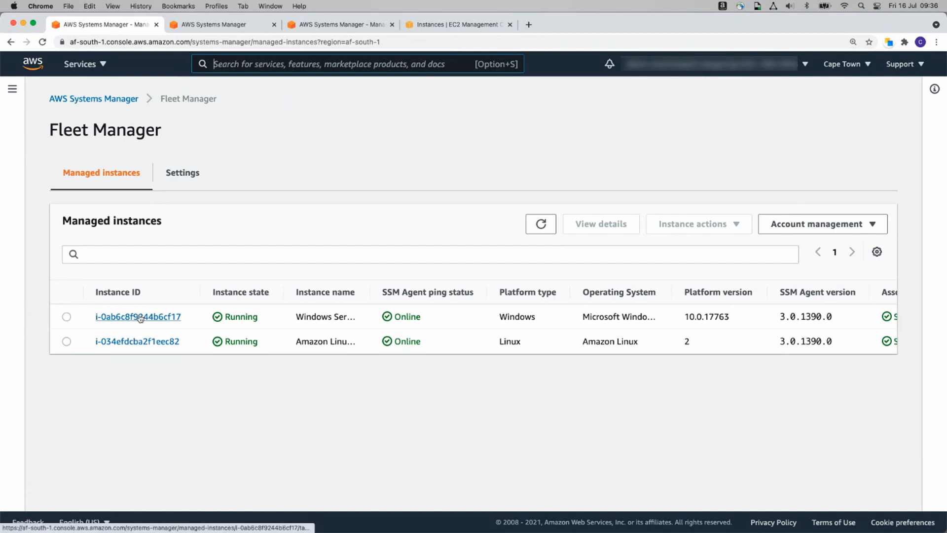
click(138, 317)
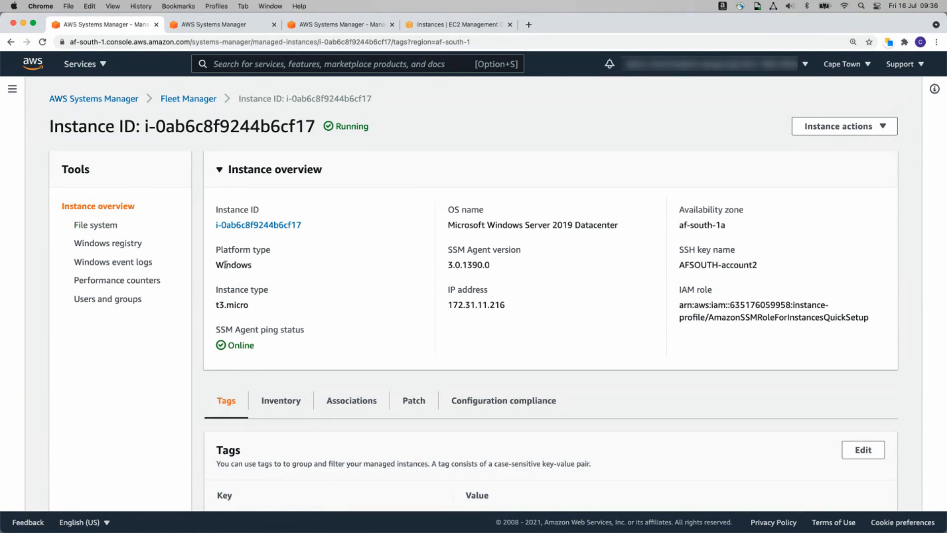
click(96, 225)
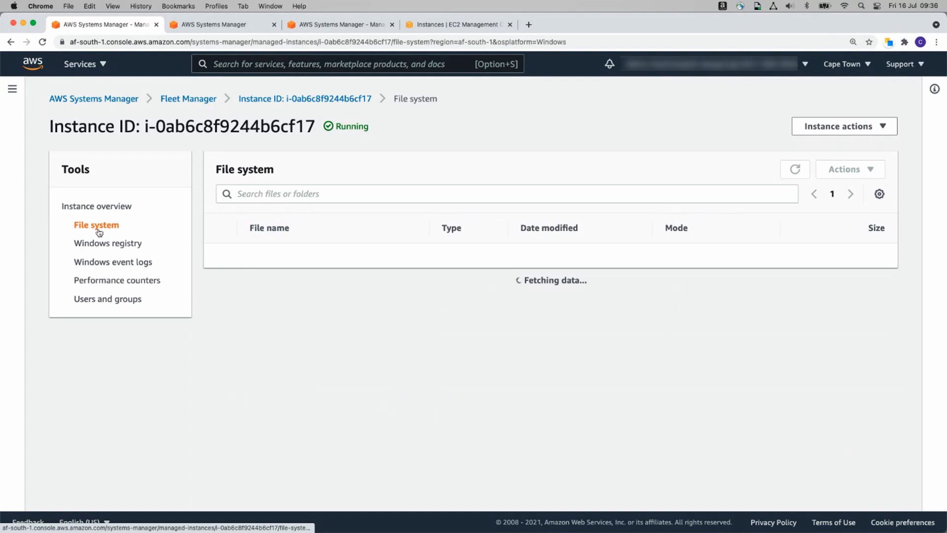
mouse_move(324, 243)
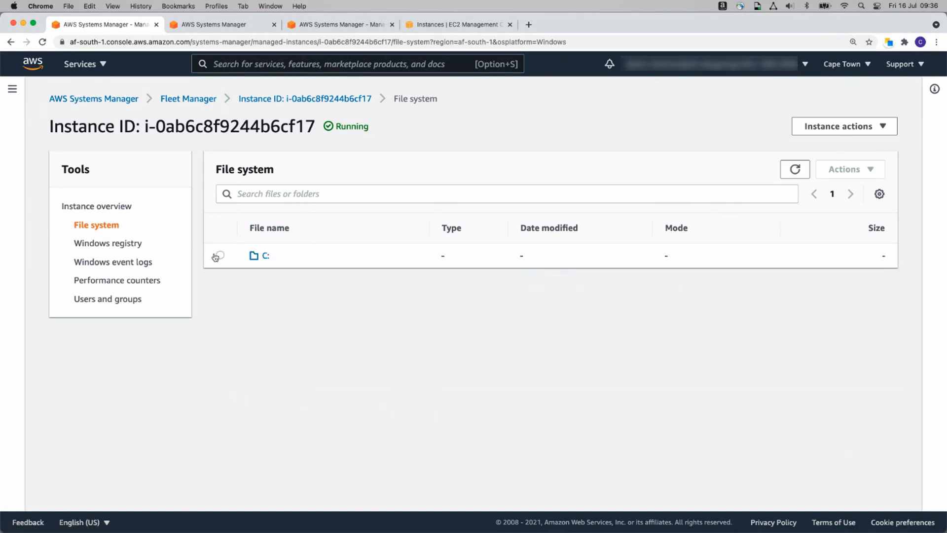
click(108, 243)
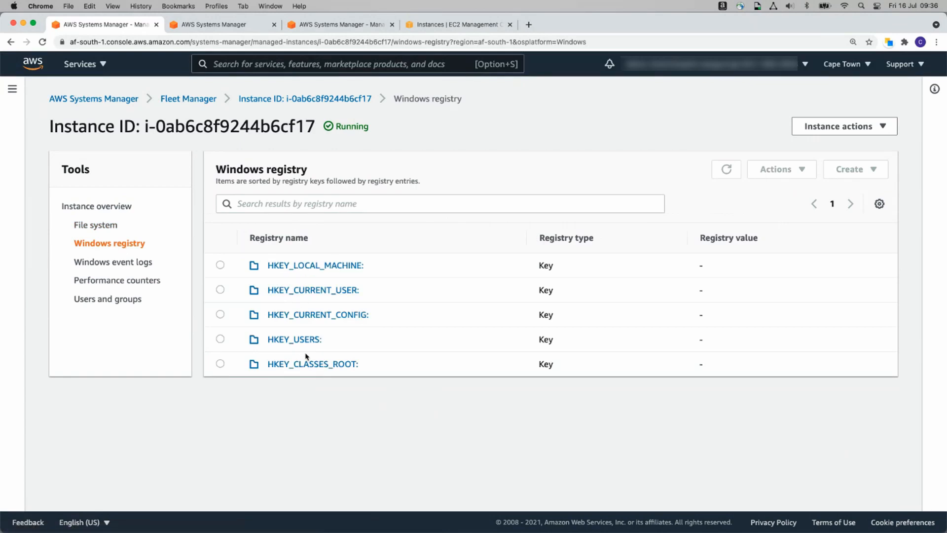
click(314, 266)
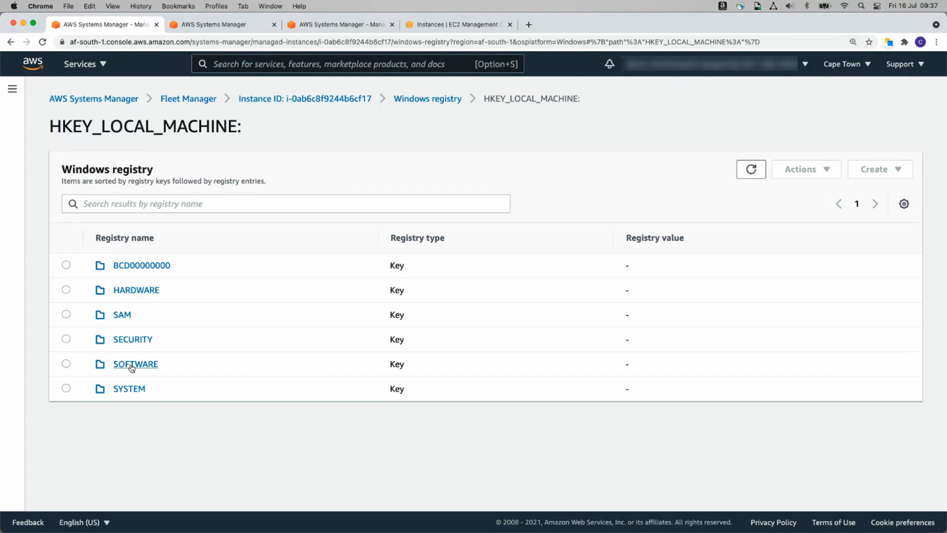
click(135, 364)
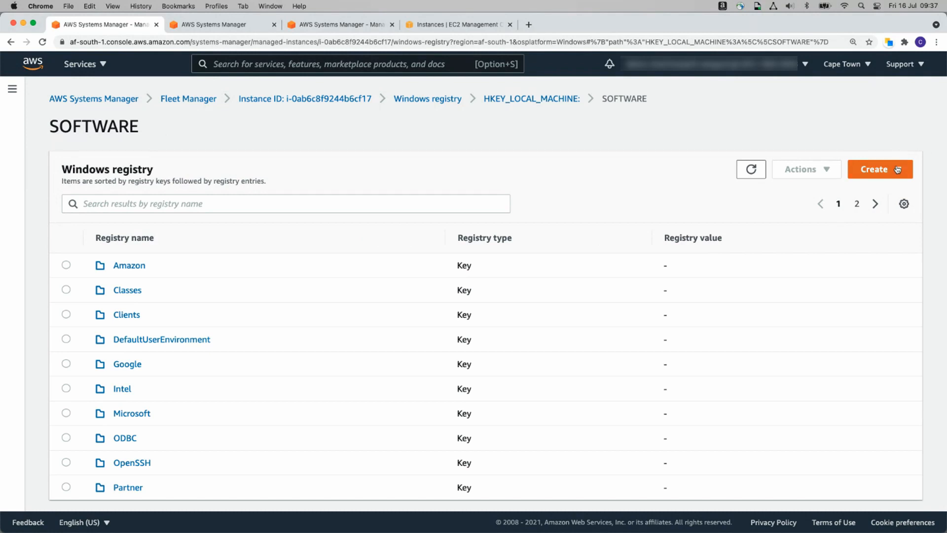
- View the Windows instance's local users, then return to the managed instances list
click(878, 169)
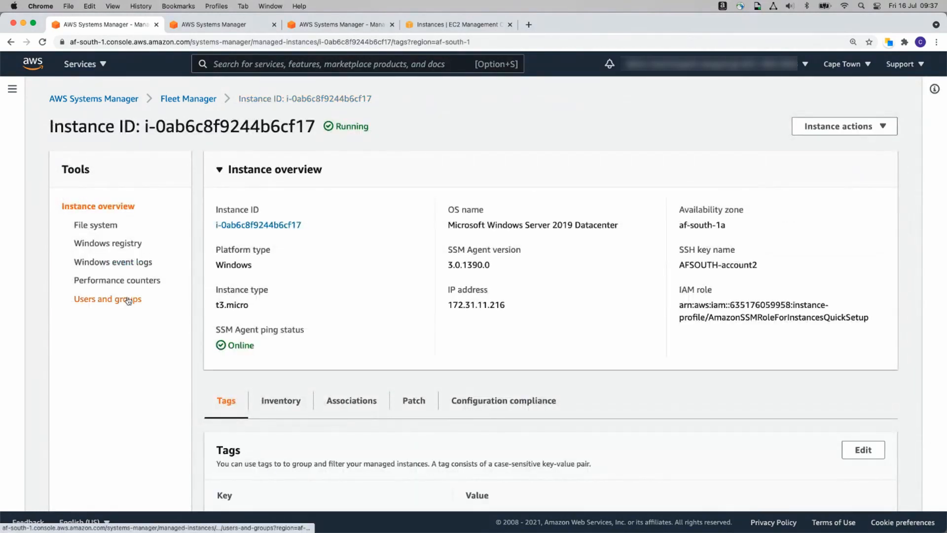
click(107, 298)
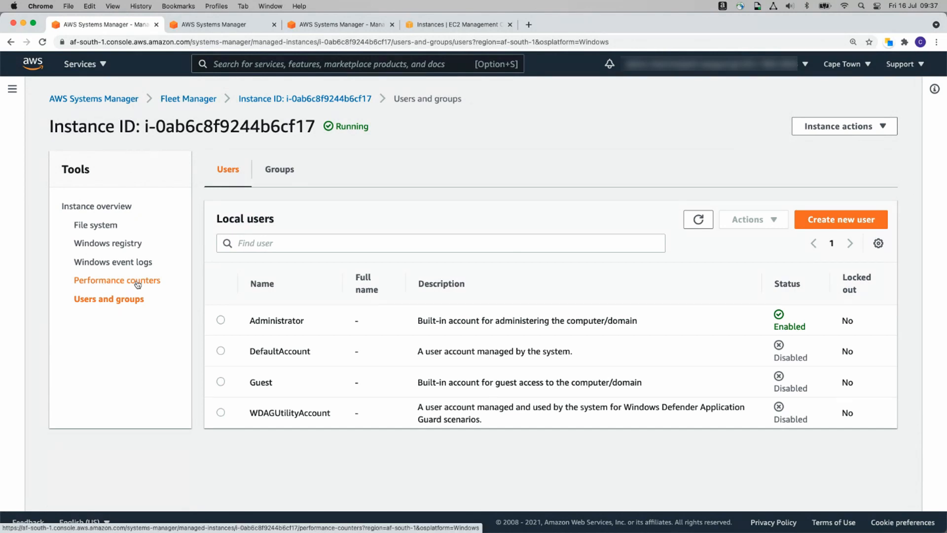
mouse_move(204, 225)
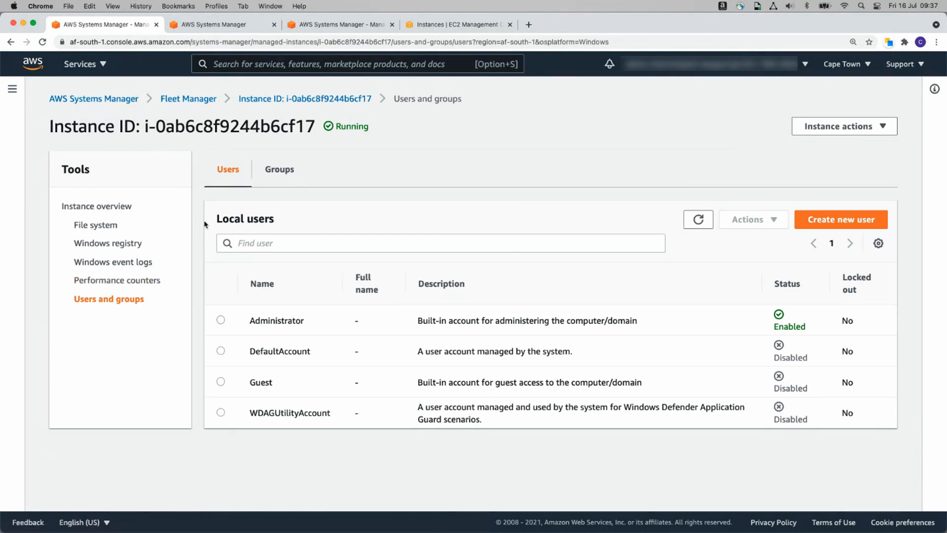
click(187, 99)
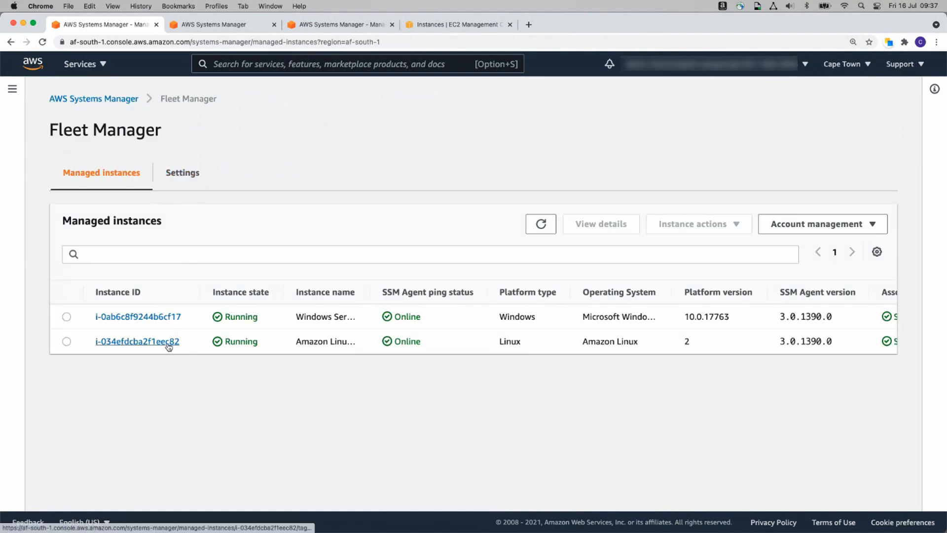
- Show the Amazon Linux instance's local users (adm, bin, chrony, ec2-user) in Fleet Manager
click(136, 342)
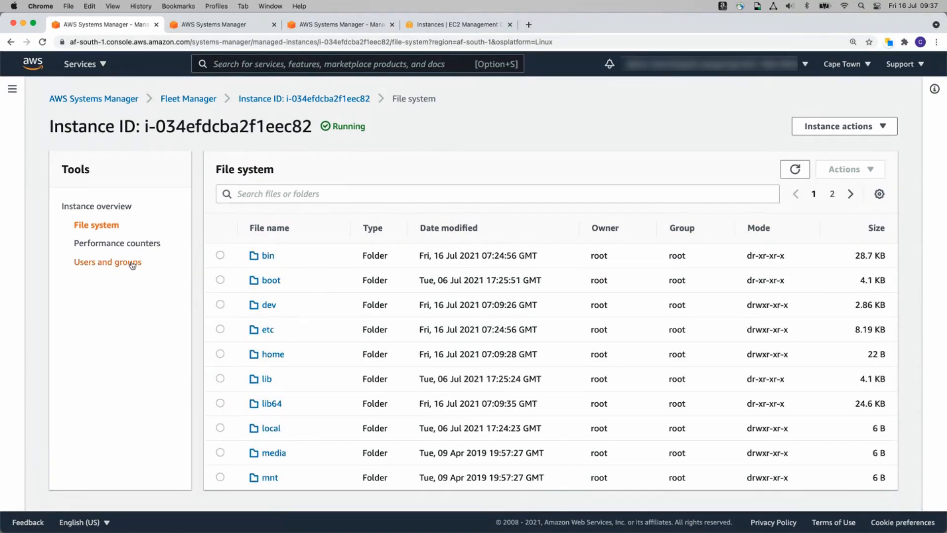
click(109, 261)
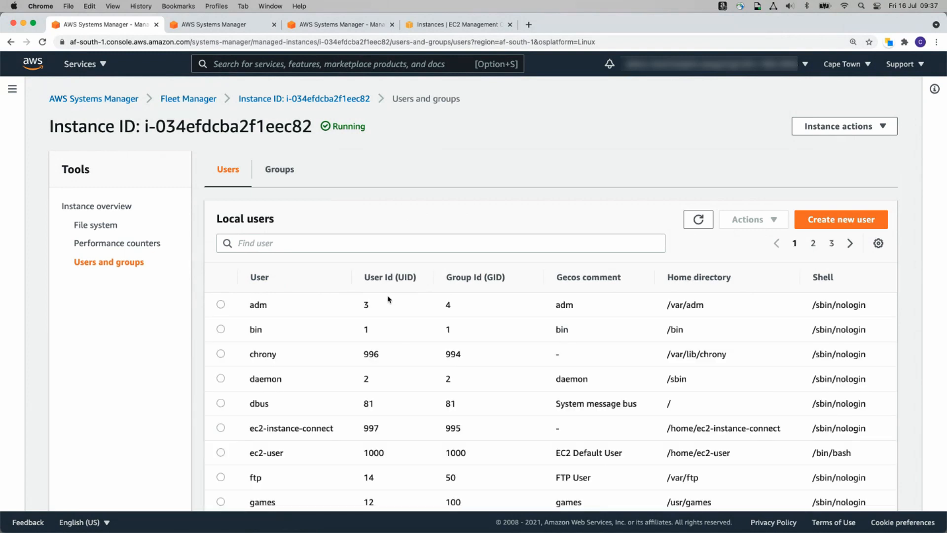
mouse_move(388, 316)
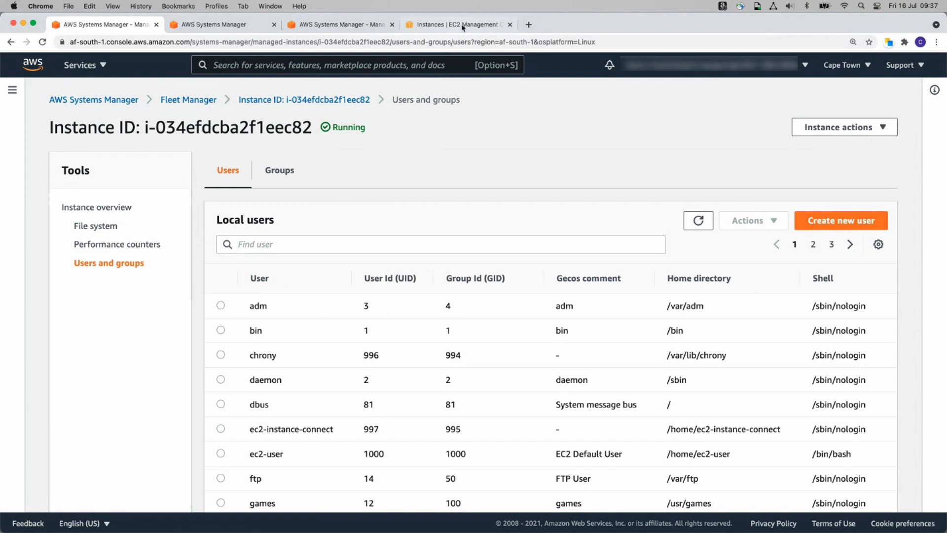
click(457, 24)
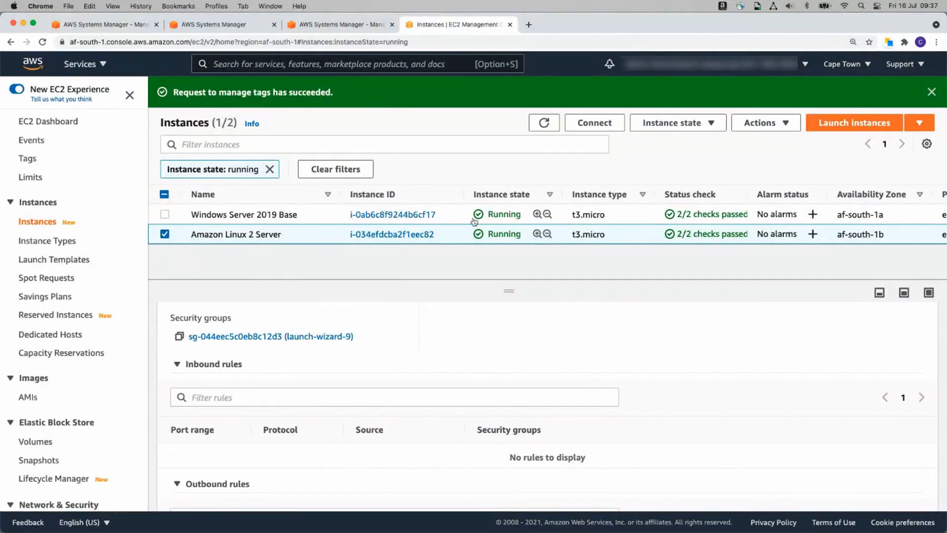
click(164, 235)
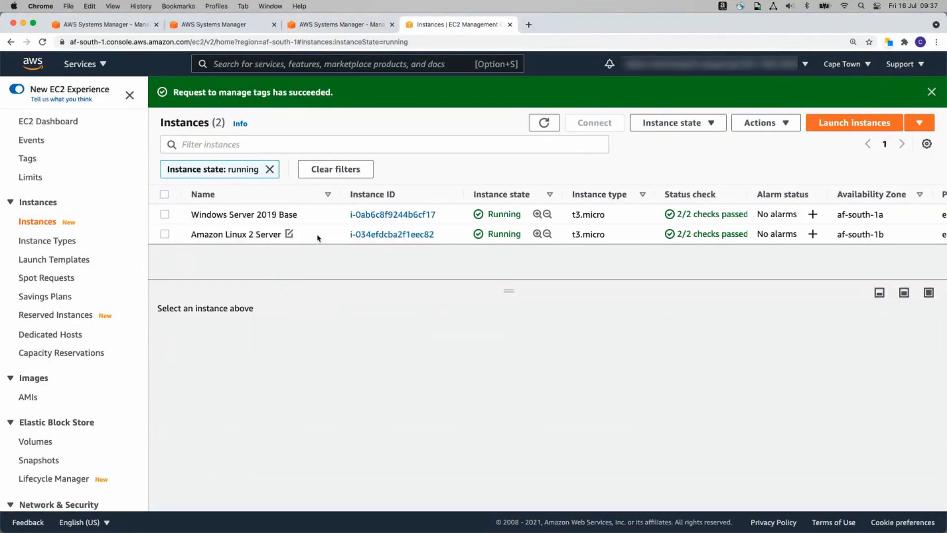
click(165, 235)
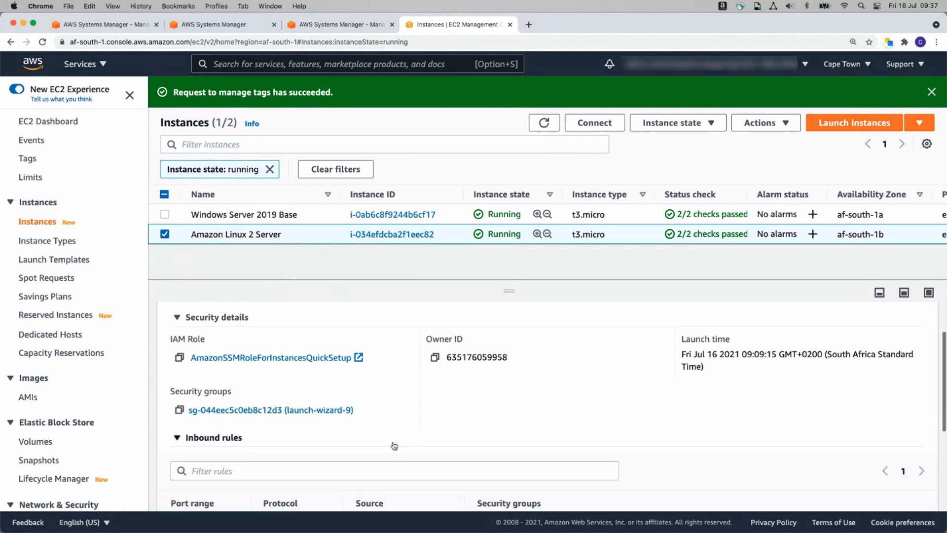
scroll(down, 3)
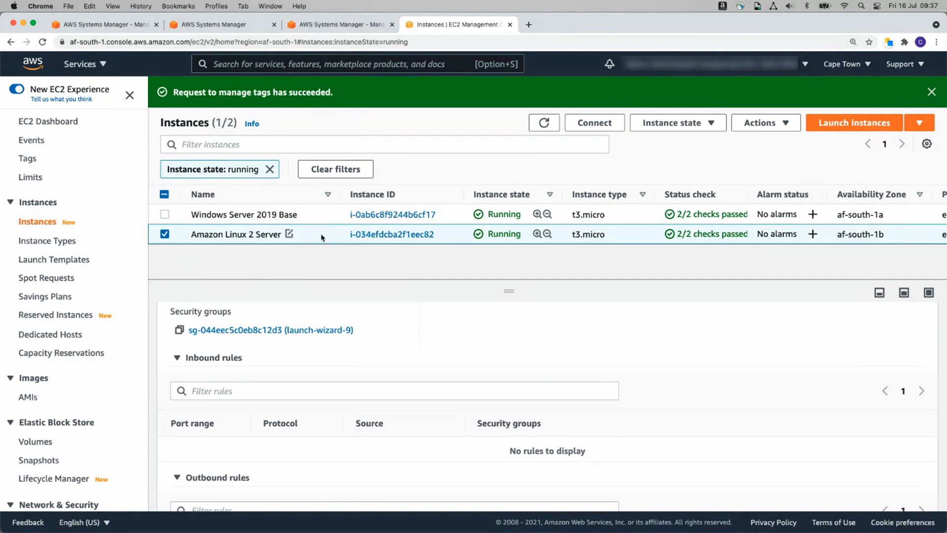
mouse_move(314, 235)
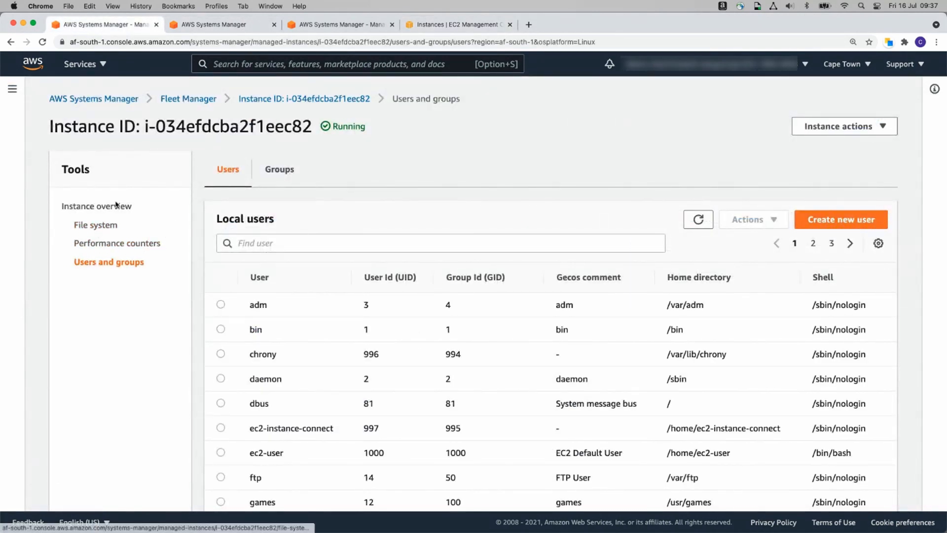
- Start a Session Manager shell session on the Linux instance from its Instance actions
click(96, 207)
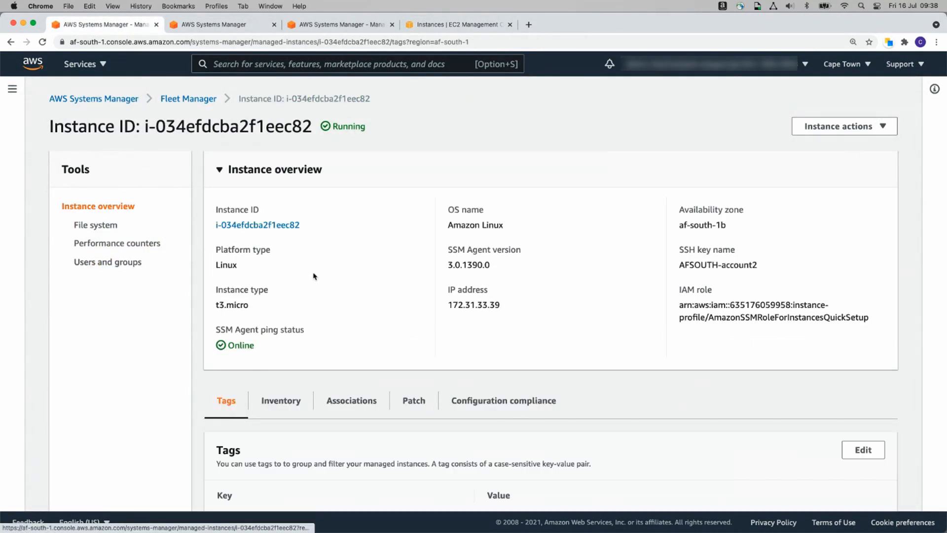
click(844, 125)
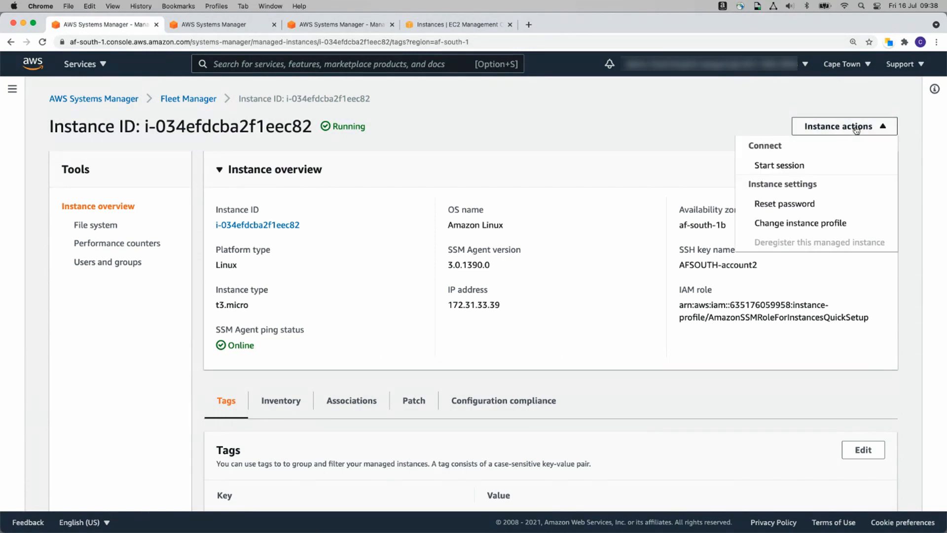
click(780, 165)
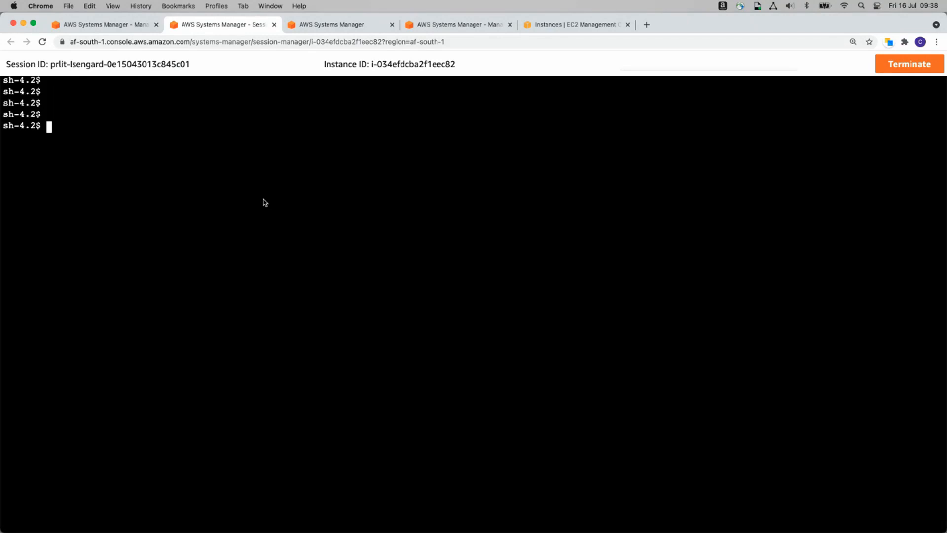
- Run ifconfig in the Linux session to list network interfaces, then terminate the session
text(infconf)
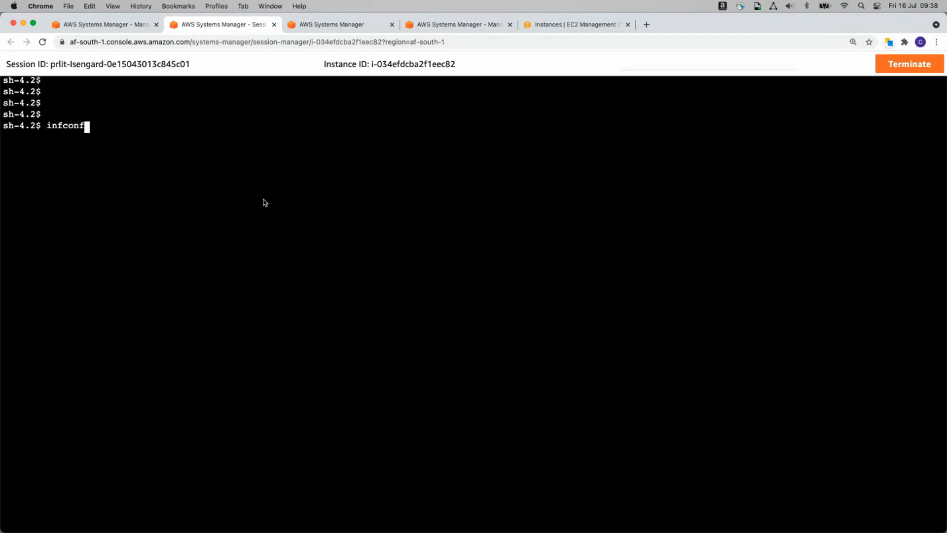
key(Enter)
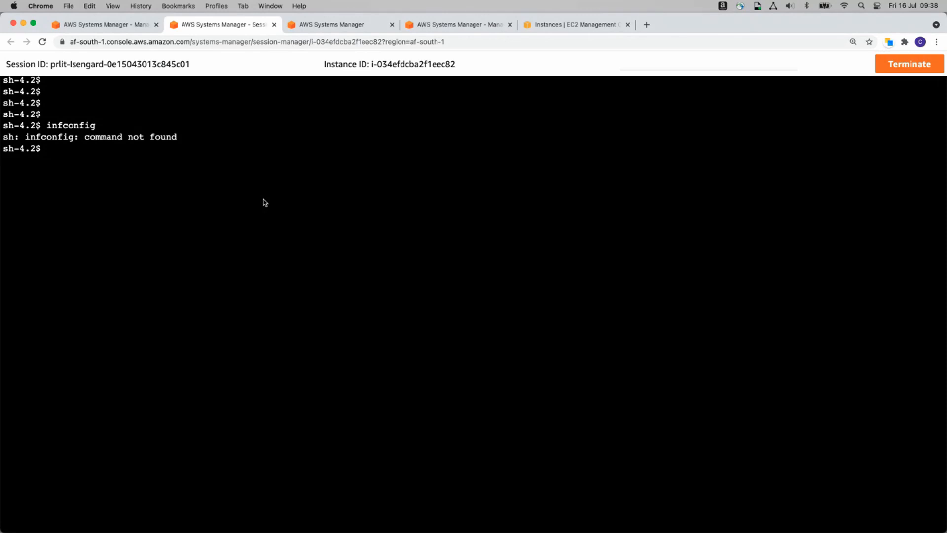
text(ifconfig)
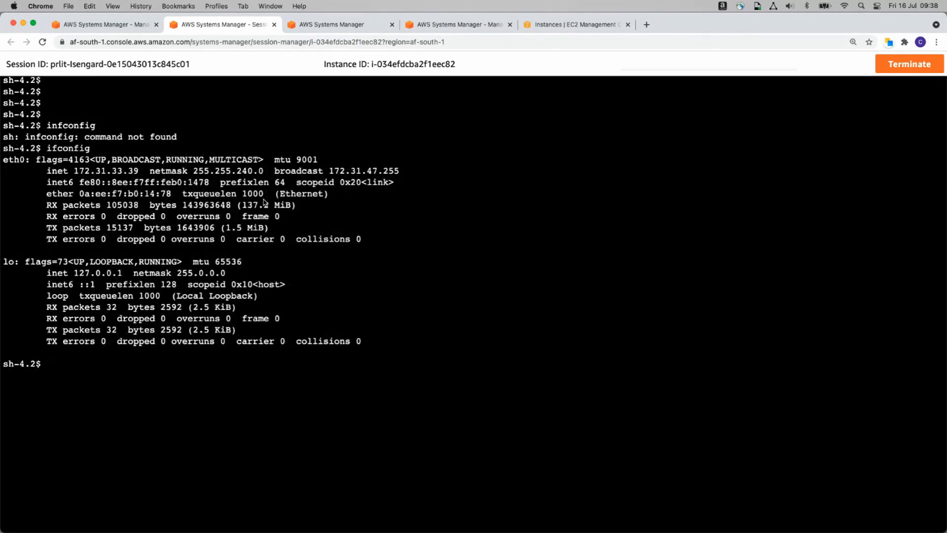
click(909, 63)
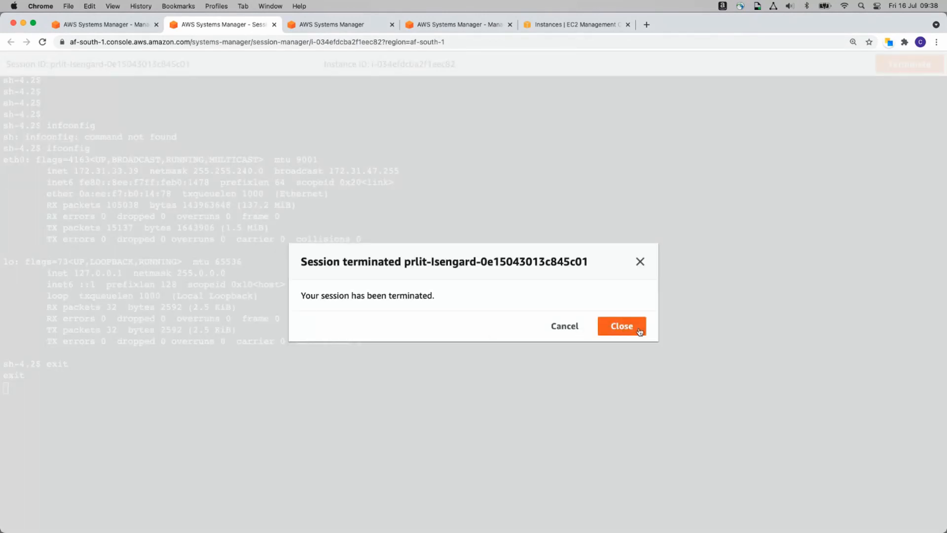
click(622, 326)
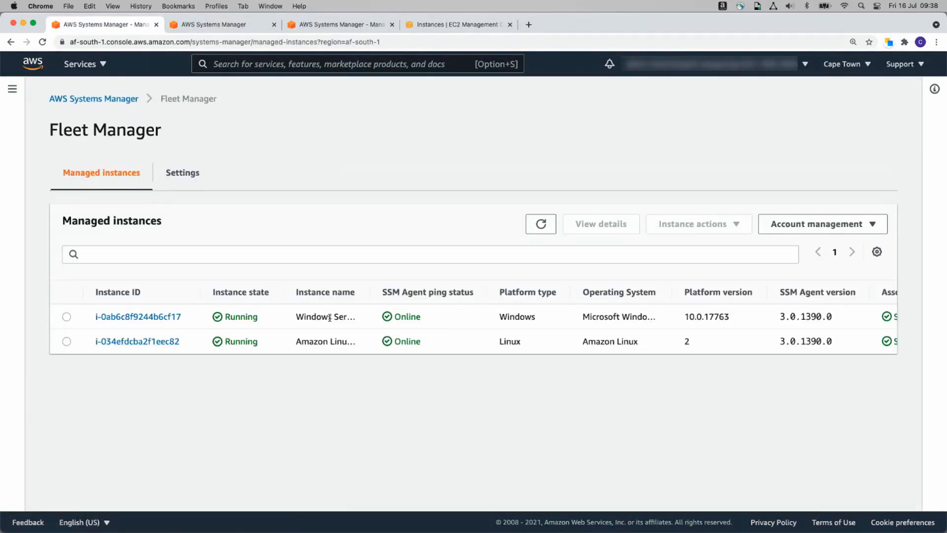
- Start a PowerShell session on the Windows instance, run cd \, and end the session
click(138, 316)
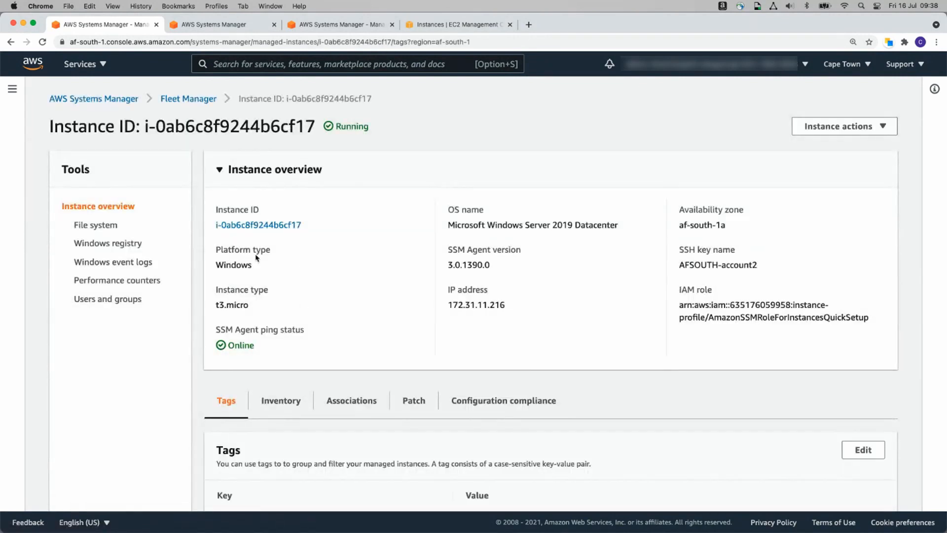
click(844, 126)
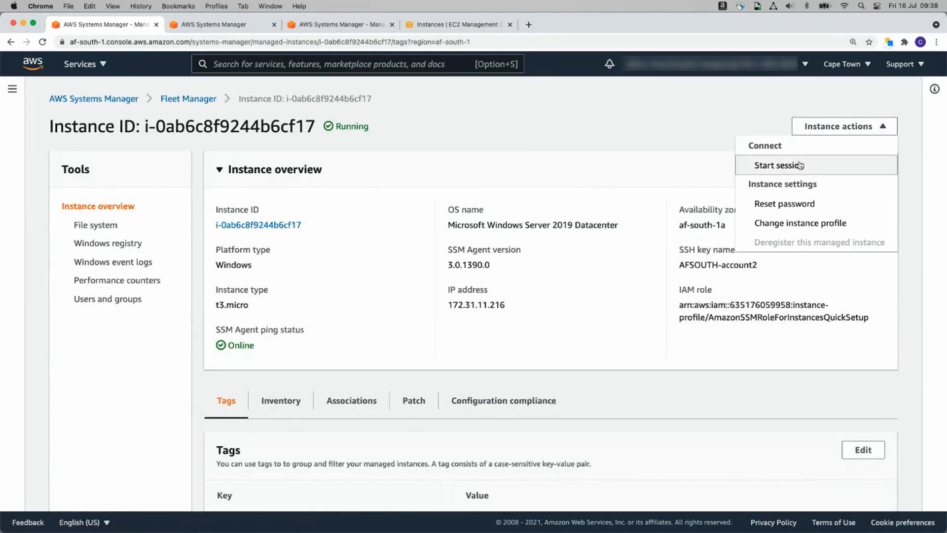
click(779, 164)
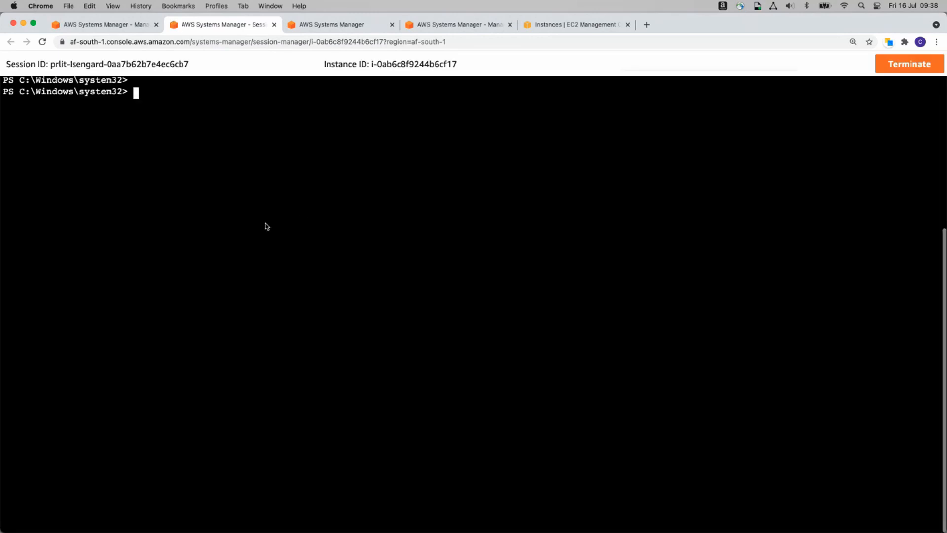
text(cd \)
text(exit)
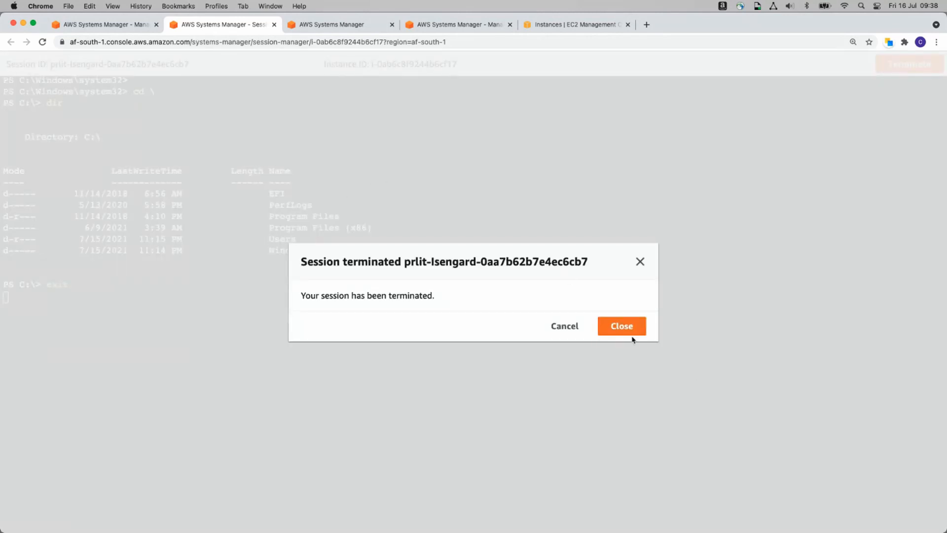
click(620, 325)
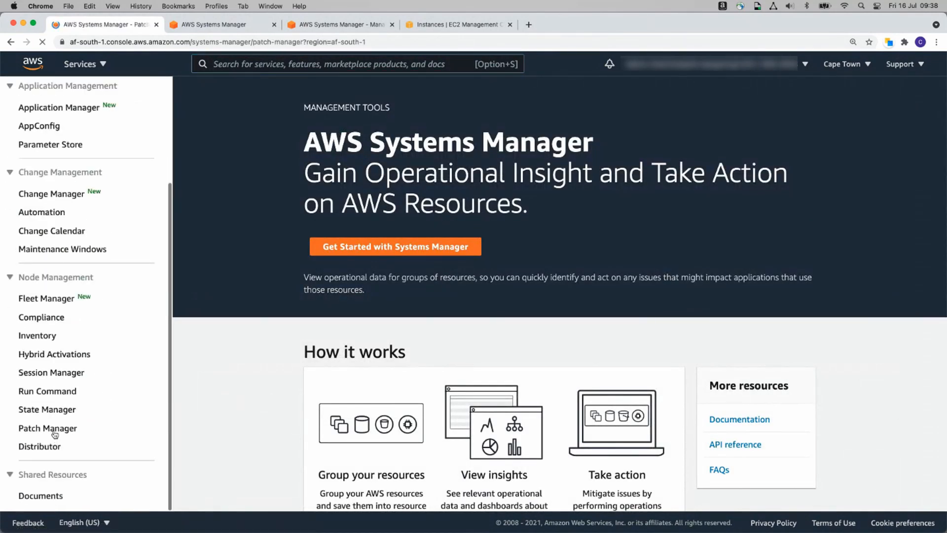
- Show the Patch Manager dashboard reporting one compliant instance
click(47, 427)
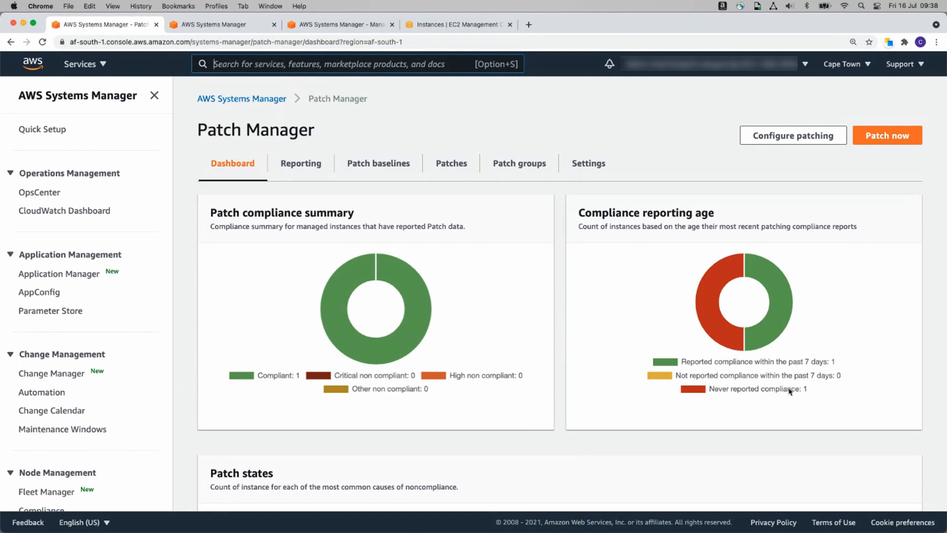
mouse_move(763, 392)
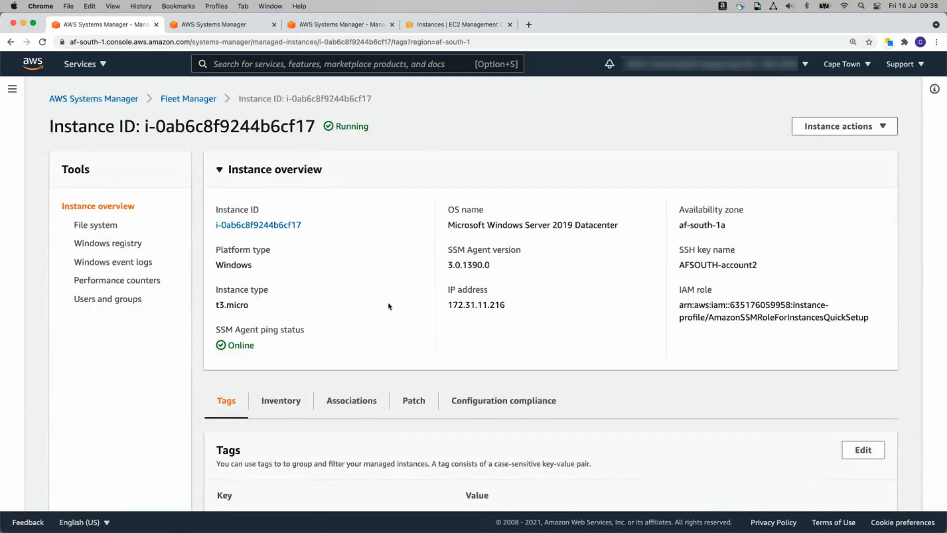
- Check both patch summaries: Windows 26 updates installed, Linux 62, none needed
click(413, 400)
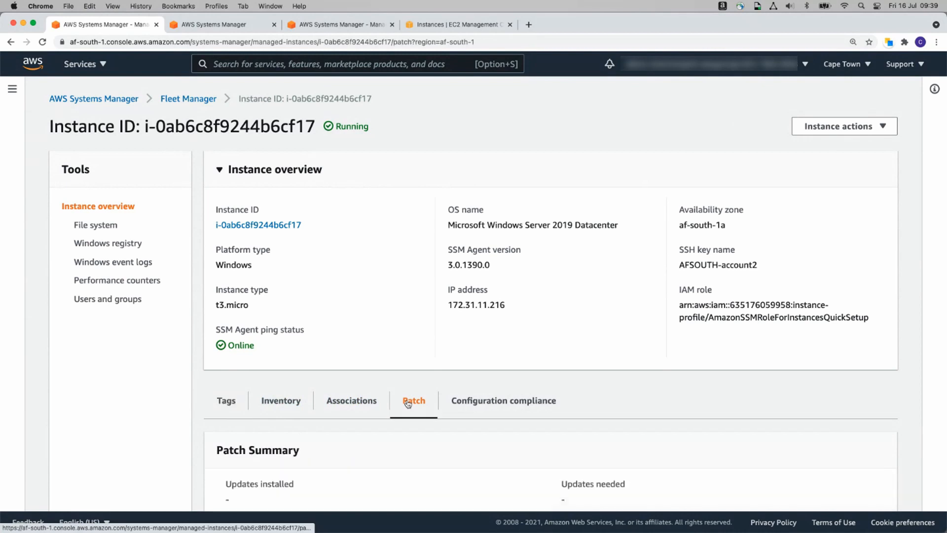
click(414, 401)
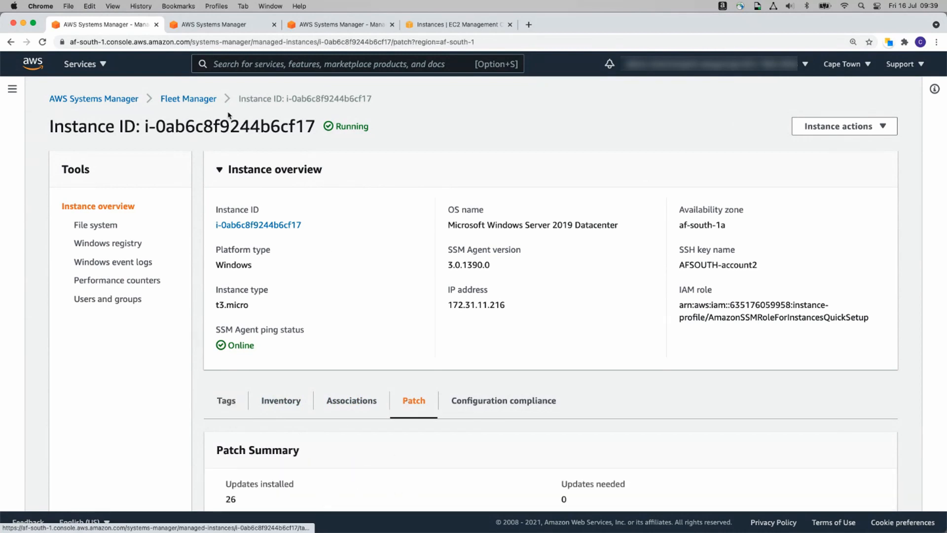
mouse_move(275, 498)
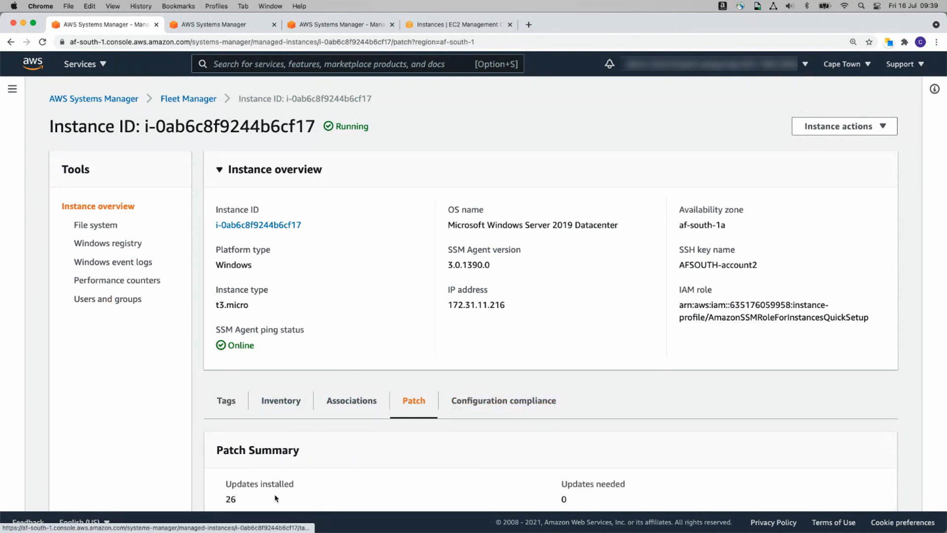
mouse_move(187, 99)
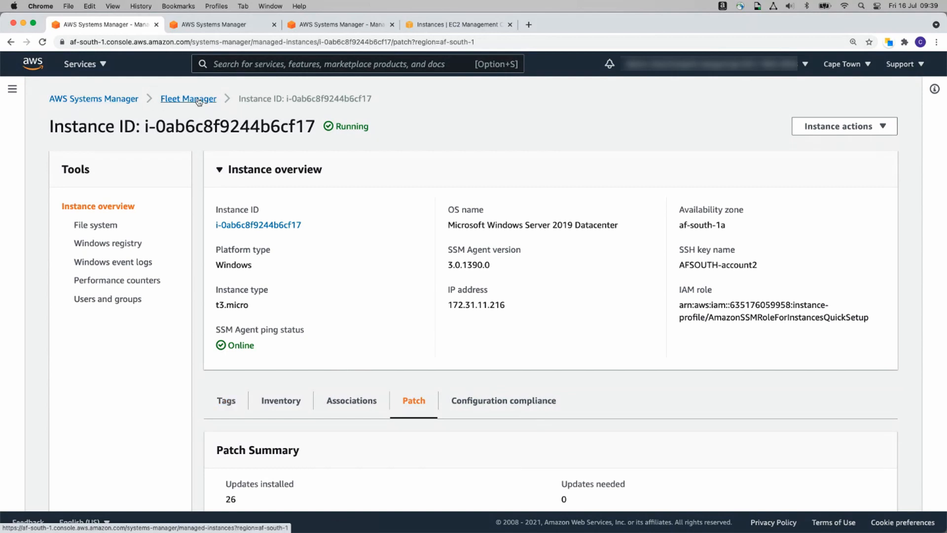
click(187, 99)
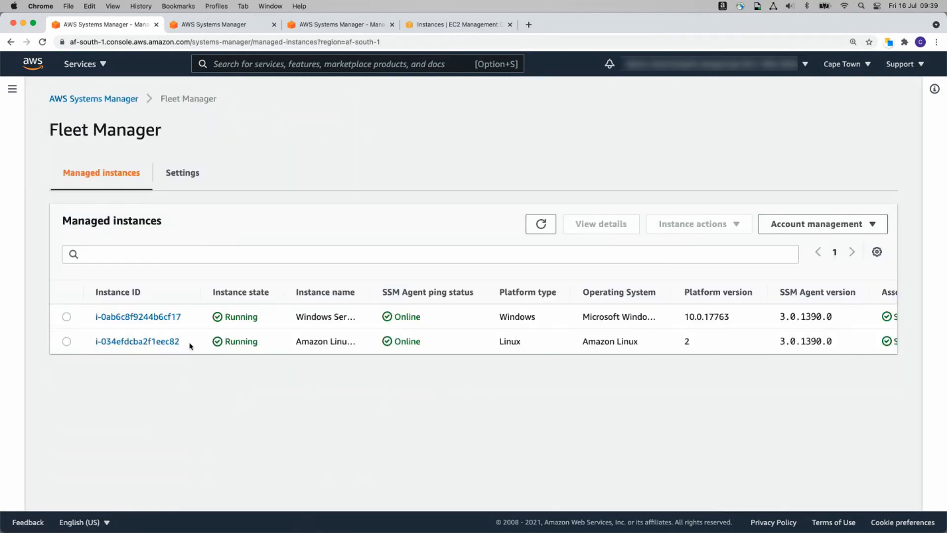
click(136, 341)
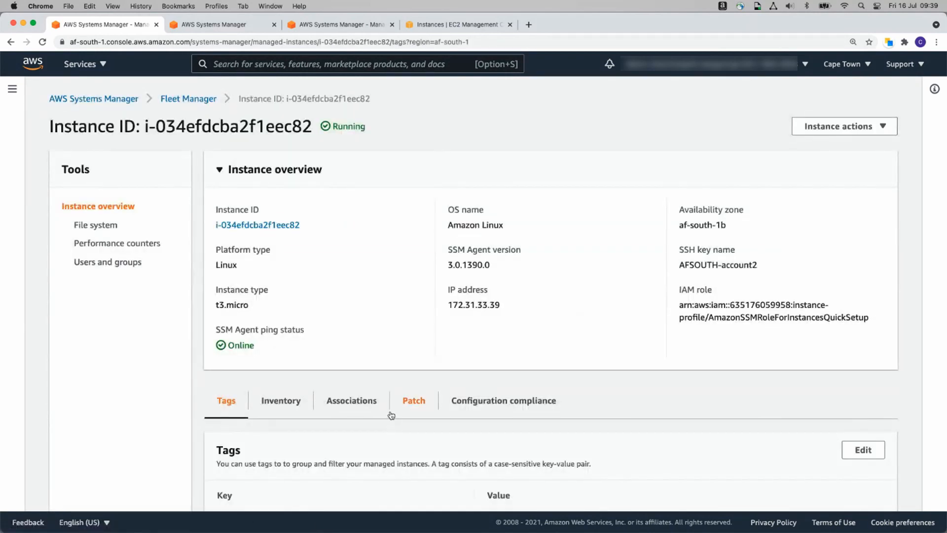
click(414, 400)
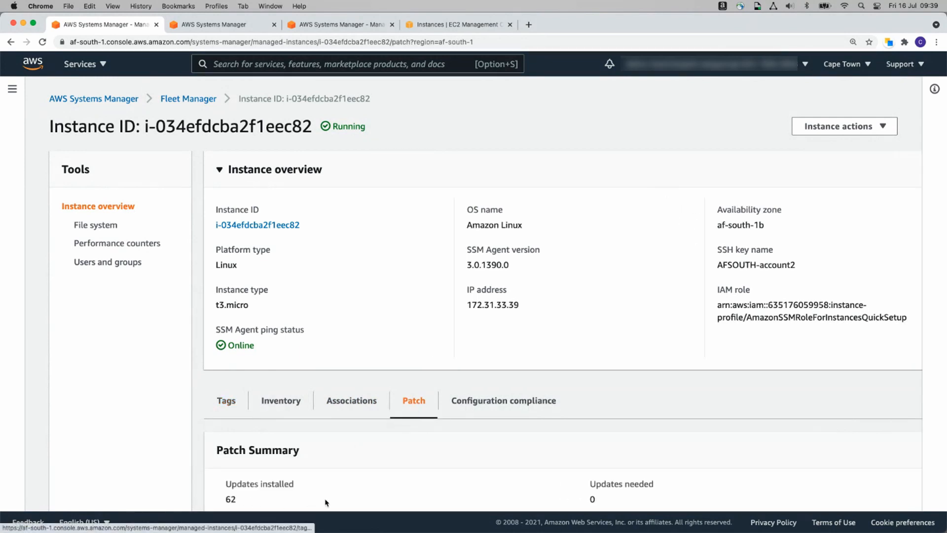
click(94, 99)
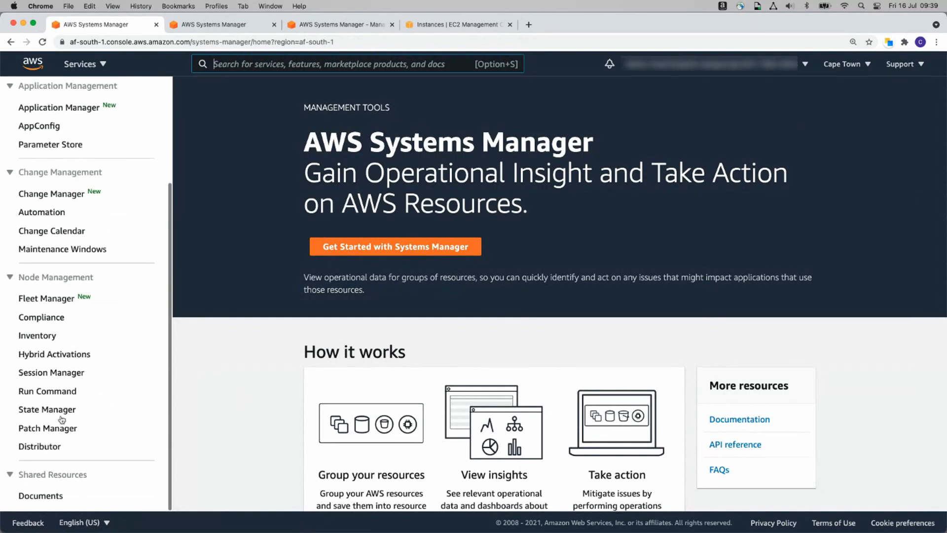
- Confirm both instances compliant on Patch Manager's Dashboard and Reporting, then return to Fleet Manager
click(47, 428)
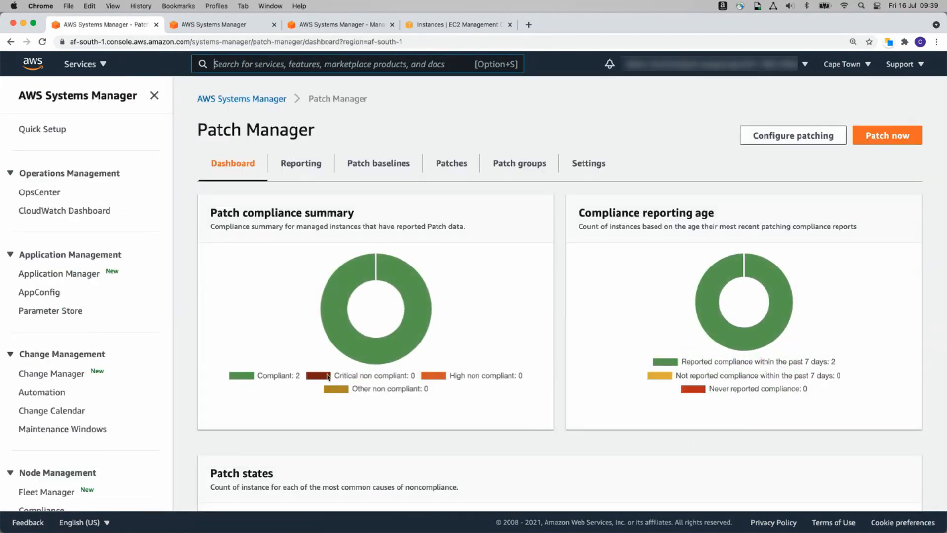
mouse_move(301, 166)
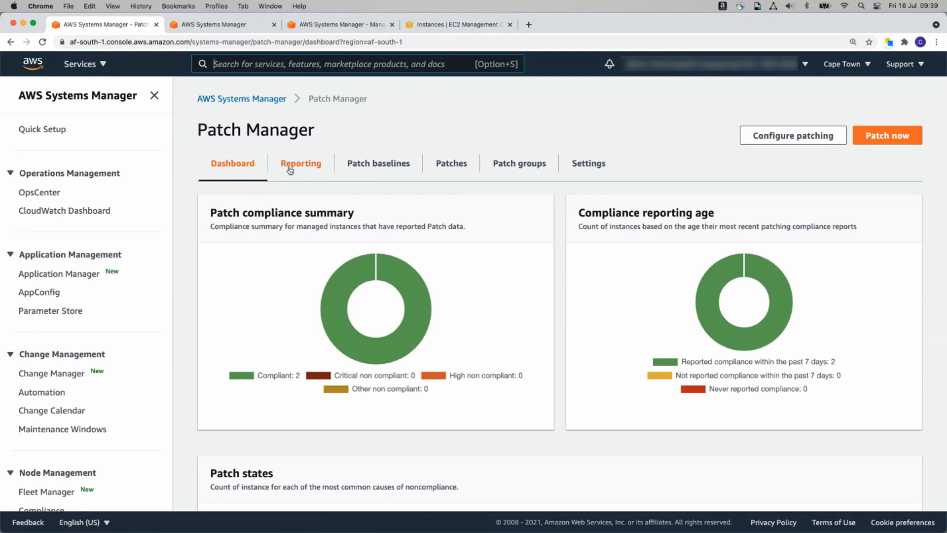
click(301, 162)
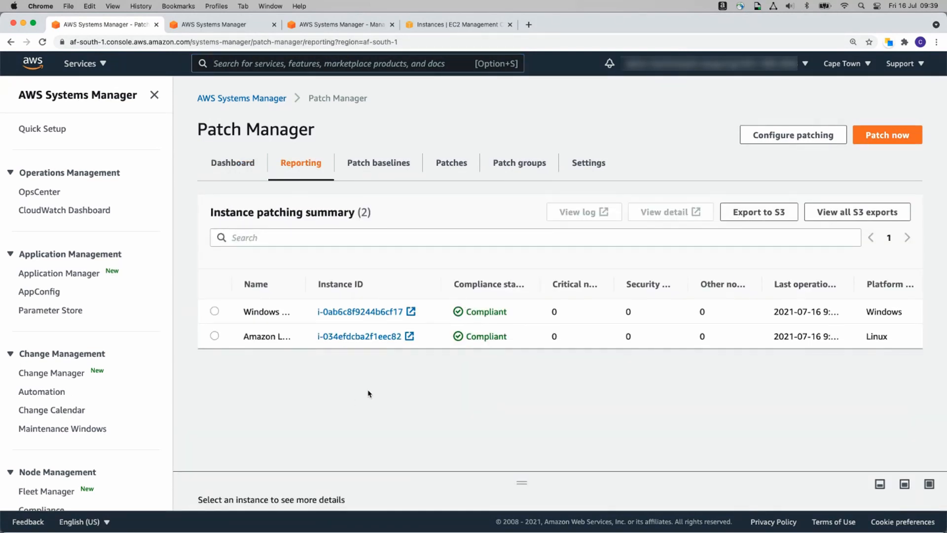
mouse_move(357, 378)
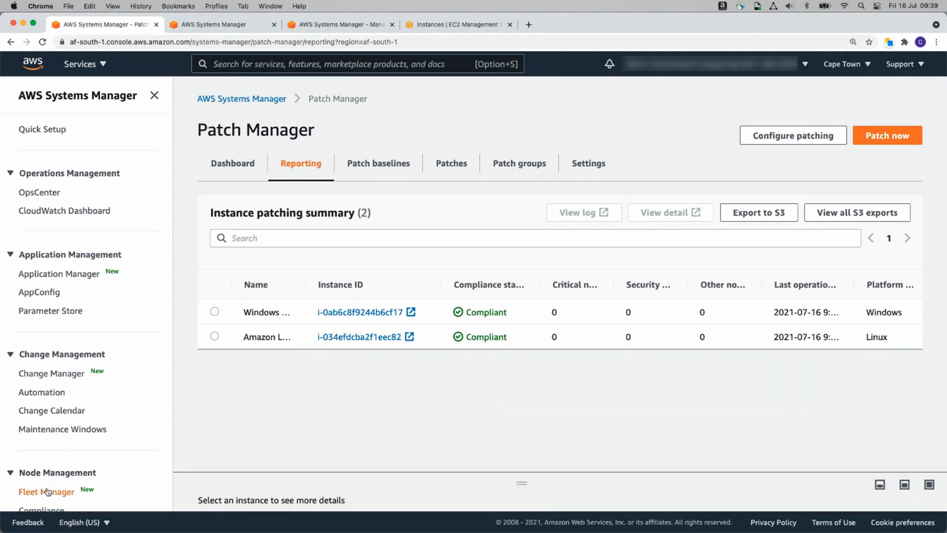
click(46, 491)
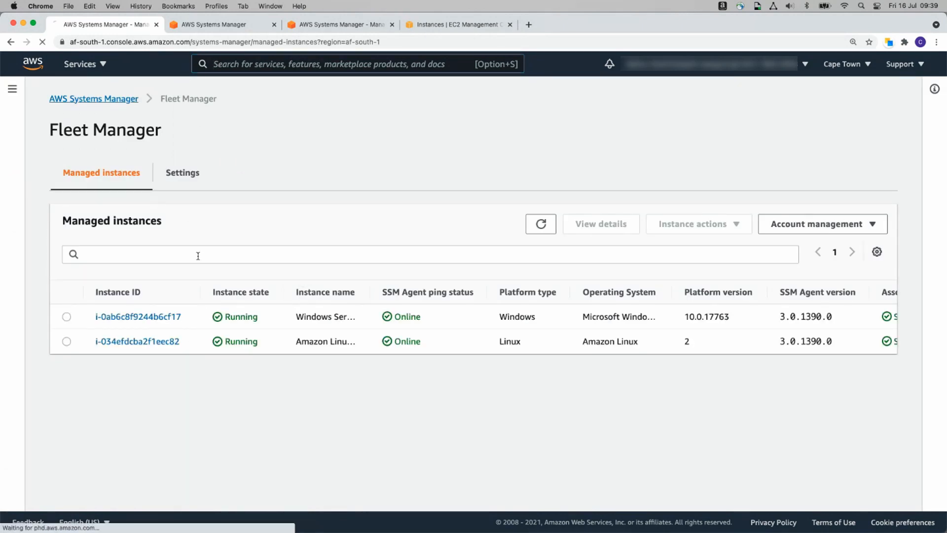
- Start a Session Manager session on Amazon Linux 2 Server, exit it, leaving no active sessions
click(94, 99)
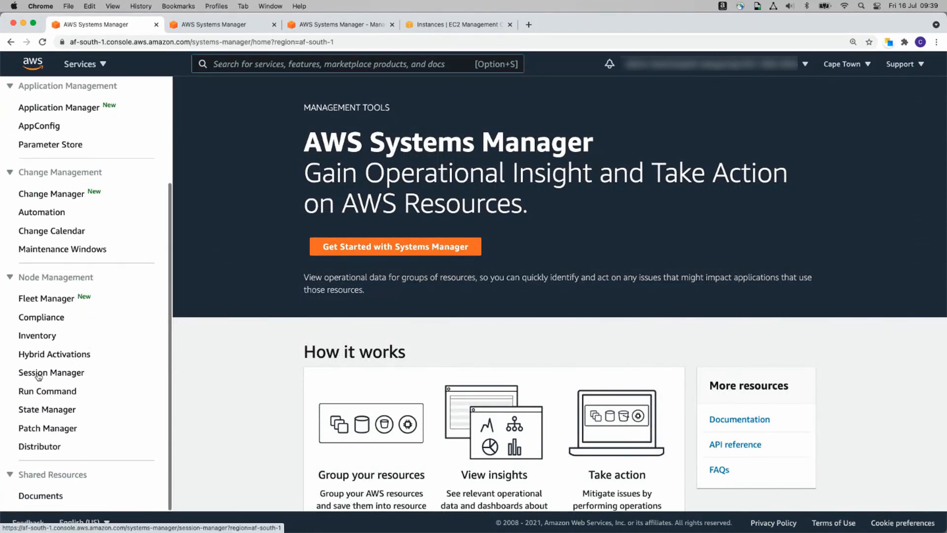
click(52, 372)
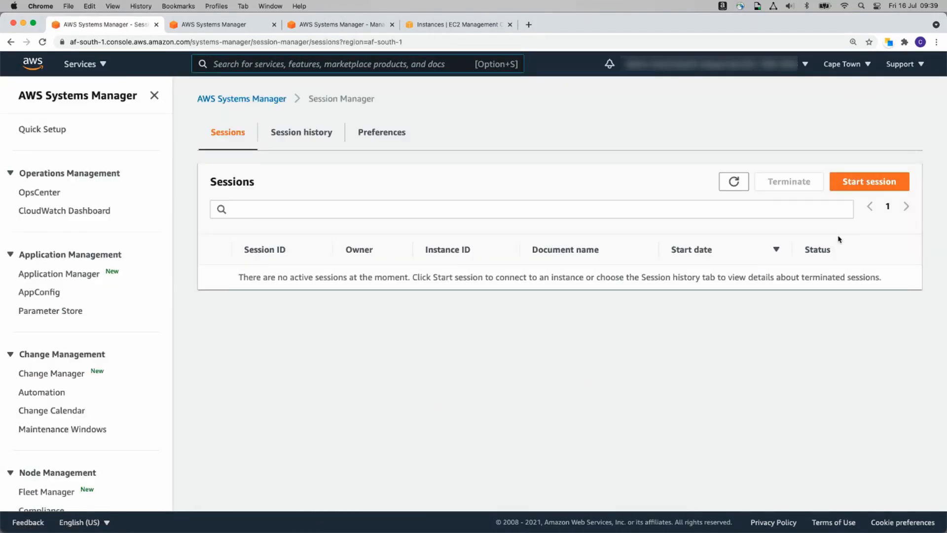
click(868, 181)
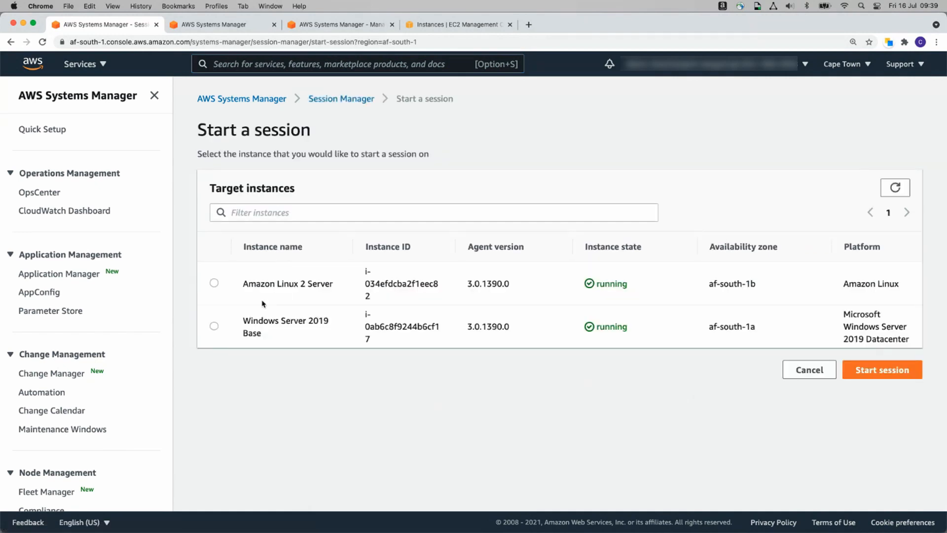
click(215, 283)
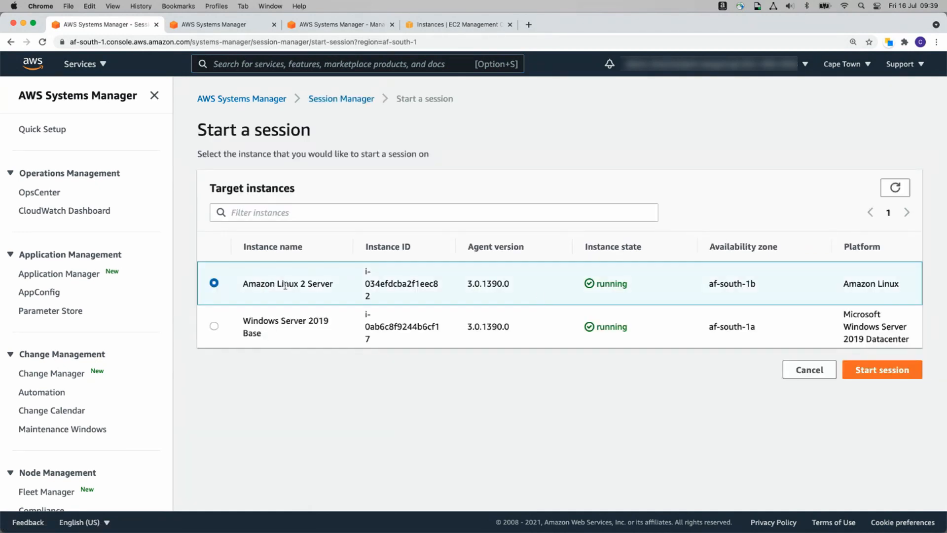
click(881, 369)
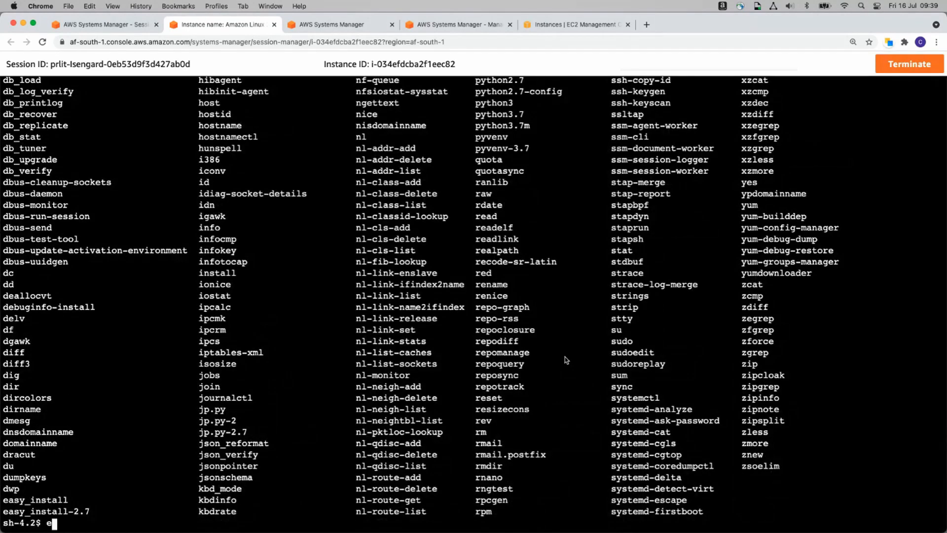
text(exit)
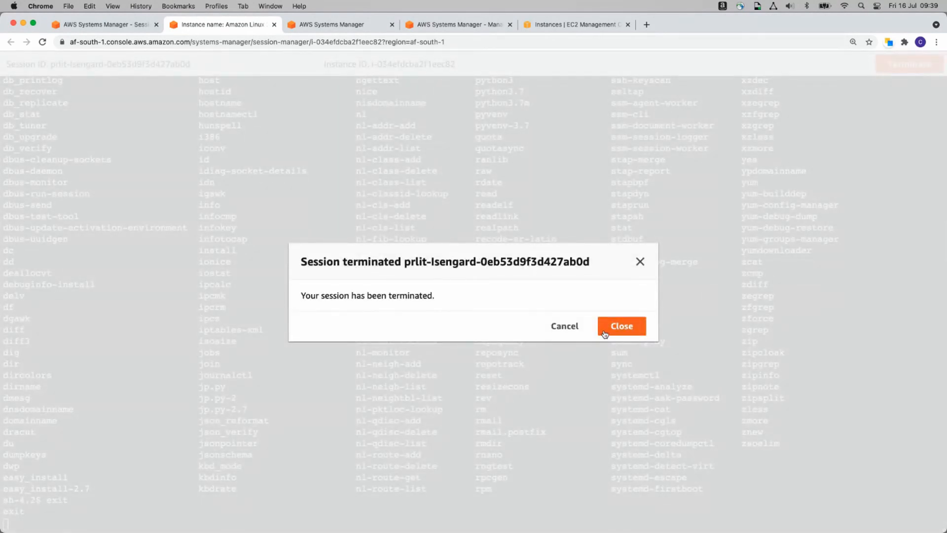
click(620, 327)
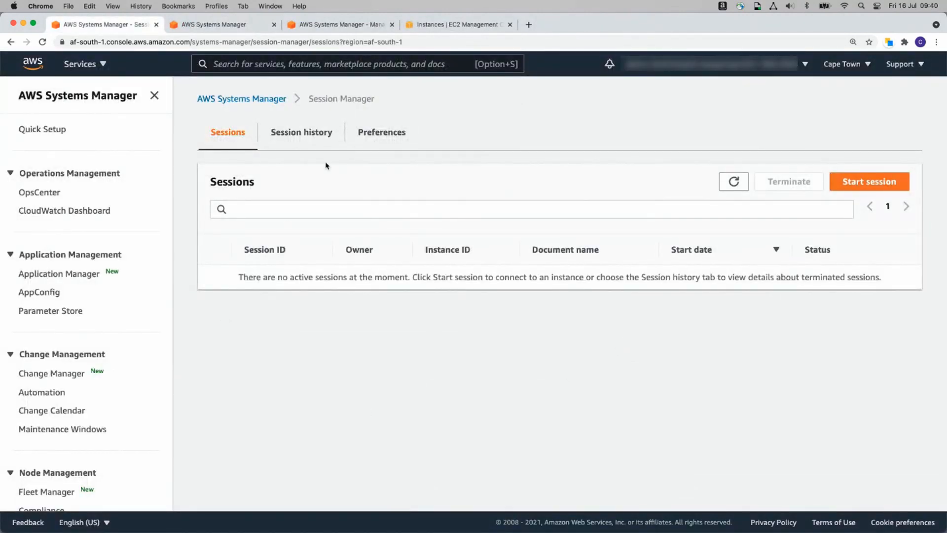
mouse_move(332, 373)
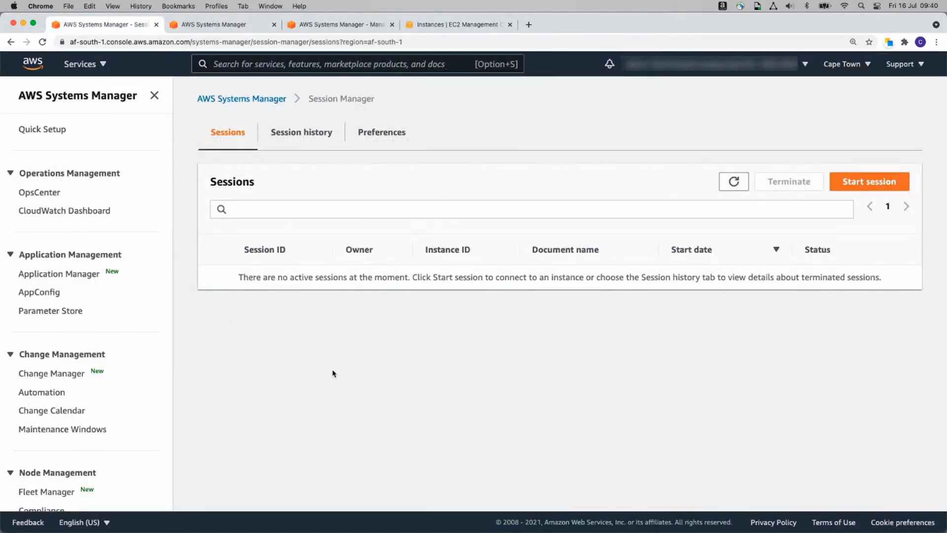
mouse_move(365, 359)
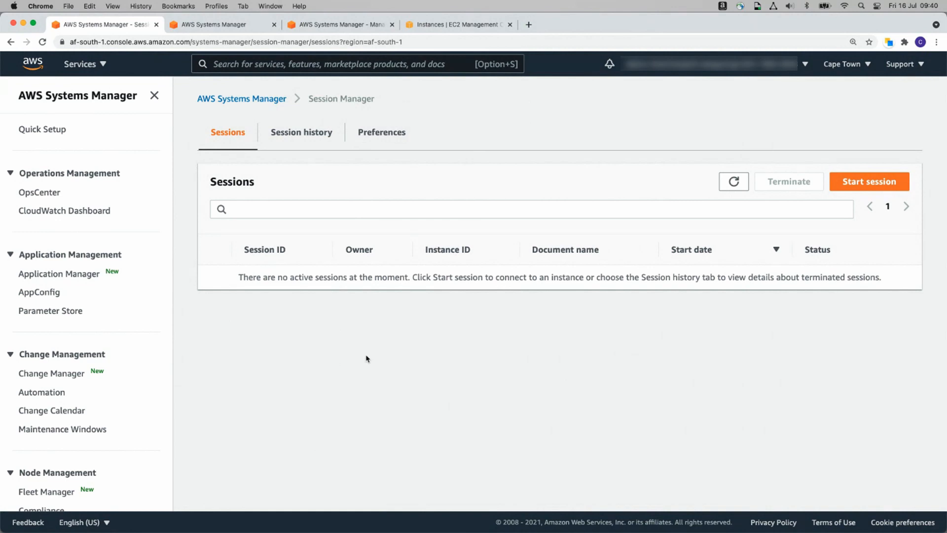
mouse_move(427, 323)
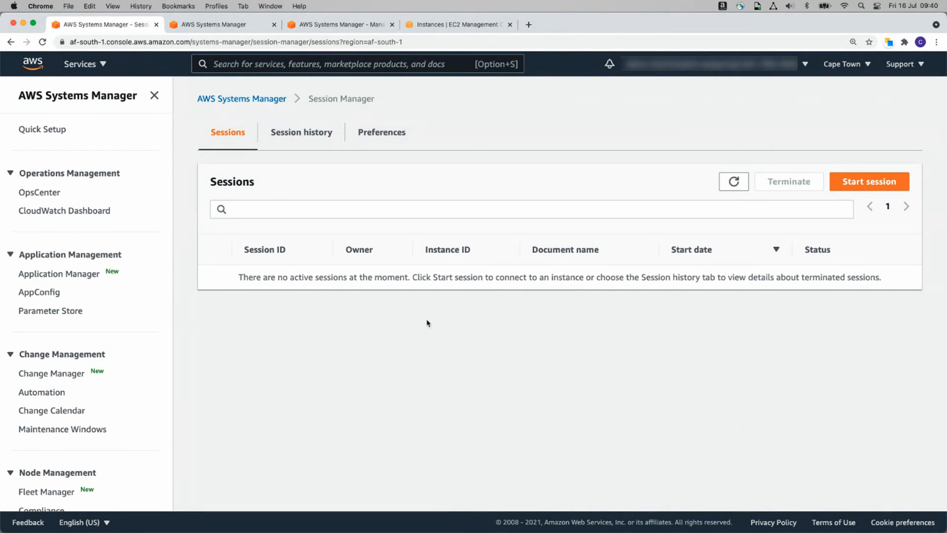
mouse_move(499, 279)
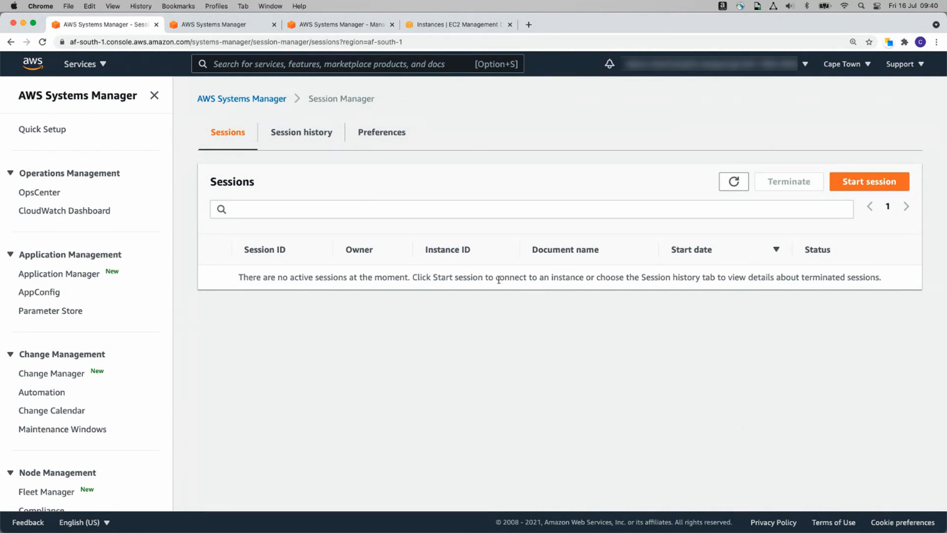
mouse_move(422, 259)
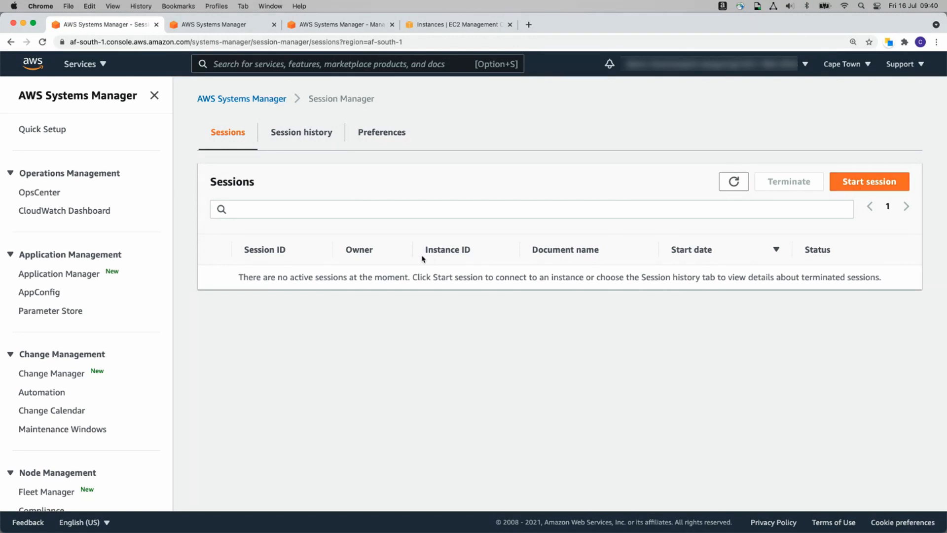
mouse_move(387, 316)
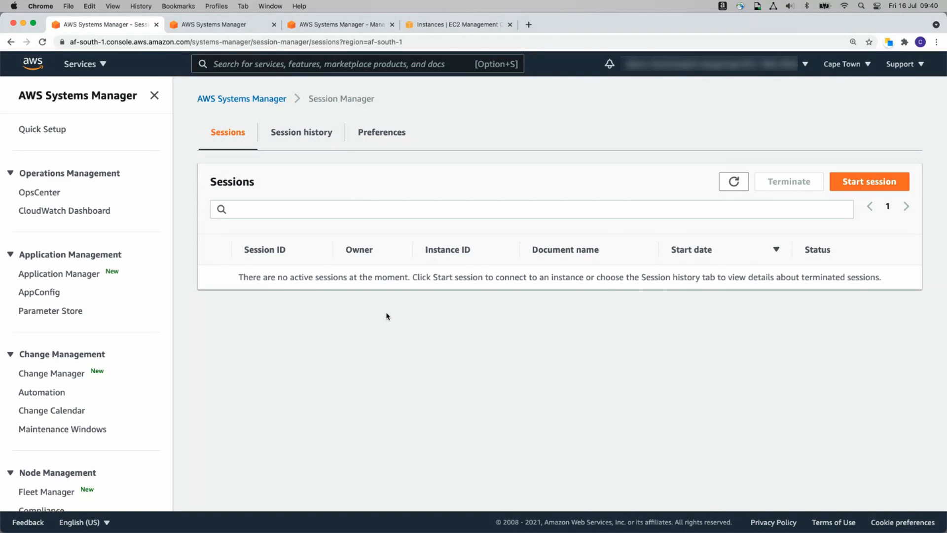
mouse_move(293, 383)
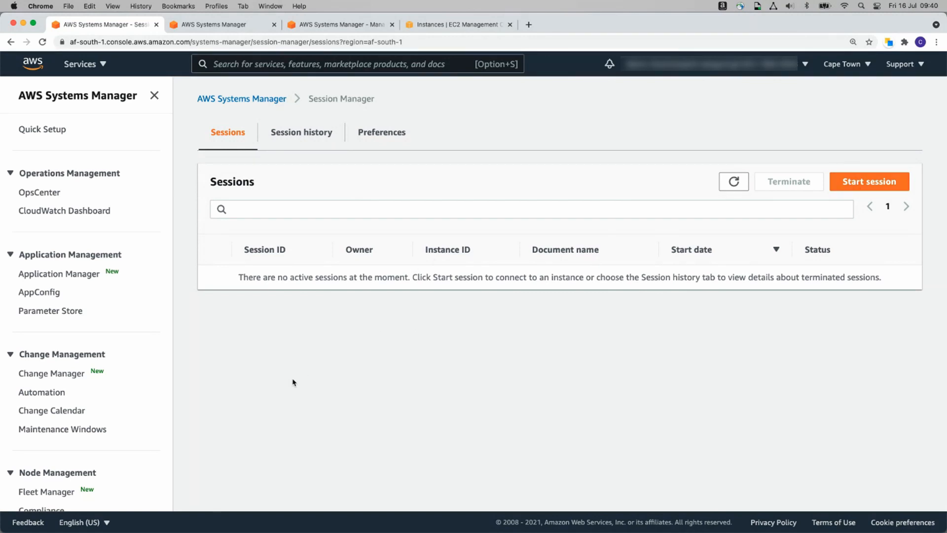
mouse_move(282, 376)
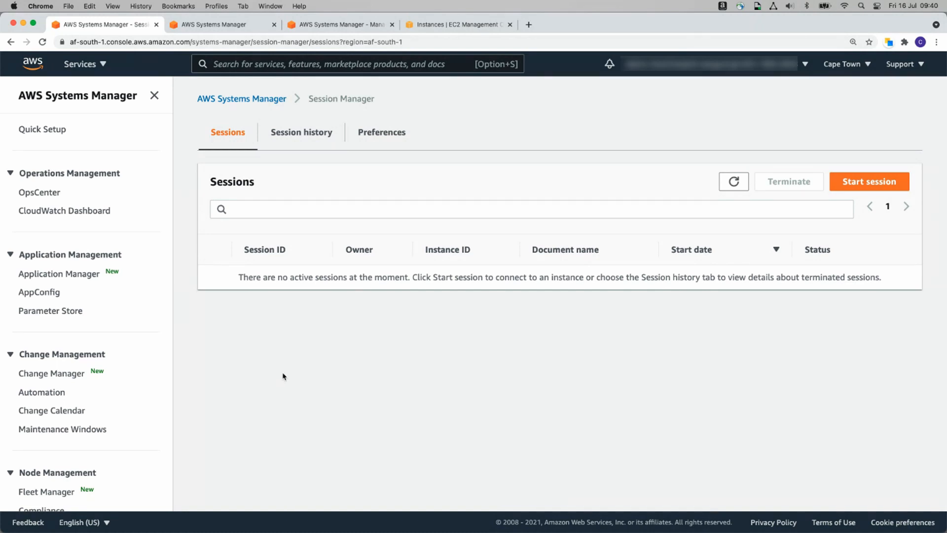
scroll(down, 3)
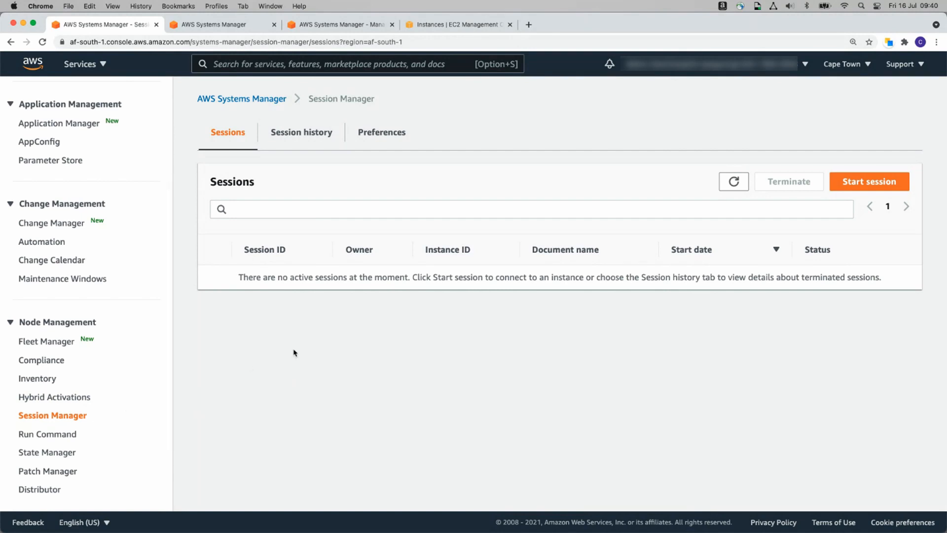
mouse_move(260, 346)
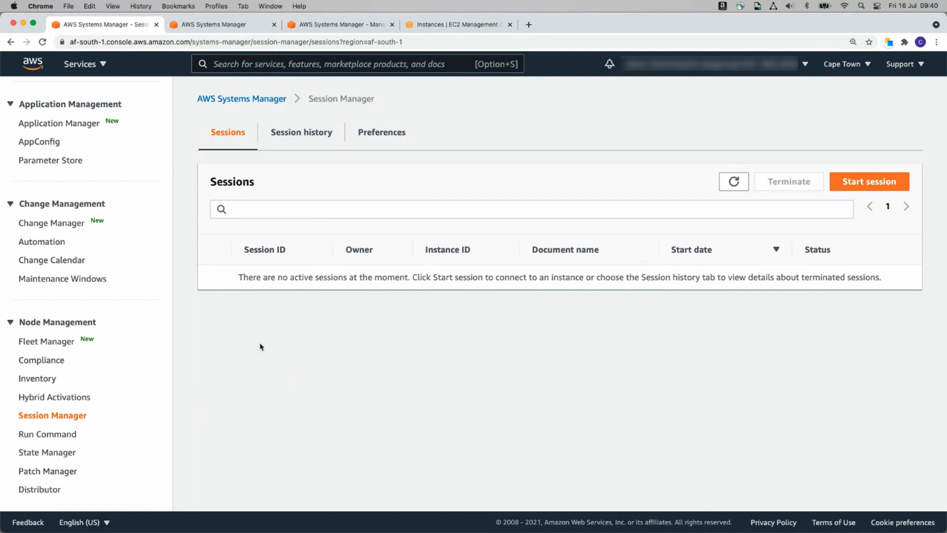
mouse_move(260, 343)
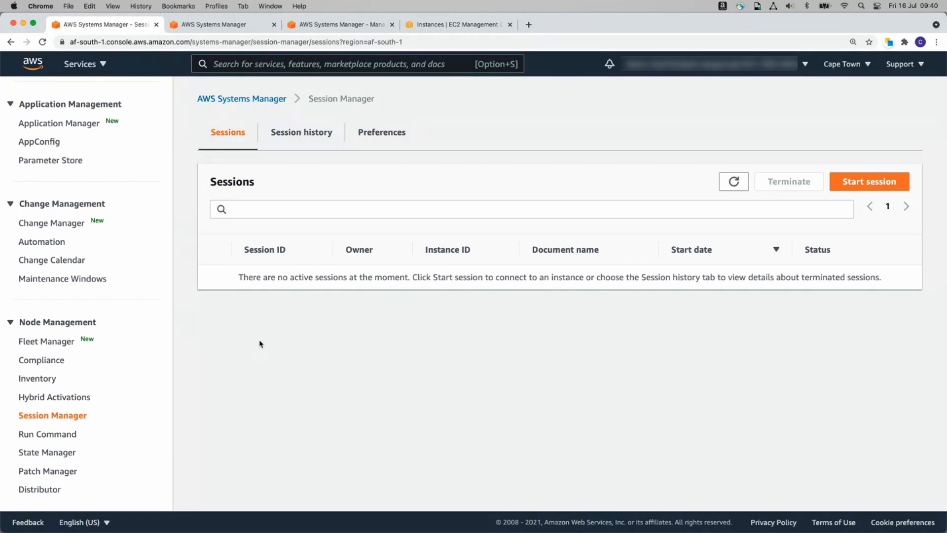